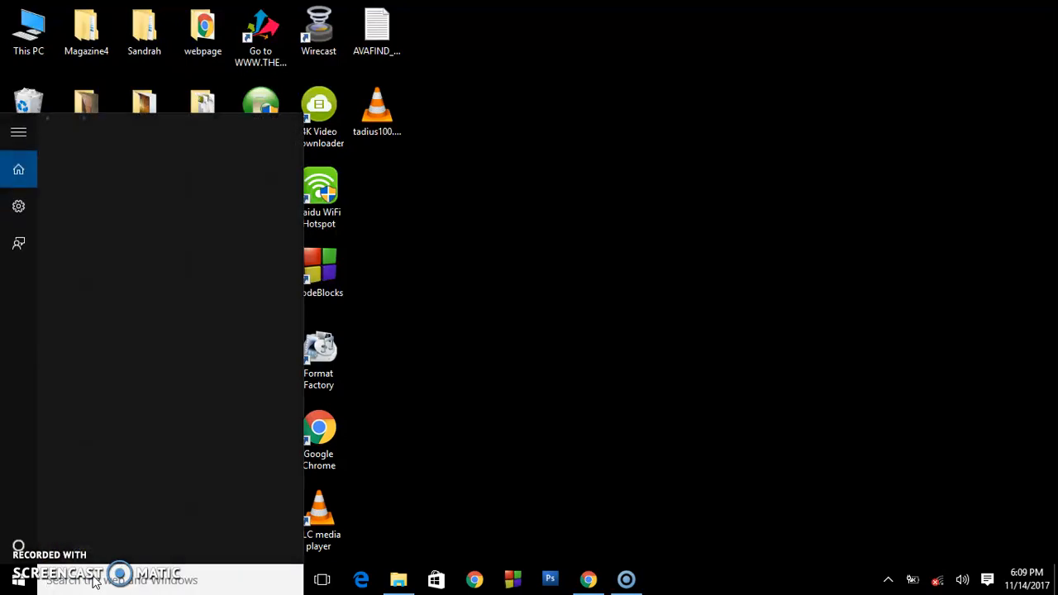
Step: Search the Start menu for 'xamp' to find XAMPP Control Panel
click(95, 580)
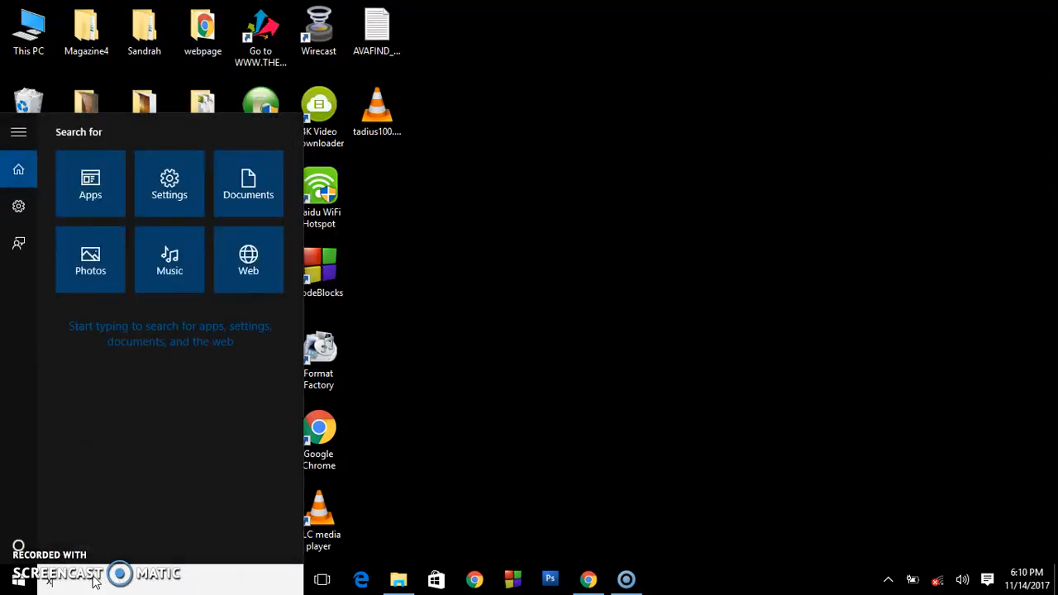
text(xamp)
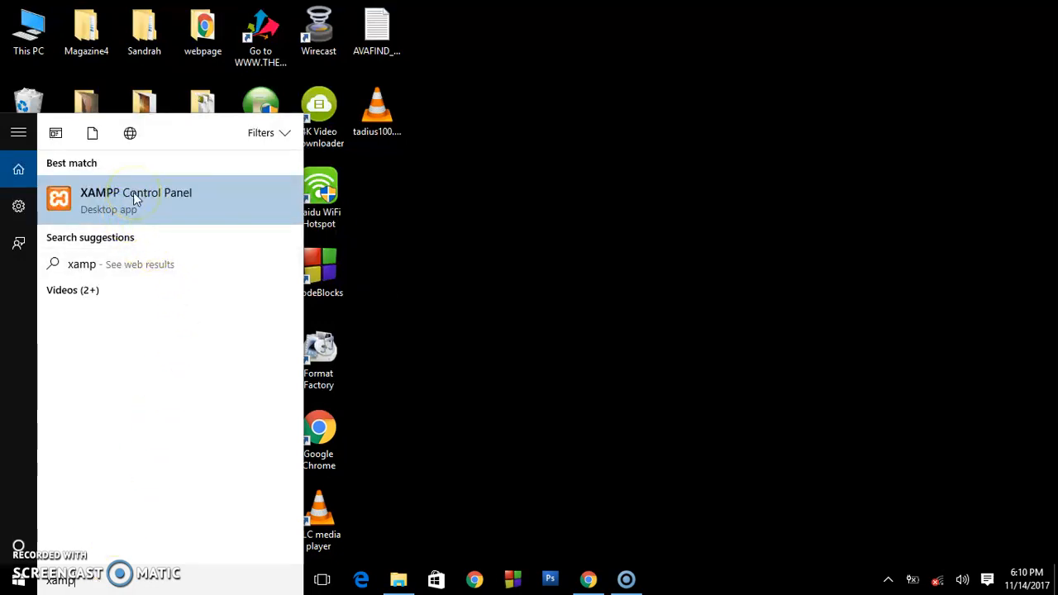
mouse_move(147, 206)
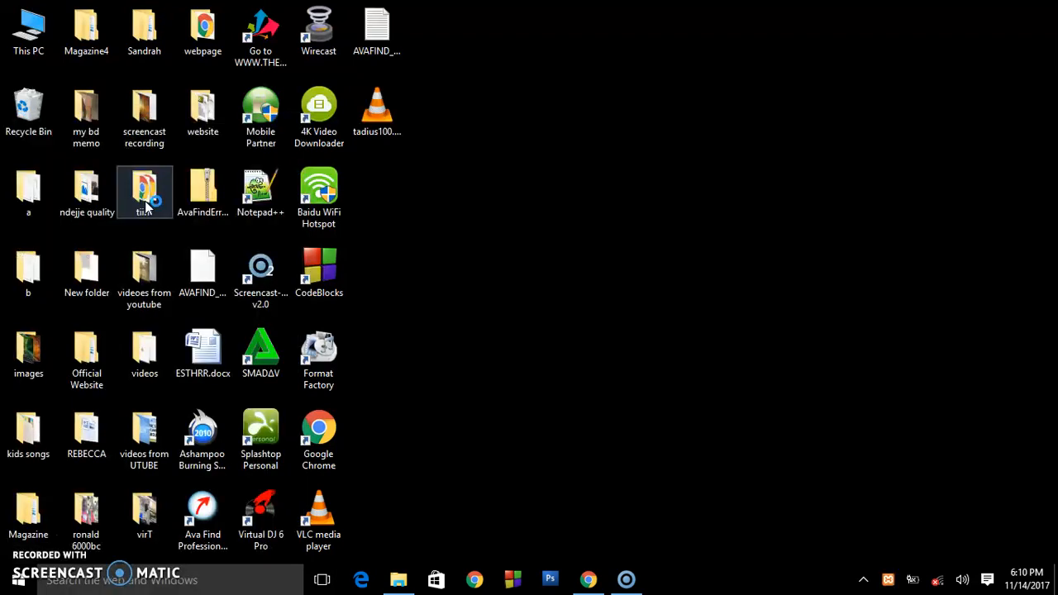
Step: Launch XAMPP Control Panel and drag its window toward the right of the desktop
double_click(144, 192)
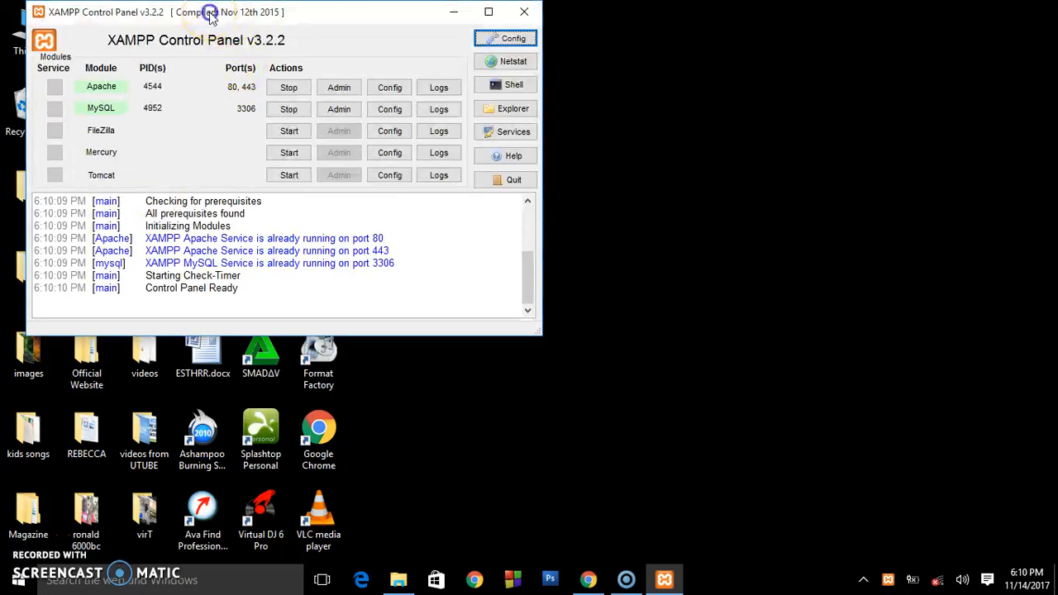
drag(215, 12, 599, 87)
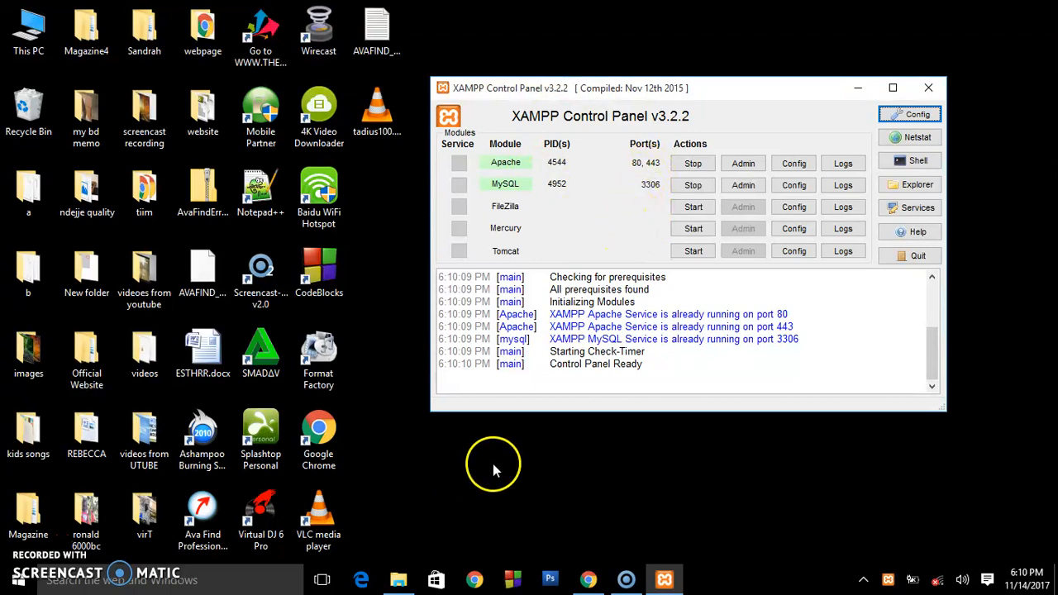
mouse_move(556, 184)
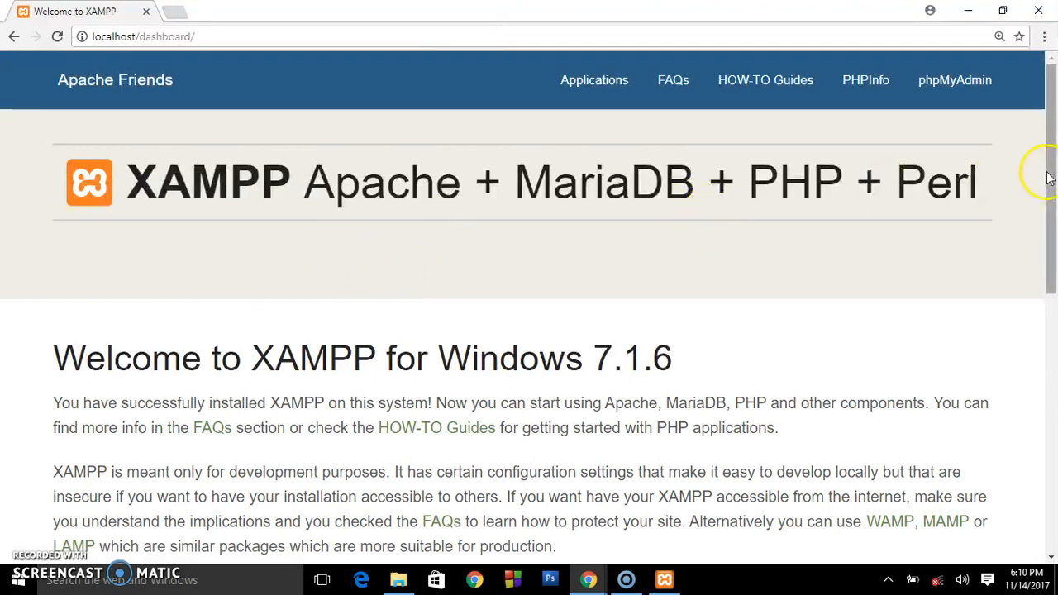
Step: Scroll through the localhost XAMPP dashboard, then follow its phpMyAdmin link
scroll(down, 3)
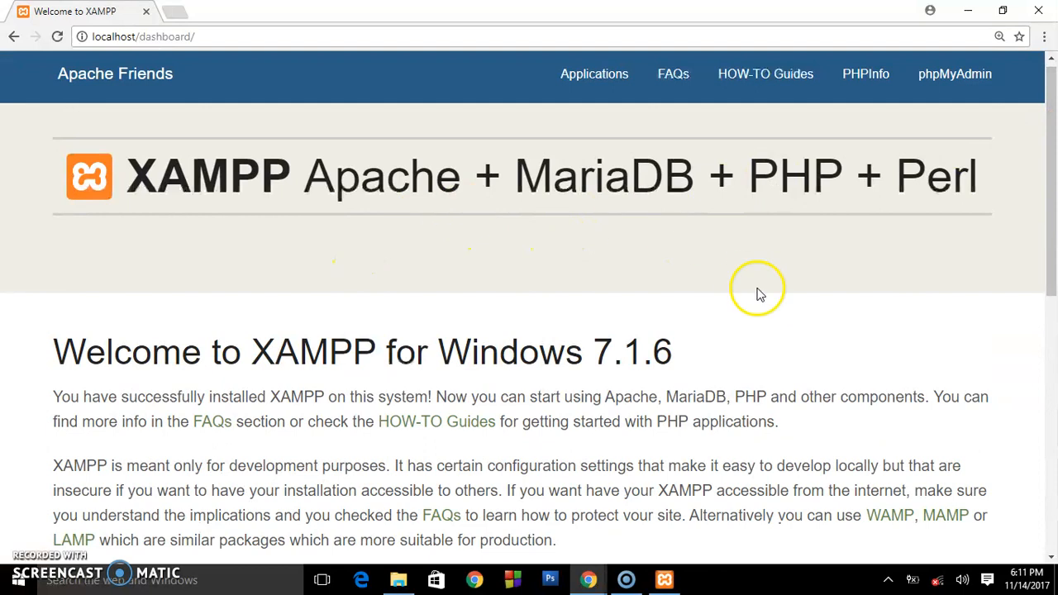
mouse_move(274, 415)
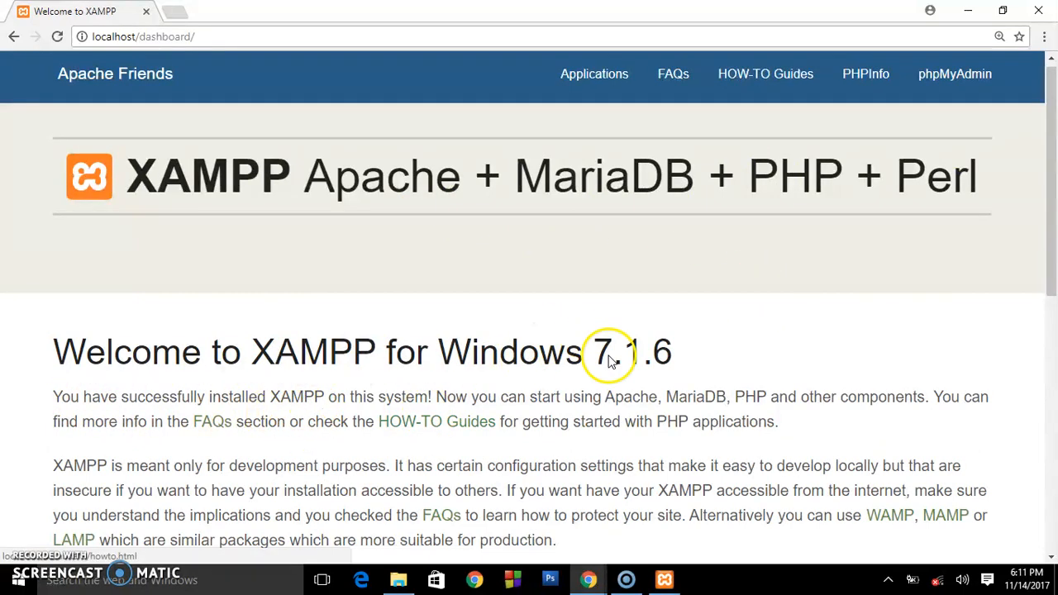
mouse_move(787, 293)
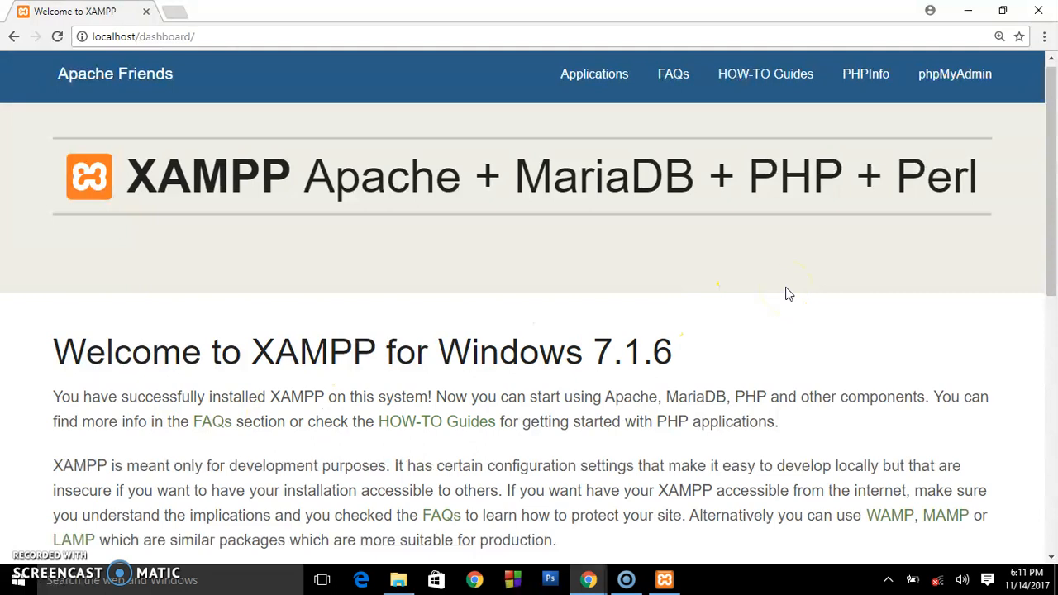
scroll(down, 3)
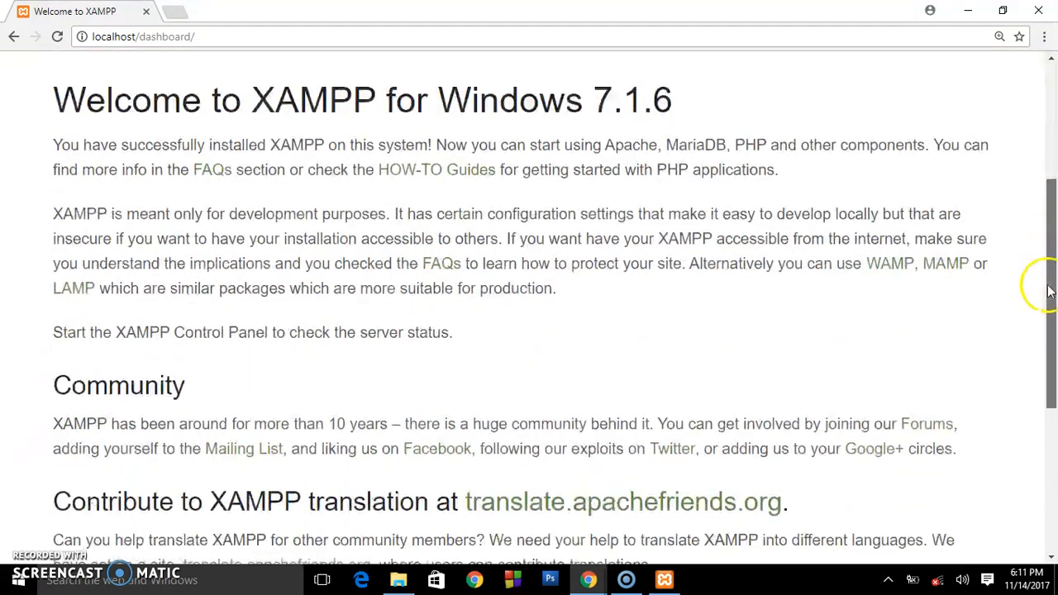
scroll(up, 3)
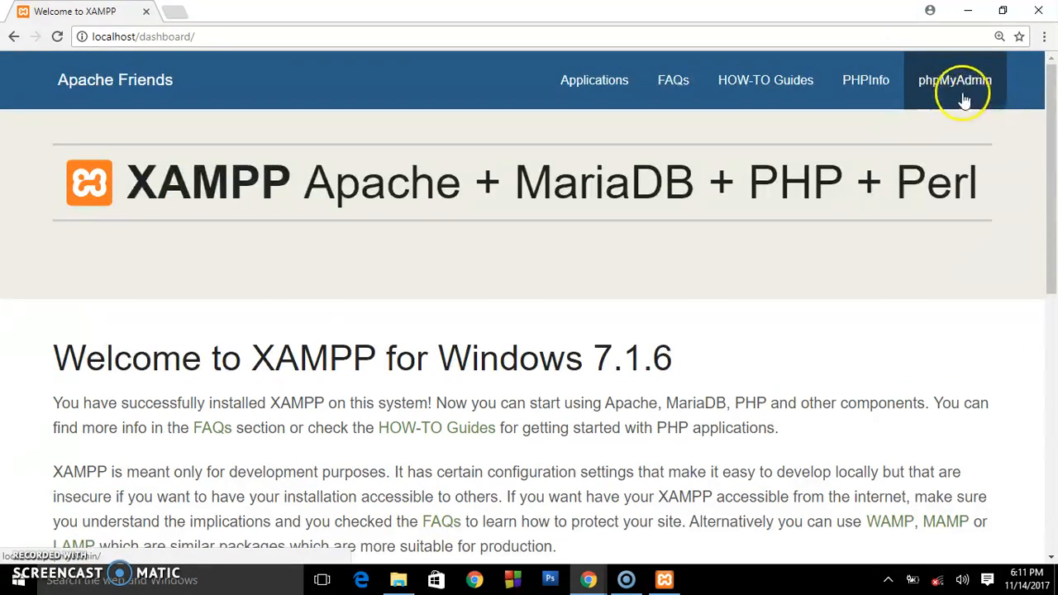
mouse_move(960, 93)
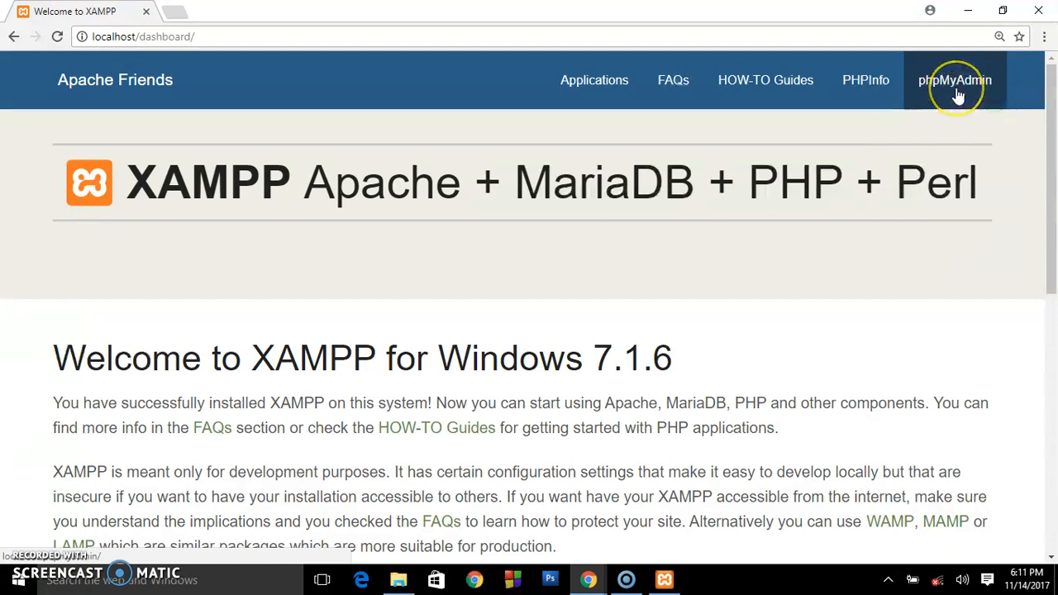
click(957, 90)
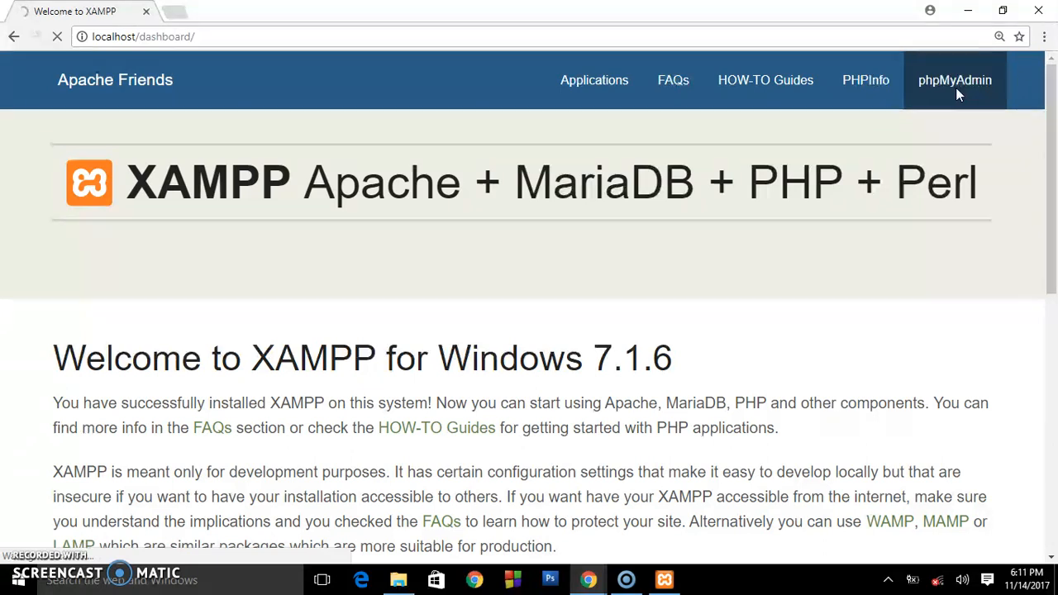
Step: Load the phpMyAdmin home page and toggle Chrome zoom between 100% and 125%
click(954, 80)
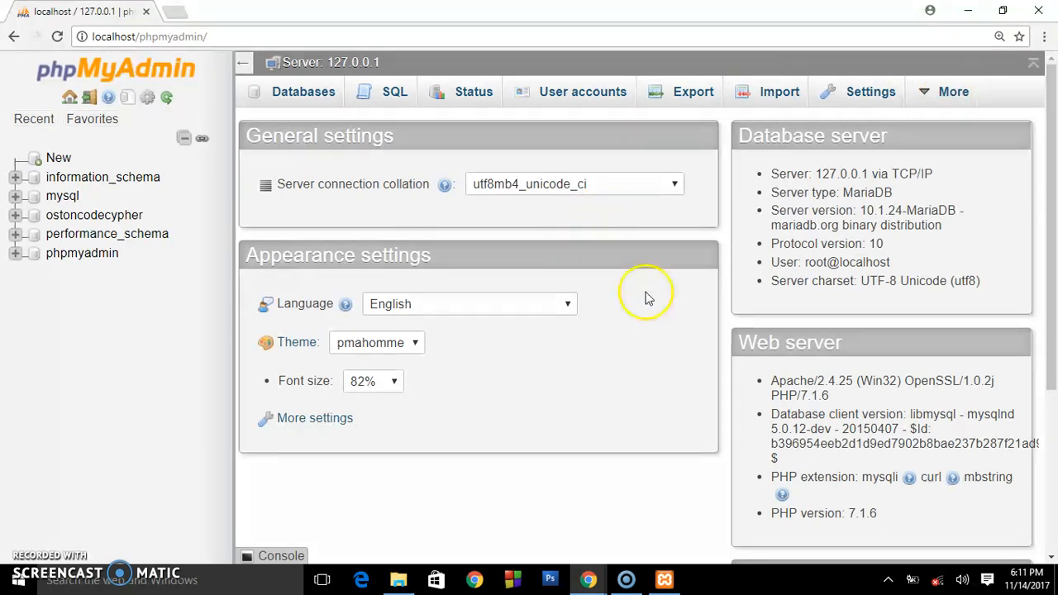
mouse_move(543, 411)
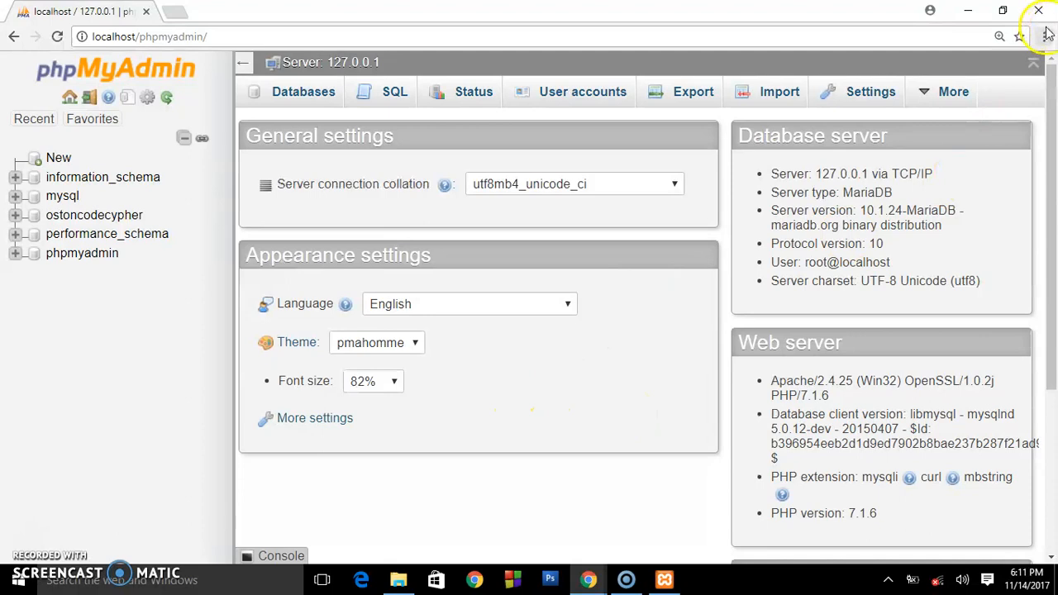
mouse_move(1047, 35)
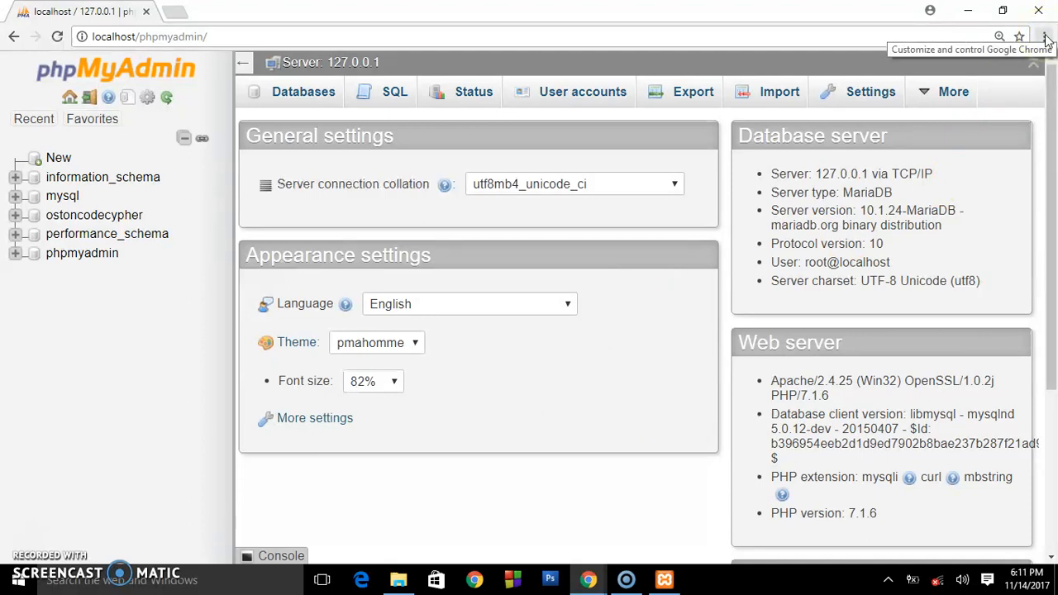
click(1044, 34)
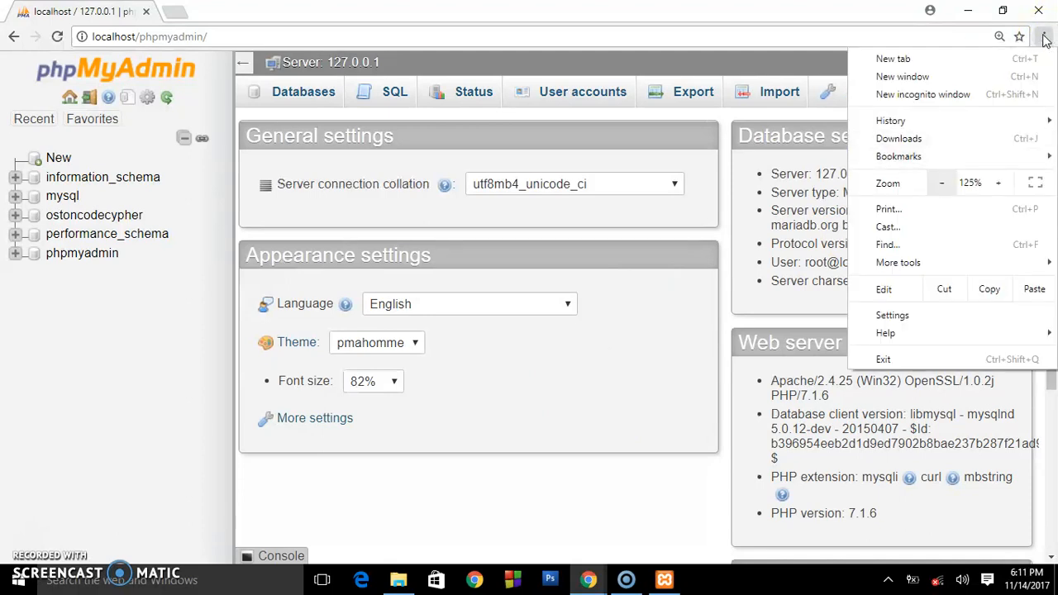
click(940, 183)
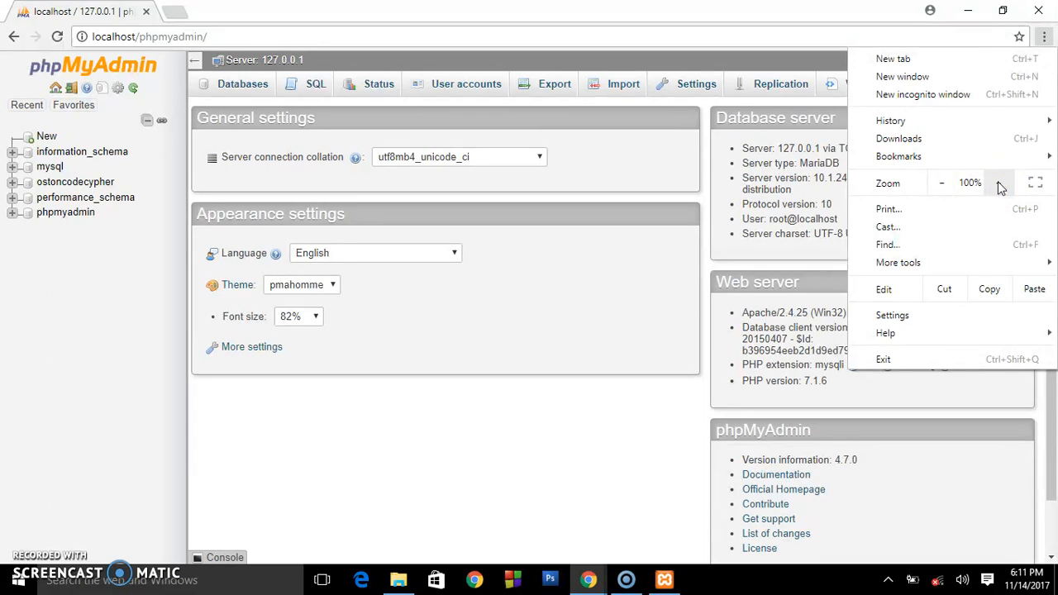
click(998, 183)
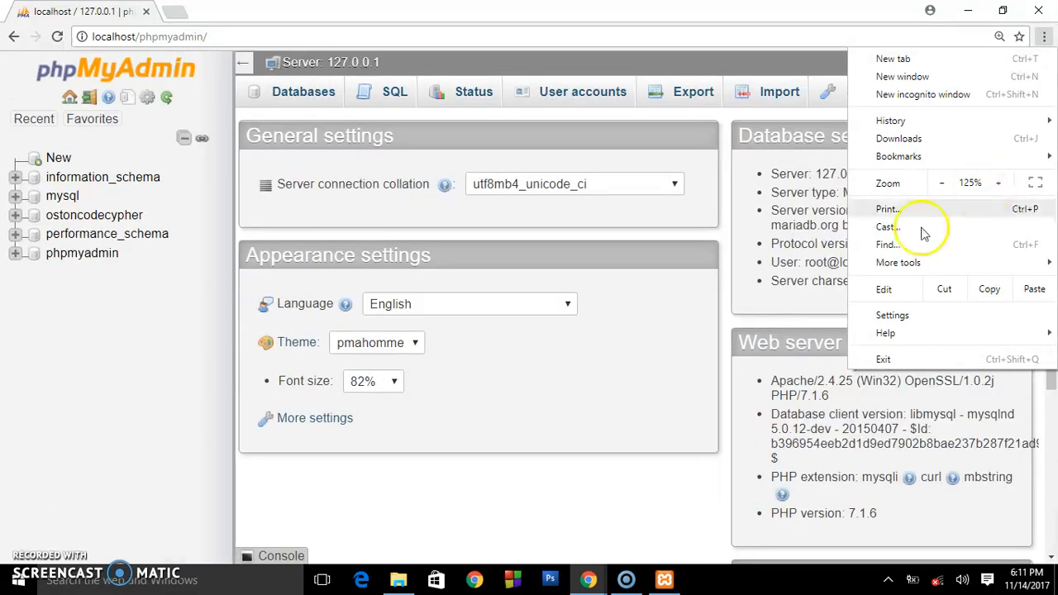
click(794, 342)
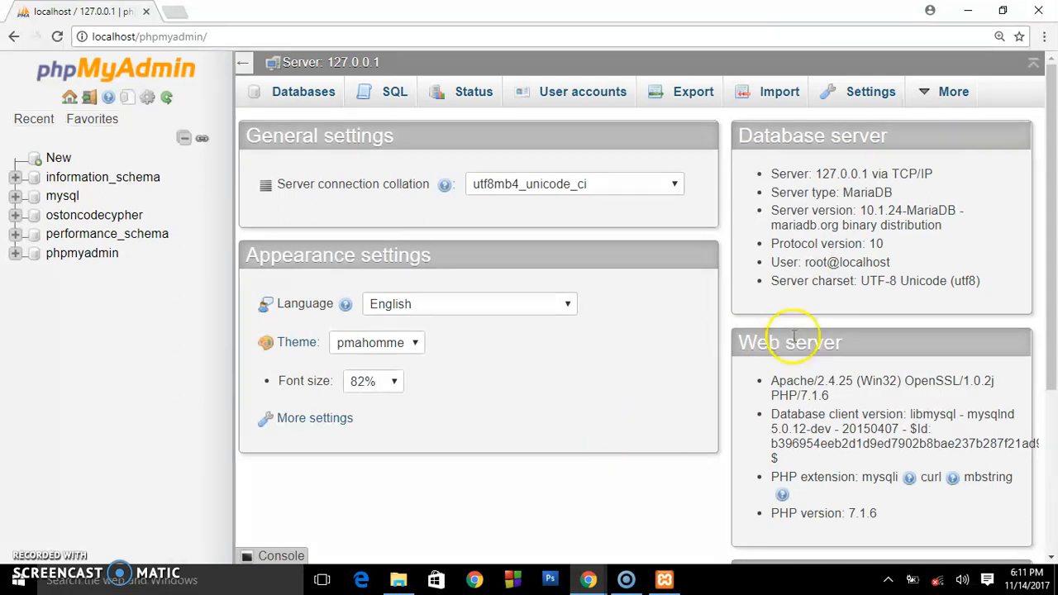
mouse_move(836, 243)
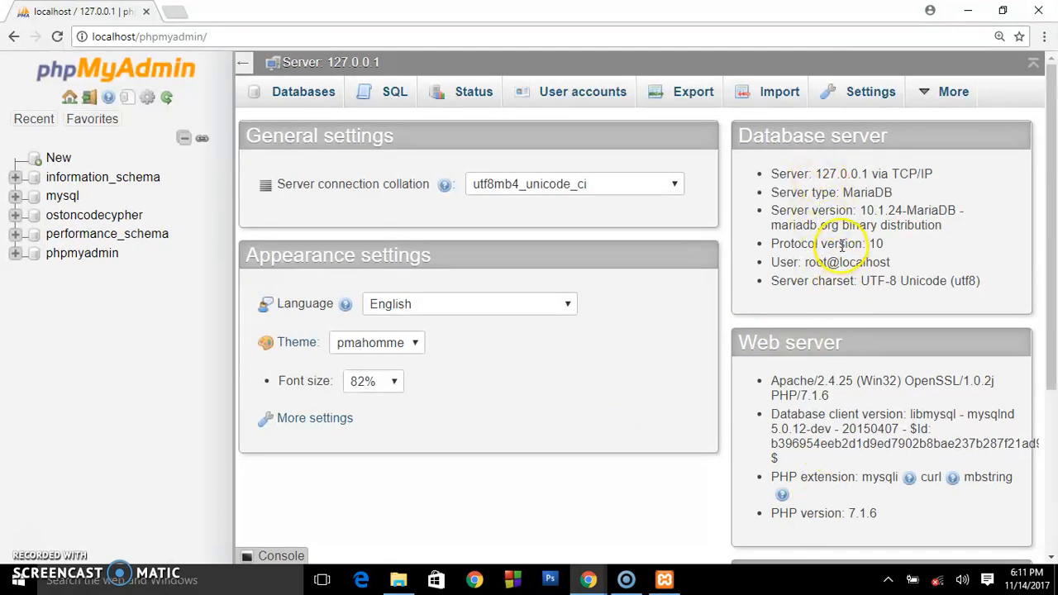
mouse_move(773, 204)
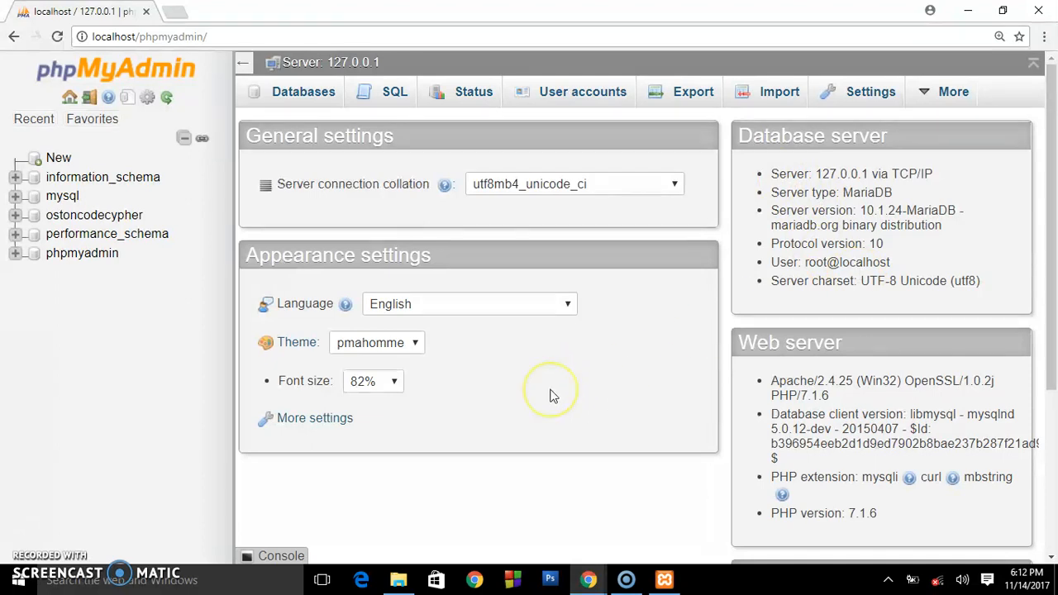
mouse_move(554, 397)
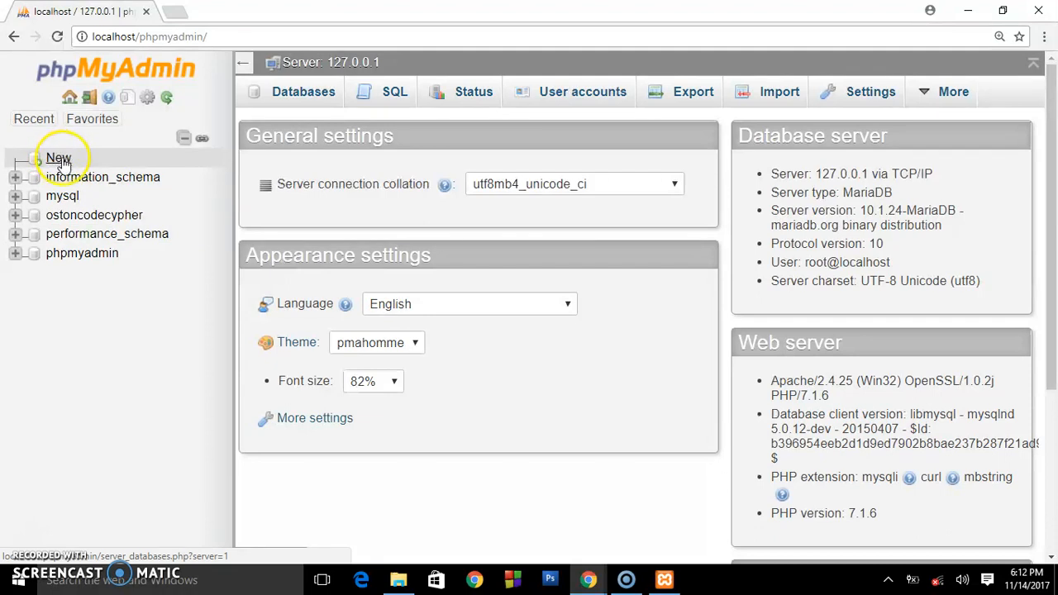
click(58, 157)
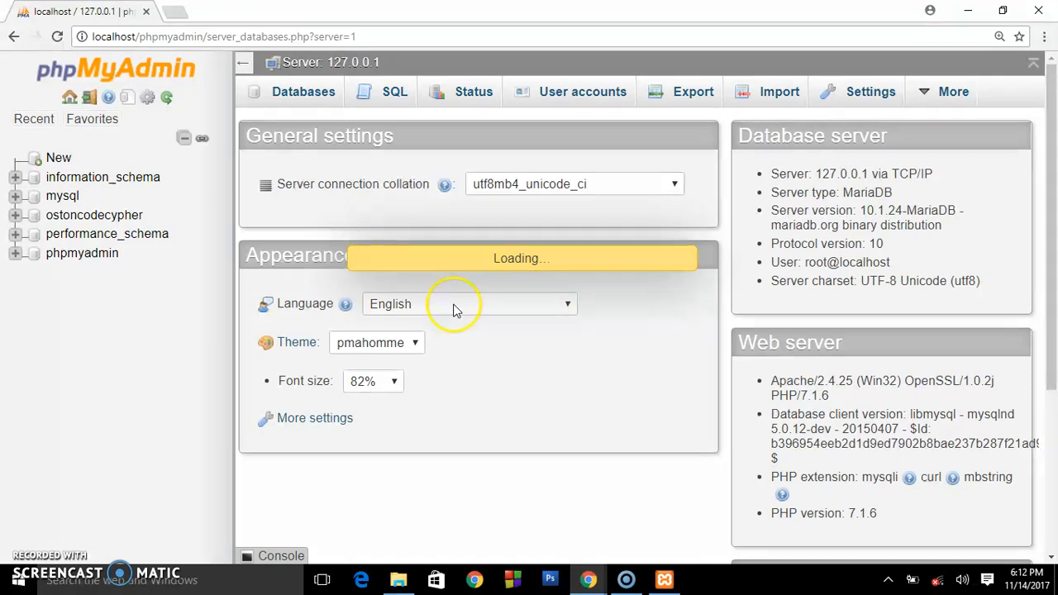
click(300, 91)
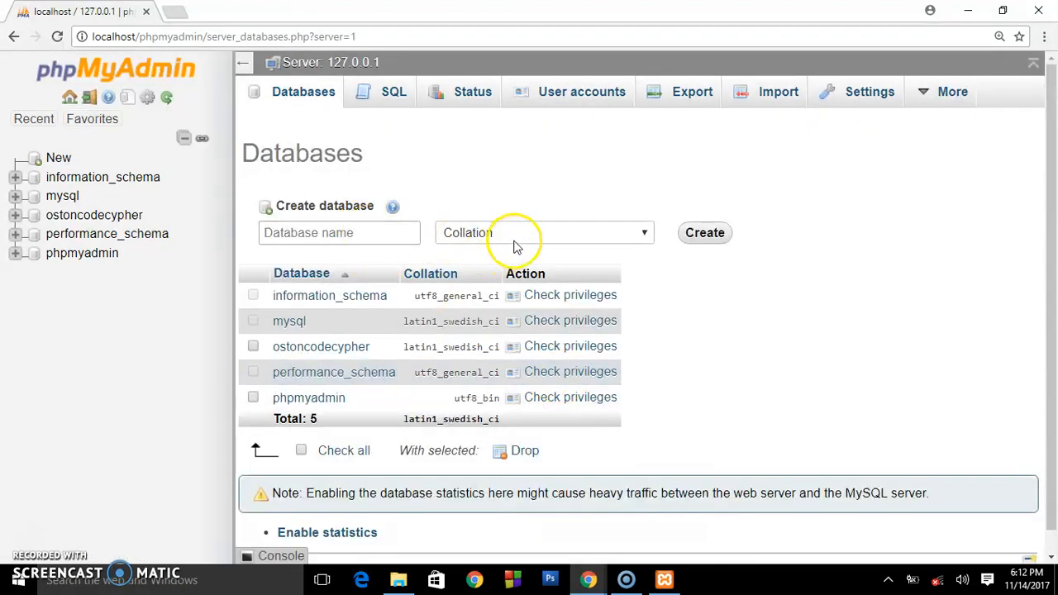
mouse_move(345, 258)
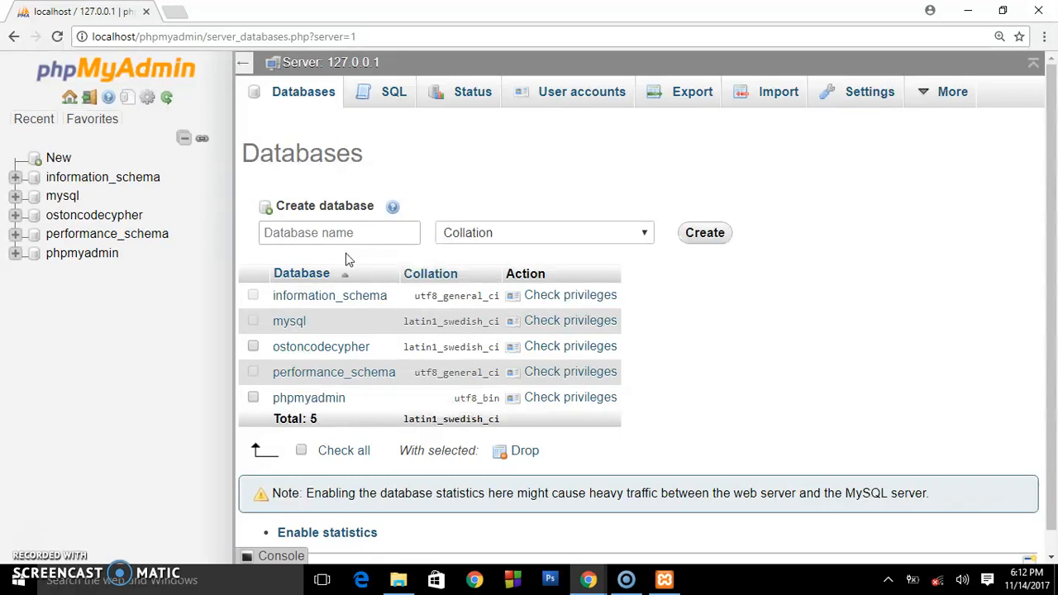
mouse_move(128, 70)
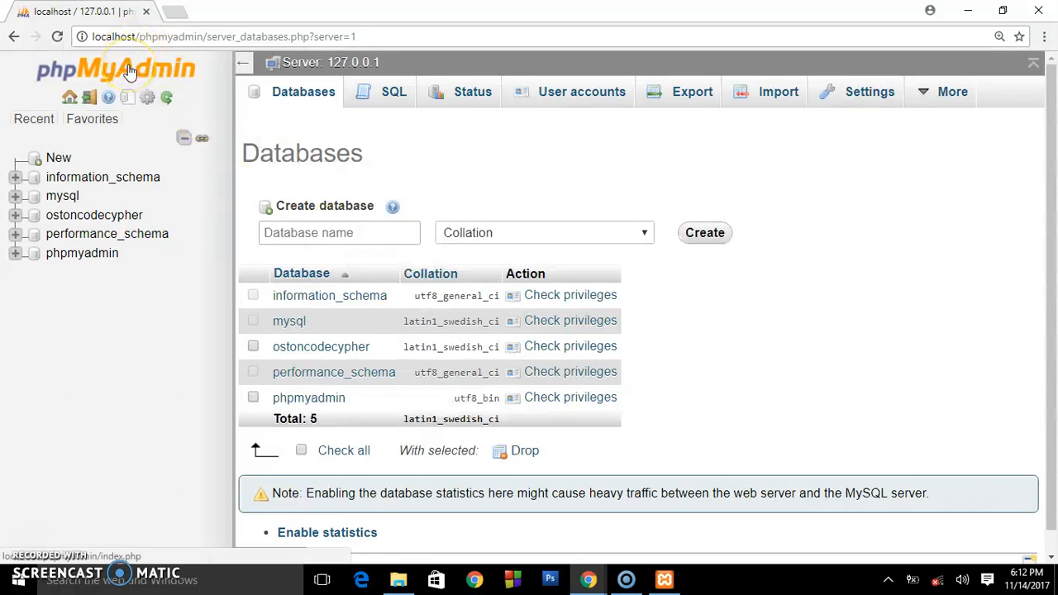
click(116, 66)
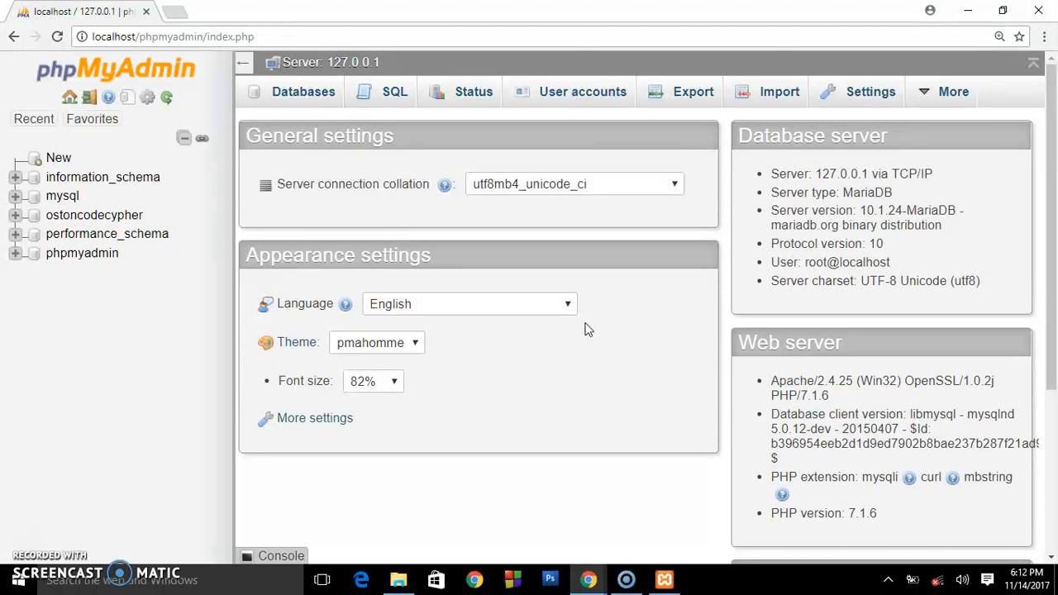
mouse_move(388, 106)
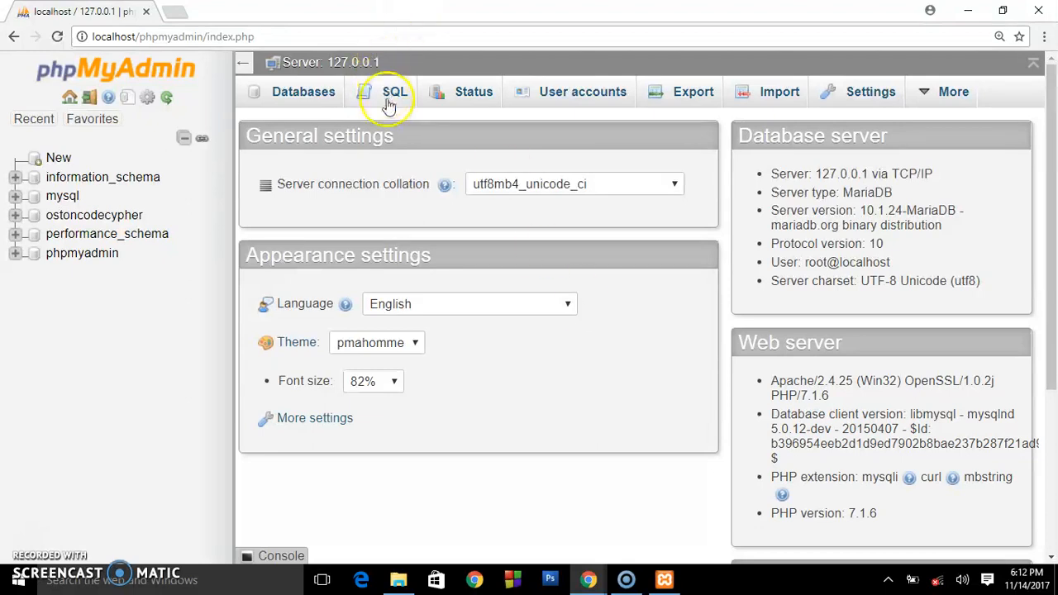
Step: Switch to the SQL tab and adjust Chrome's zoom up and back
click(390, 92)
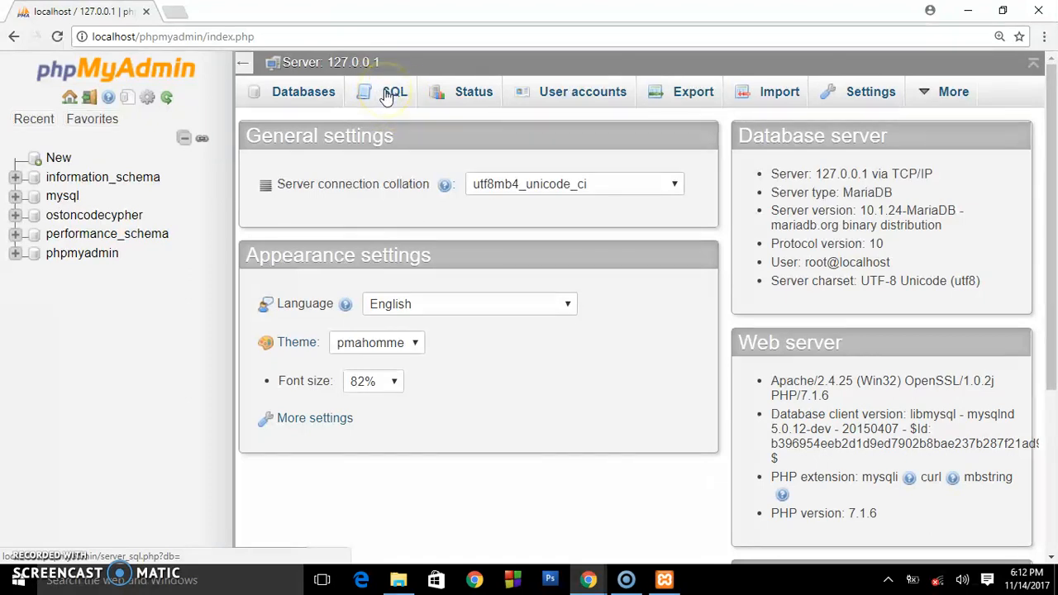
click(389, 92)
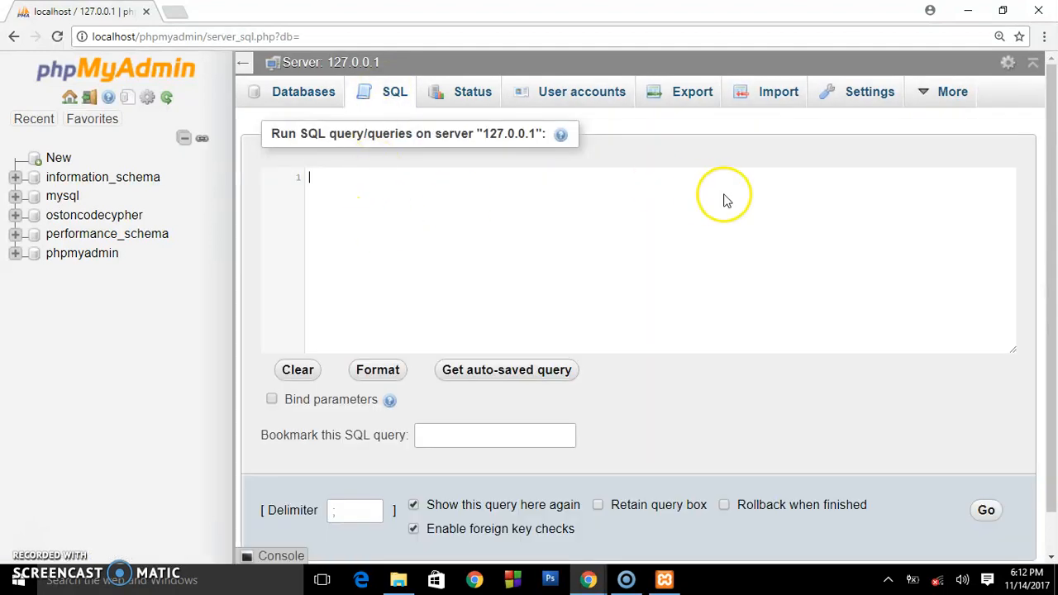
click(1042, 35)
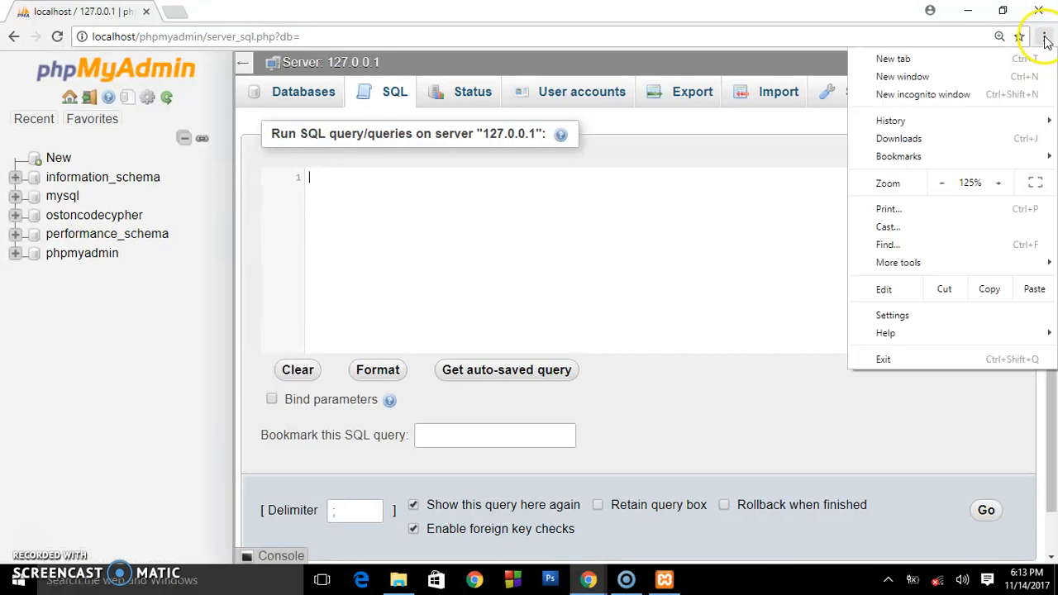
click(1002, 182)
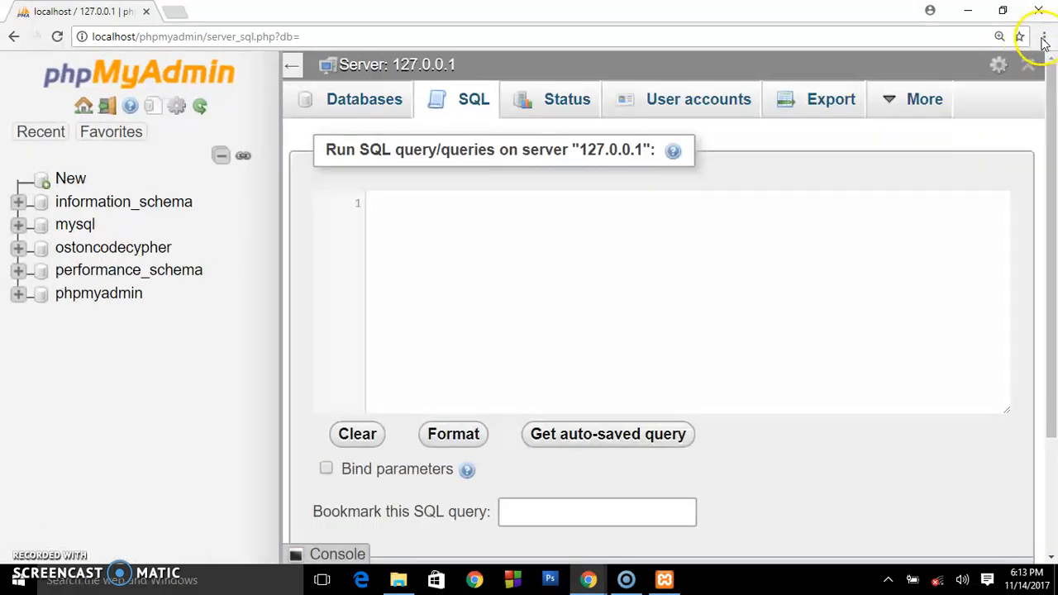
click(1044, 36)
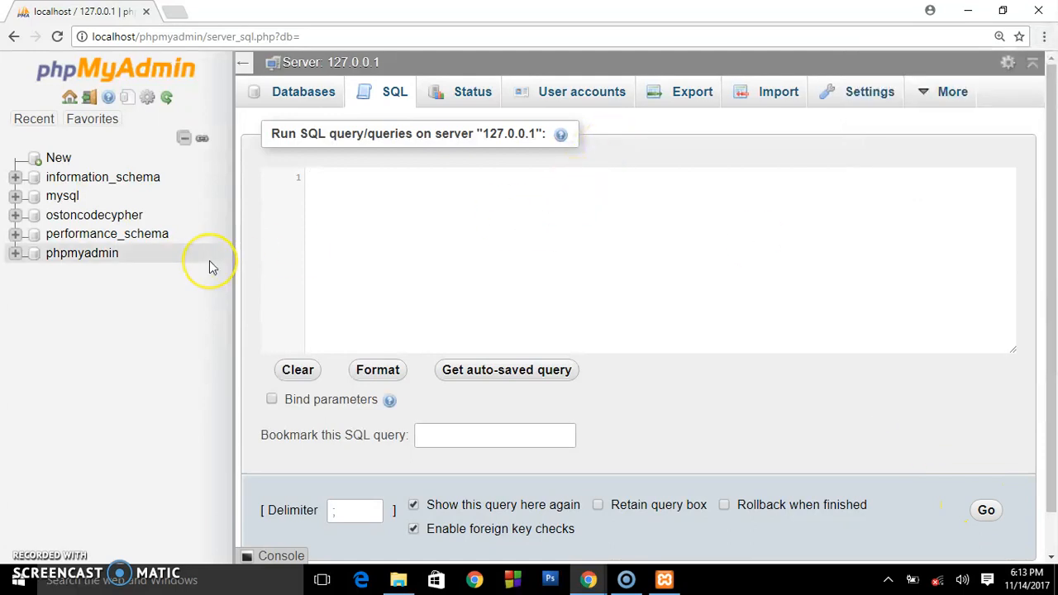
mouse_move(149, 220)
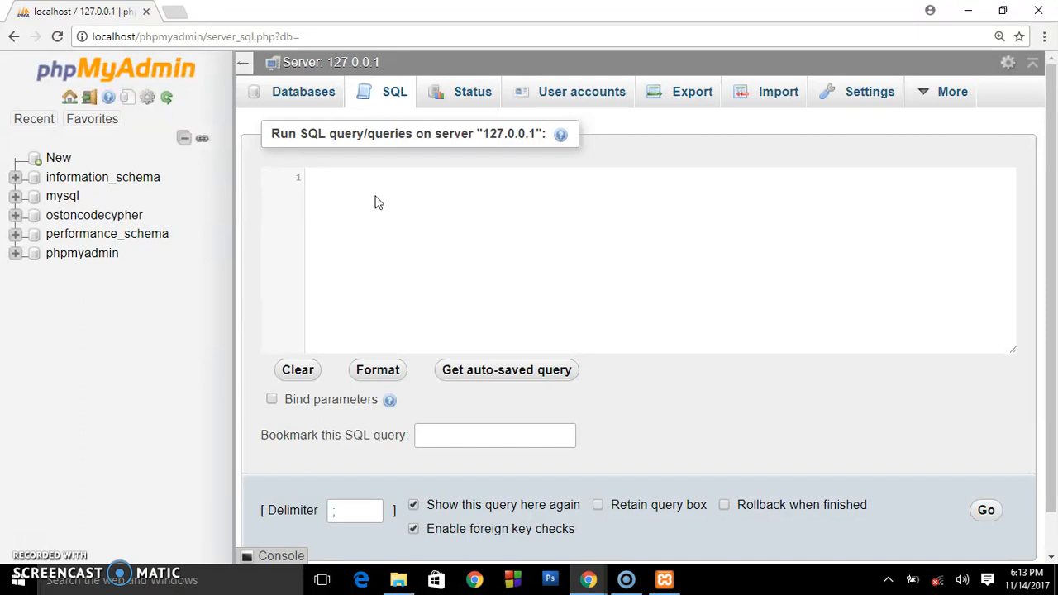
Step: Enter SHOW DATABASES; in the query box, correcting the misspelled DATABASES
text(SHOW)
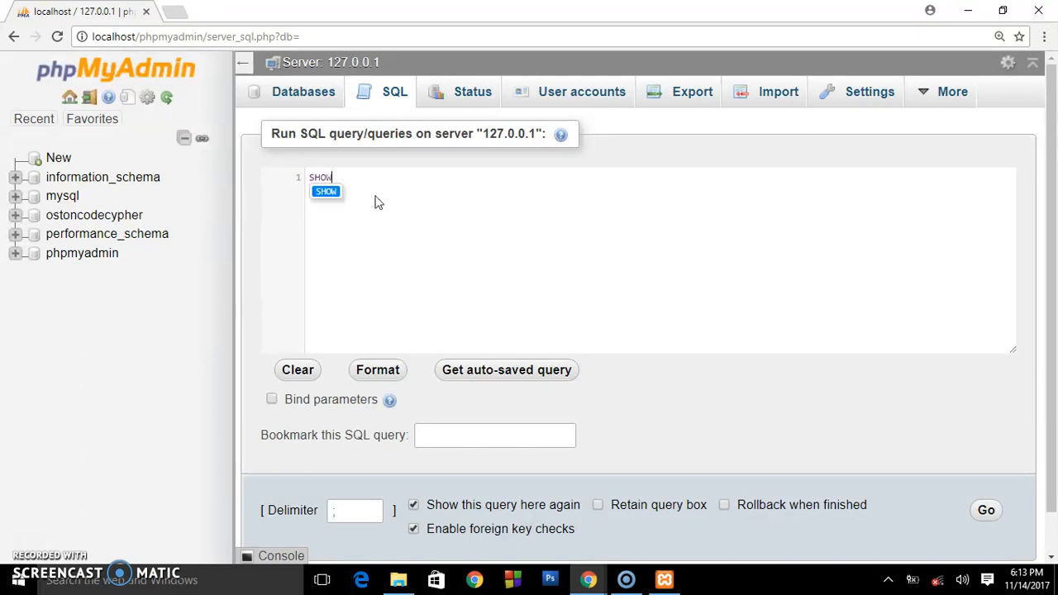
text(DATA)
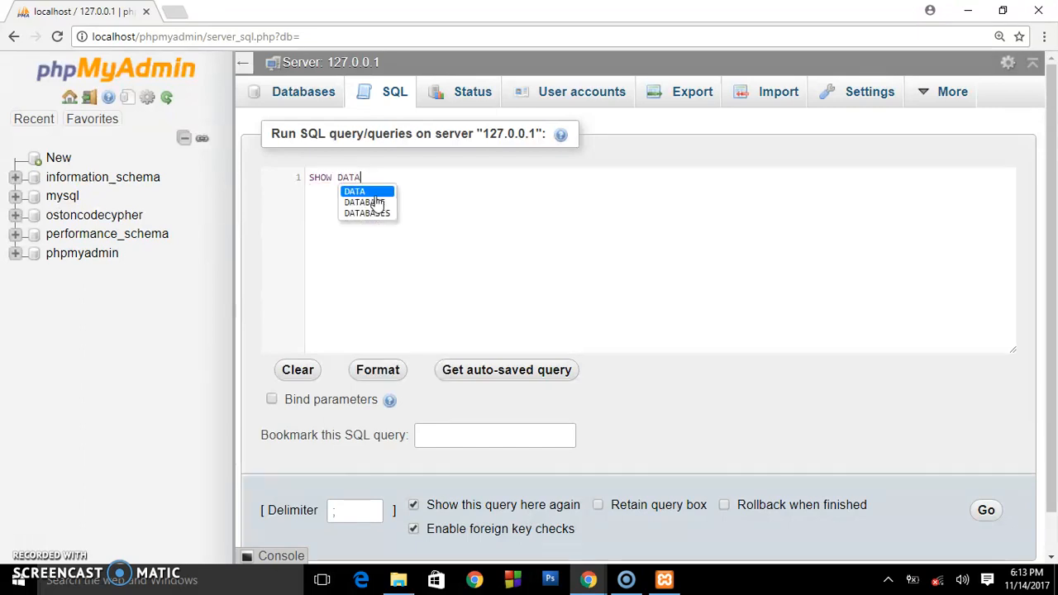
text(BAES)
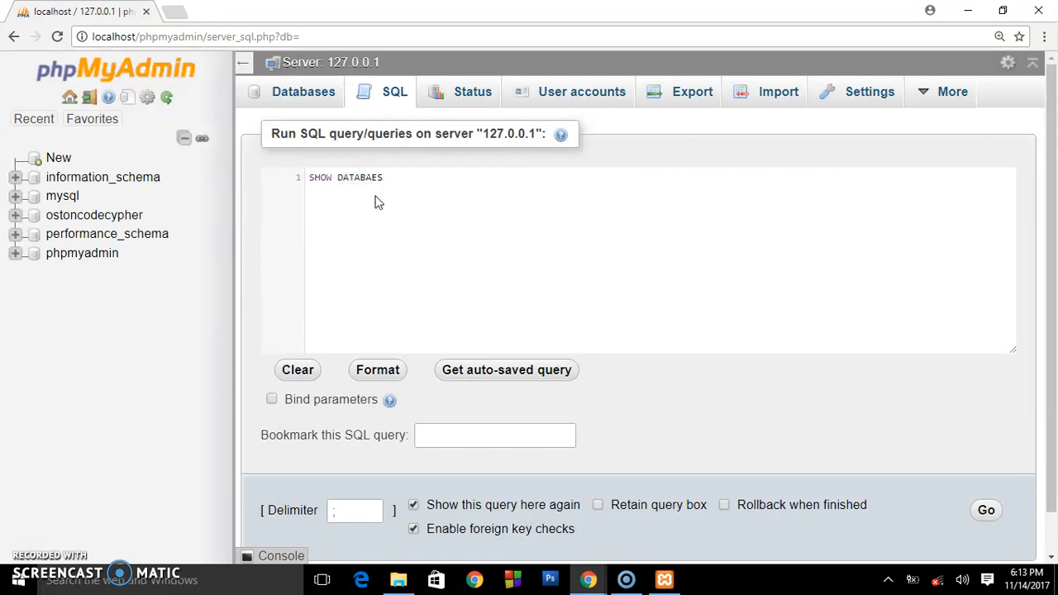
text(;)
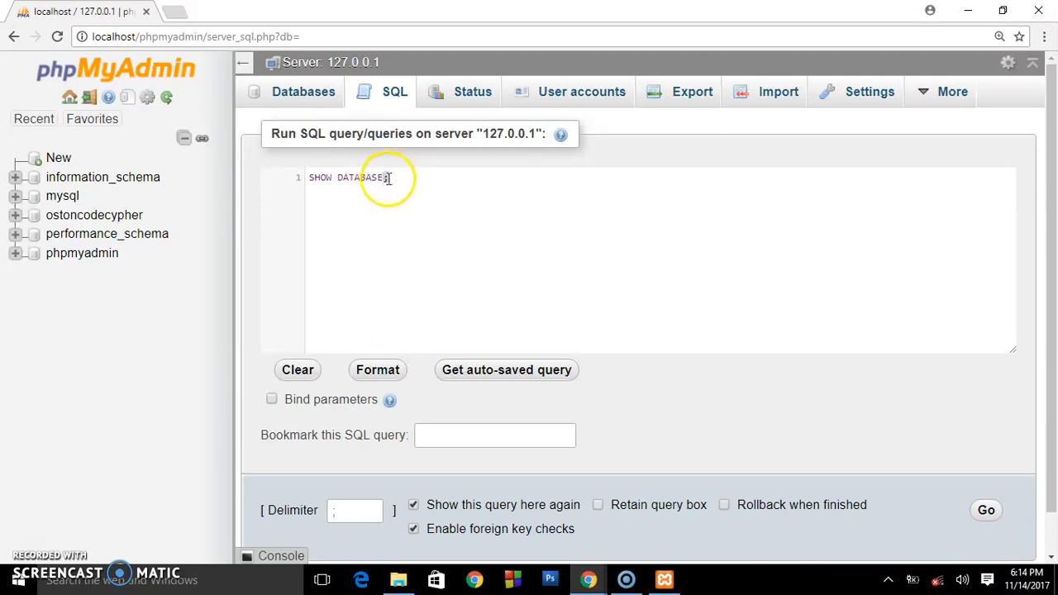
mouse_move(382, 176)
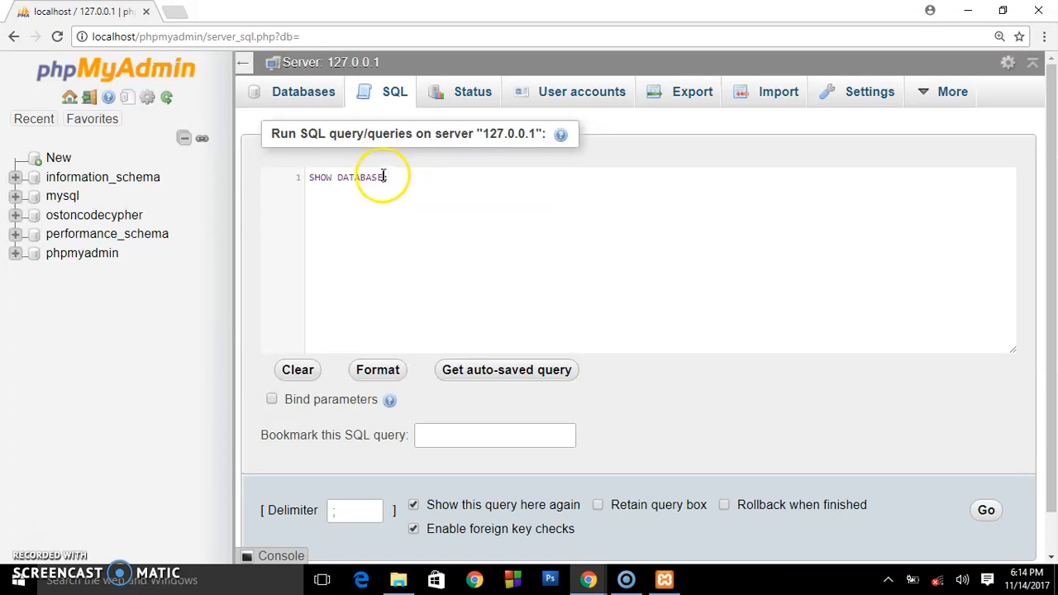
text(;)
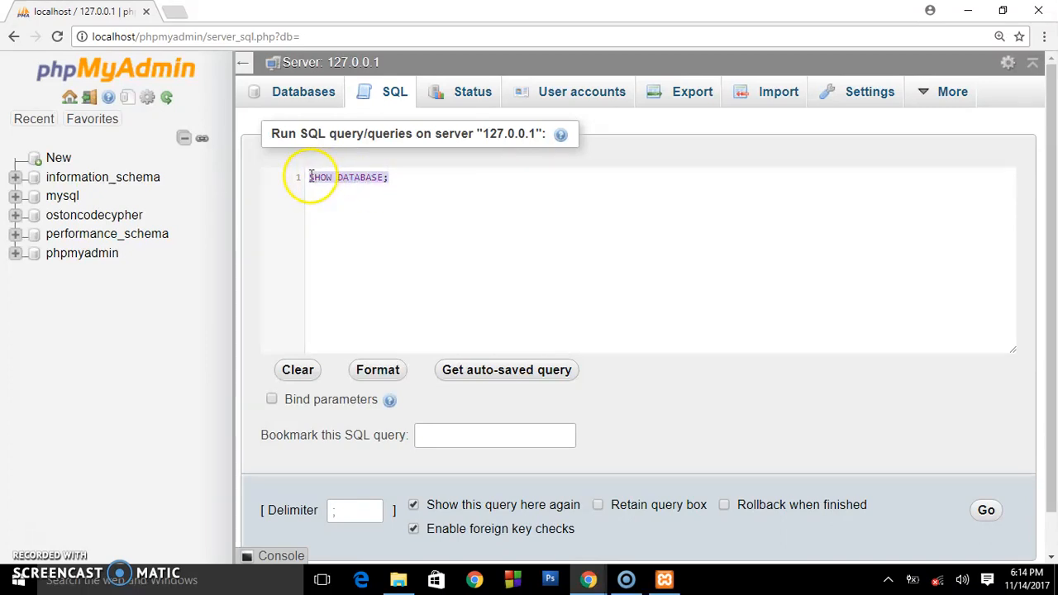
click(400, 175)
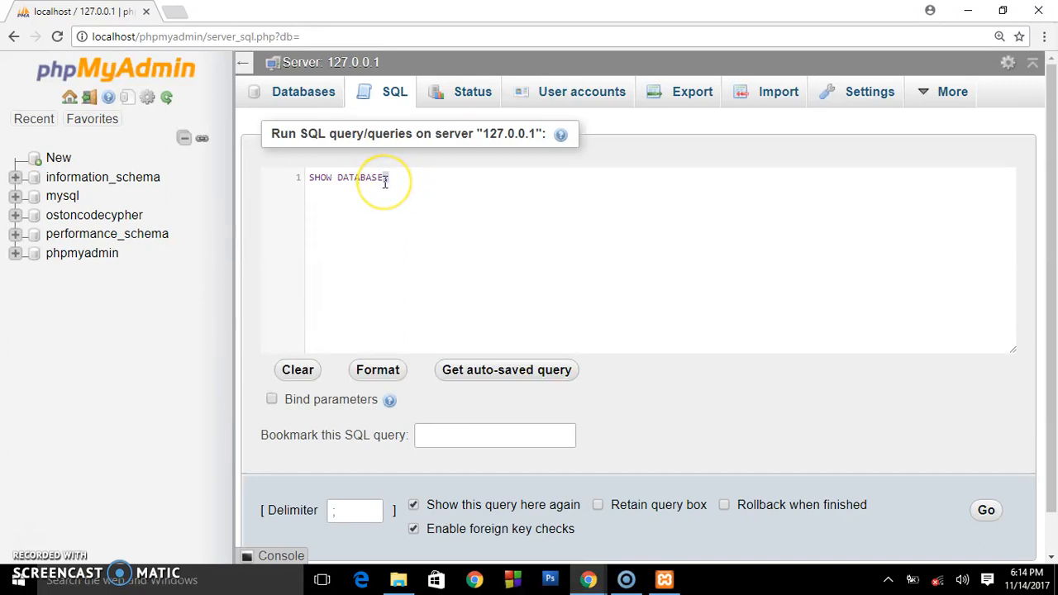
text(;)
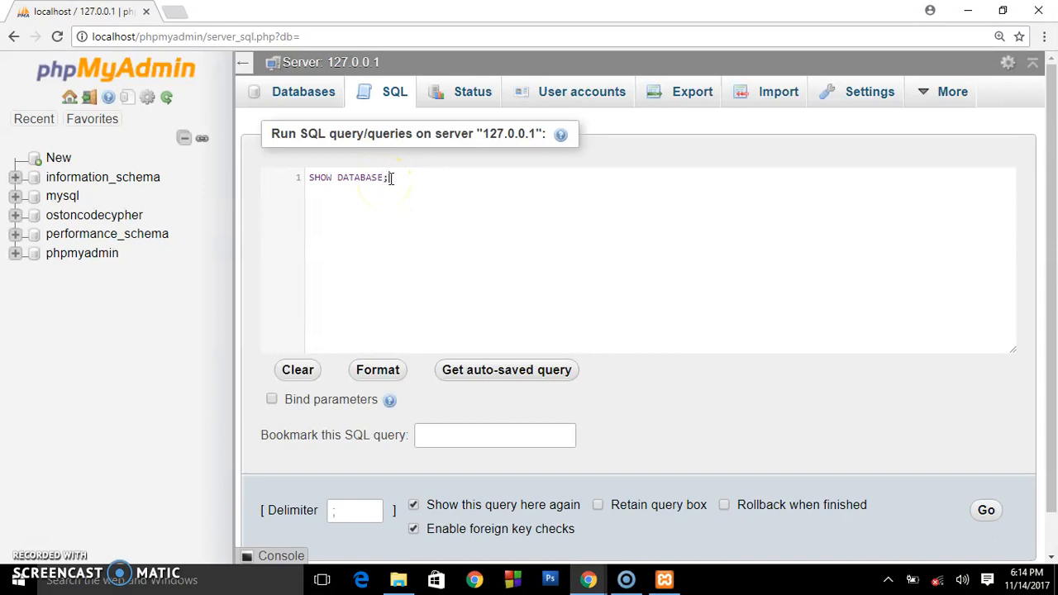
mouse_move(392, 178)
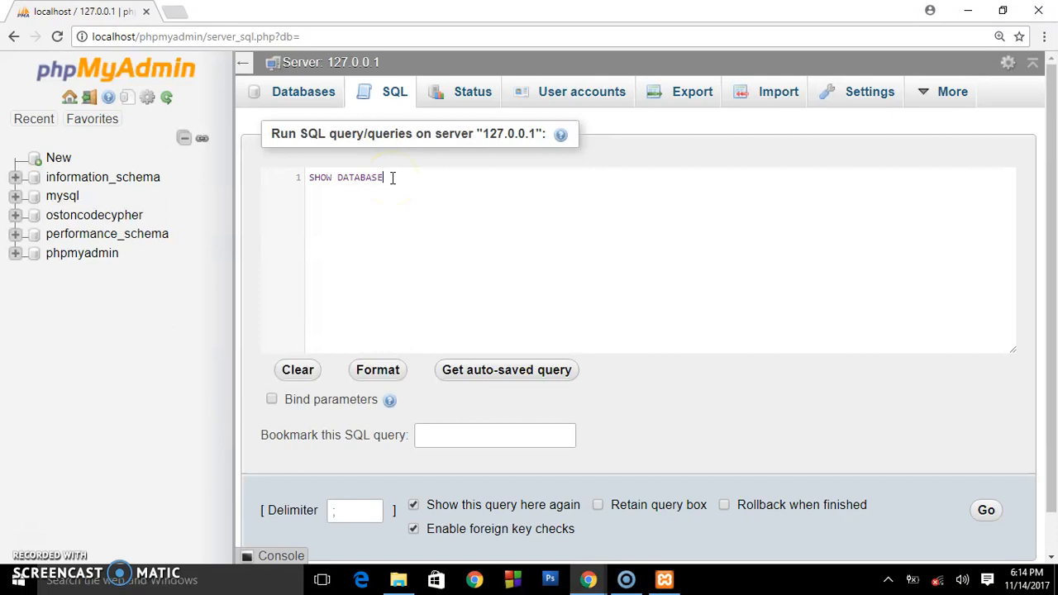
text(;)
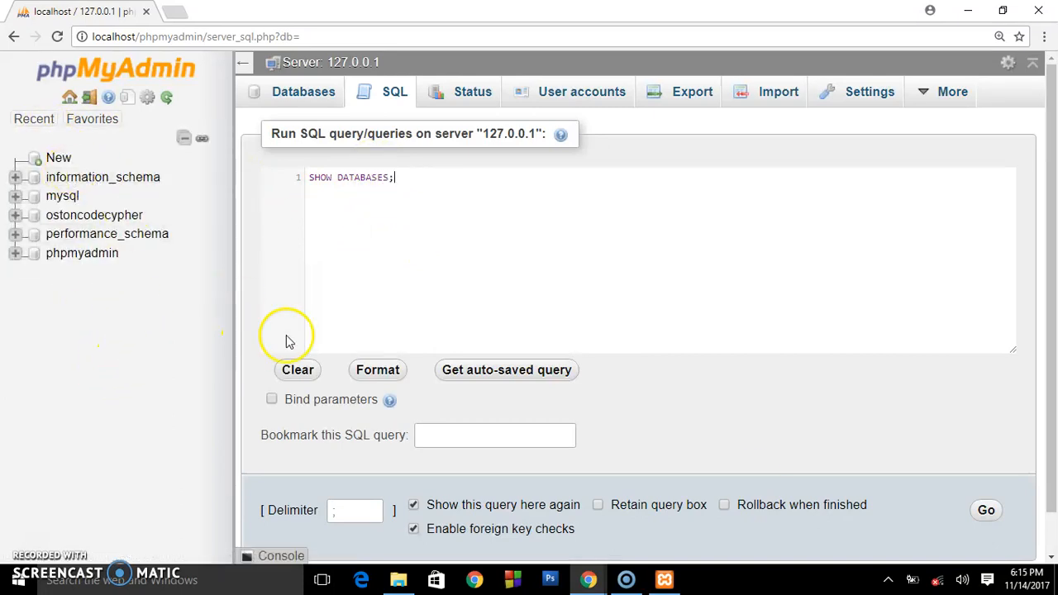
mouse_move(992, 494)
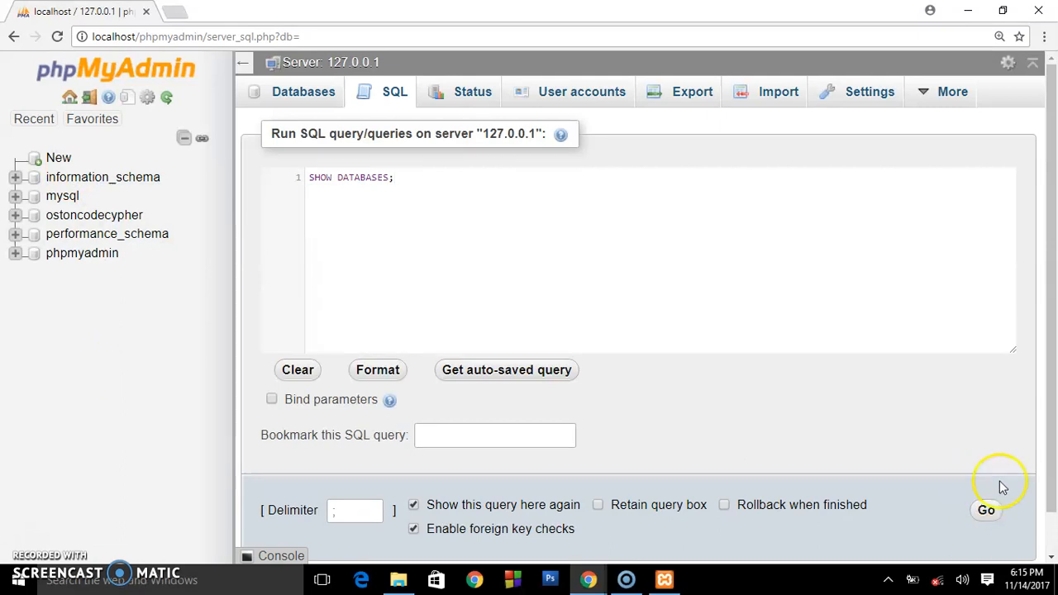
mouse_move(988, 508)
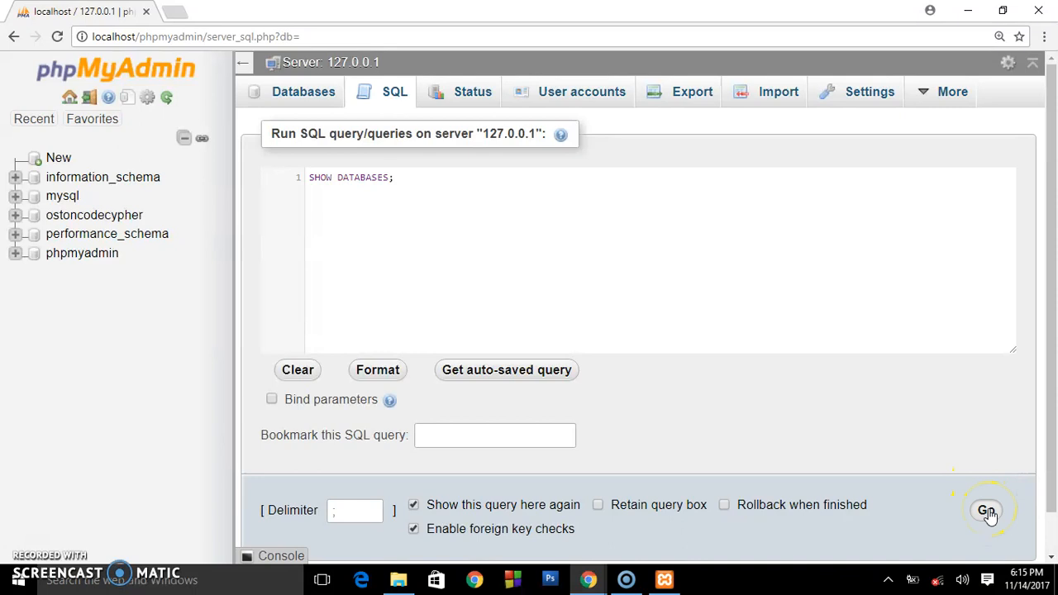
Step: Execute SHOW DATABASES to list the five server databases
click(987, 511)
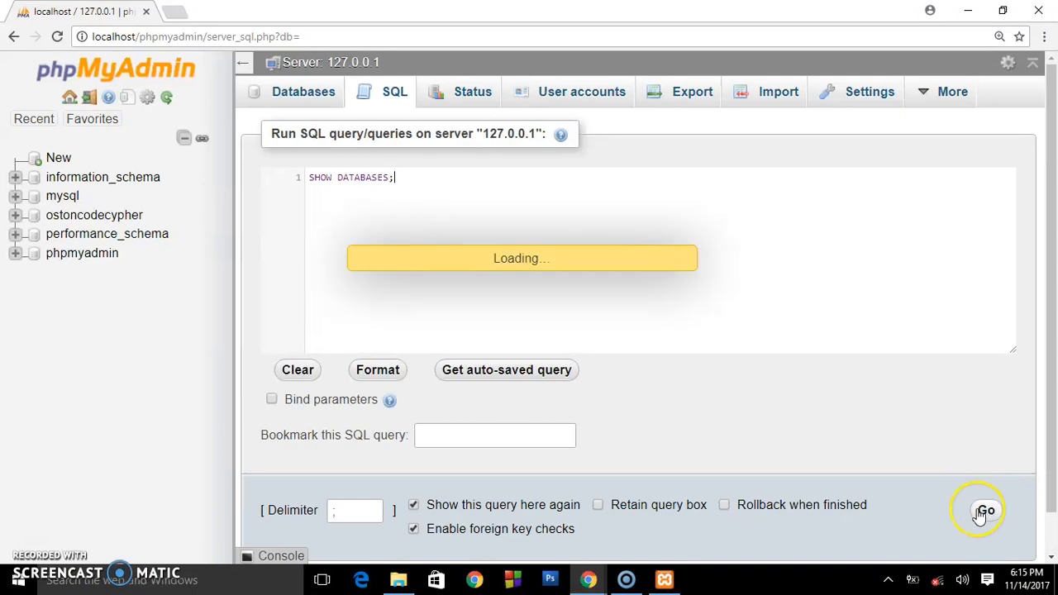
click(984, 510)
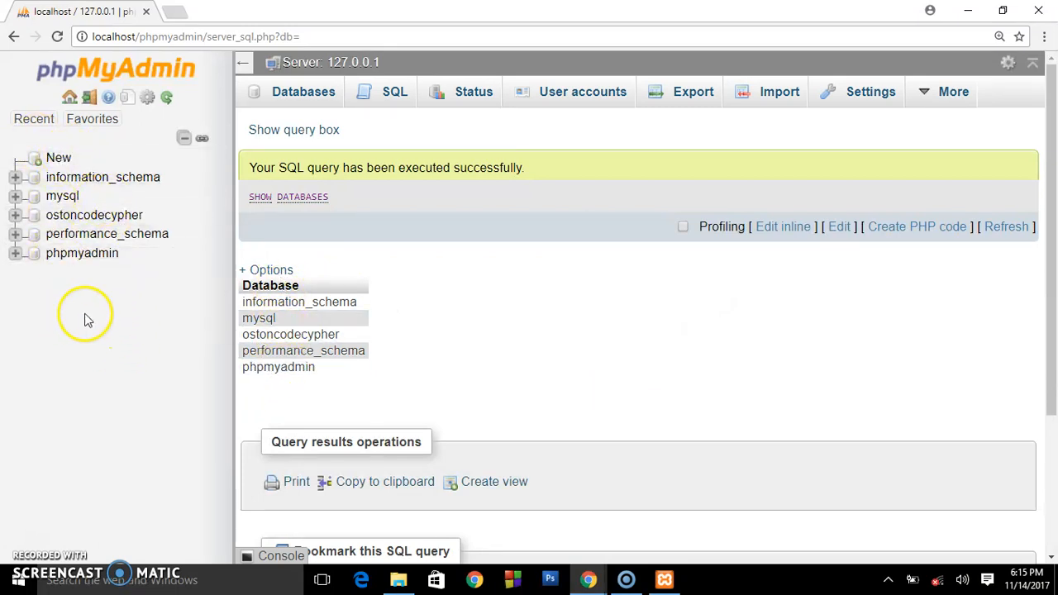
mouse_move(88, 296)
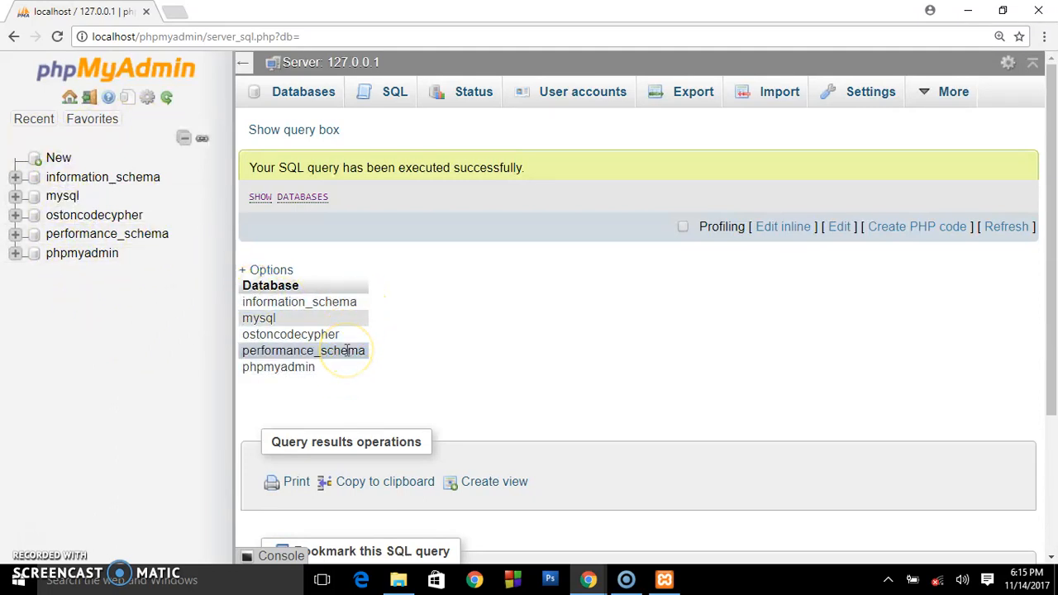
mouse_move(491, 277)
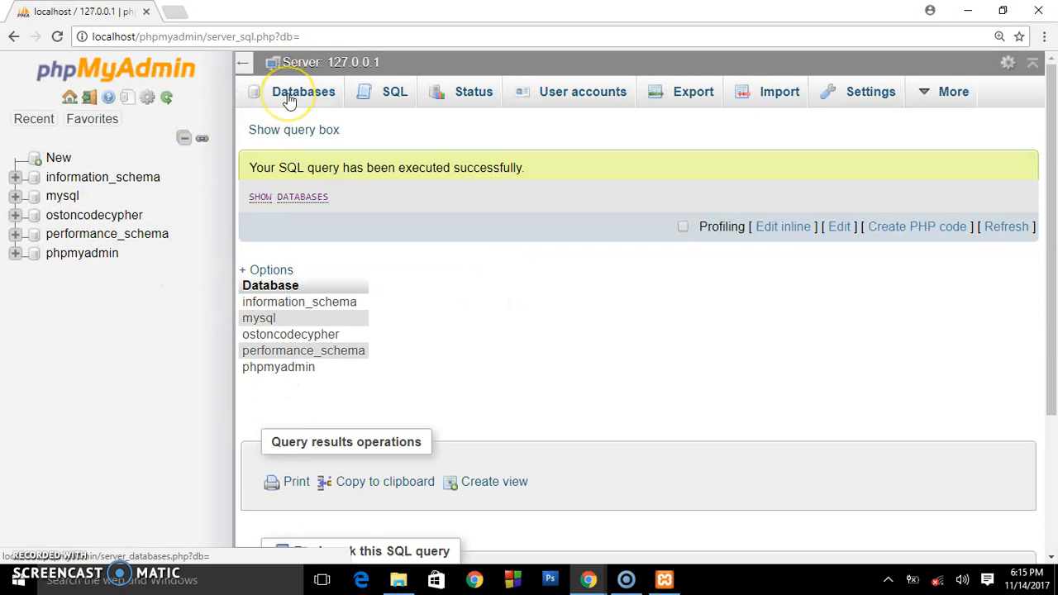
Step: Return to the server overview and reopen a fresh SQL query page
click(303, 91)
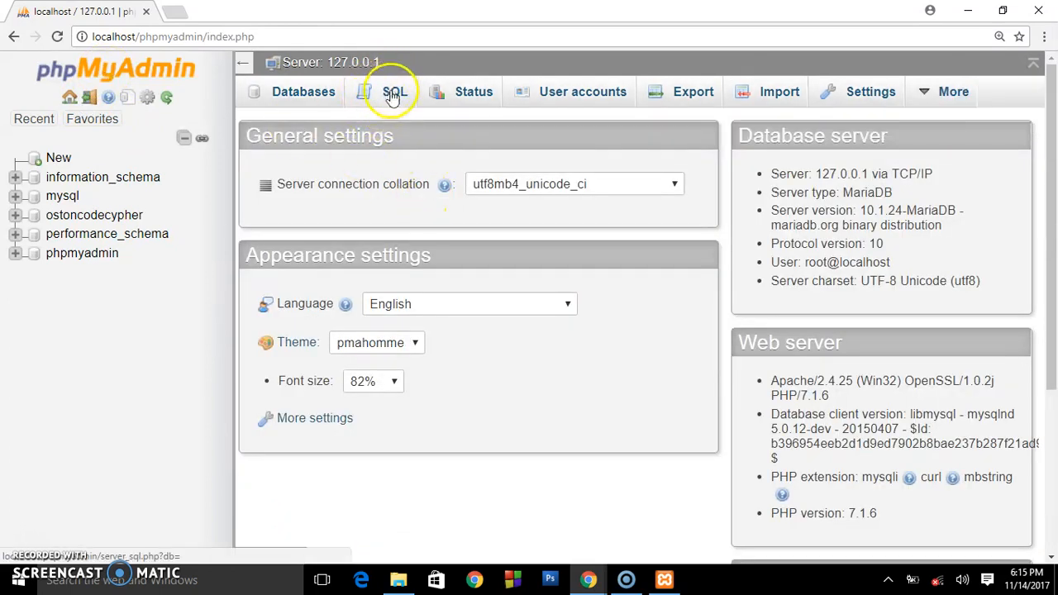
click(392, 92)
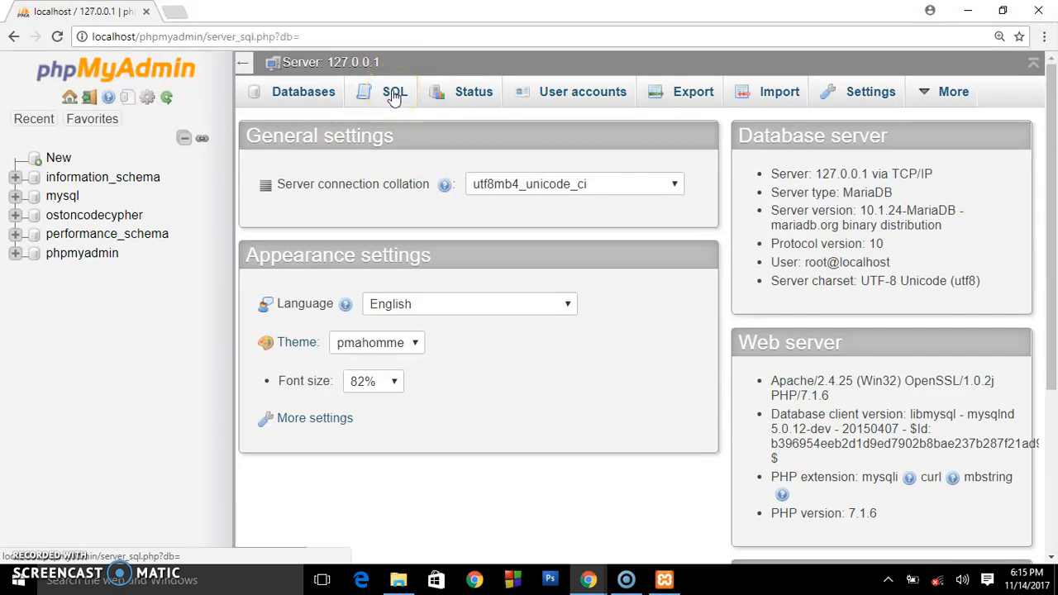
click(399, 92)
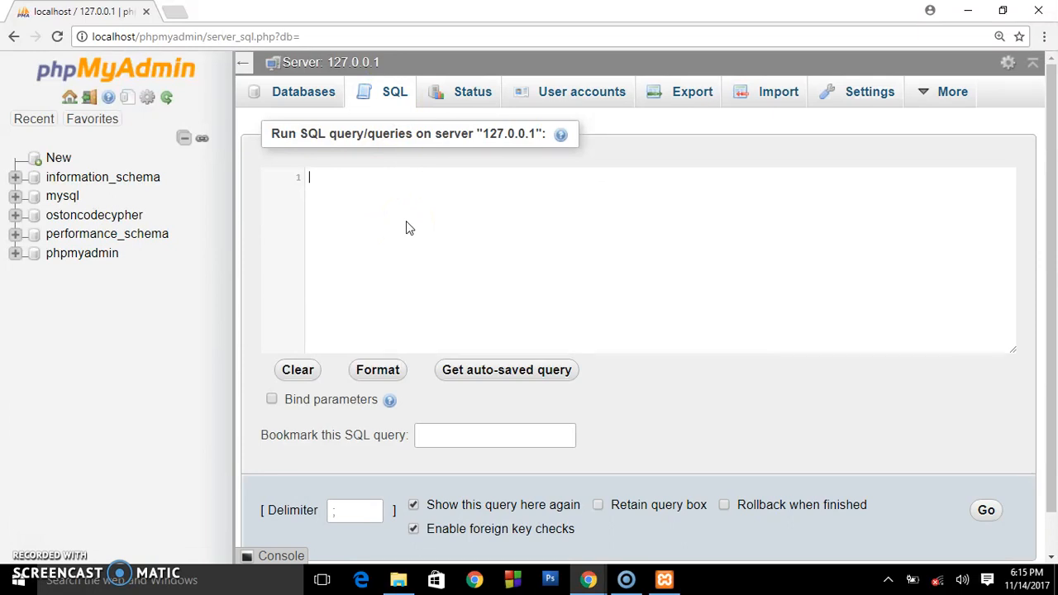
Step: Type the statement CREATE DATABASE Uganda; into the query box
text(CREATE)
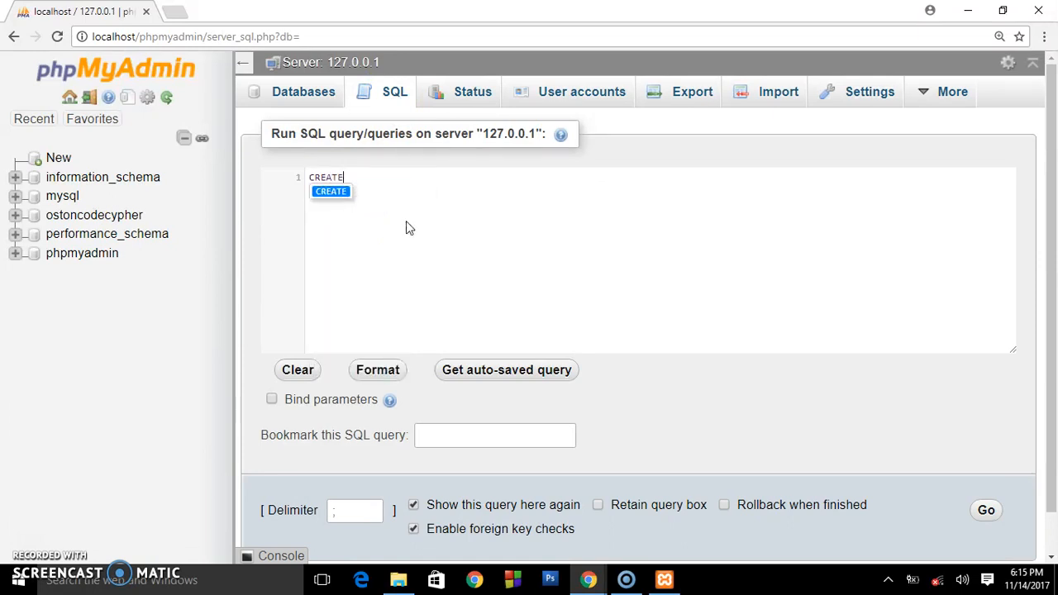
text(DATABASE)
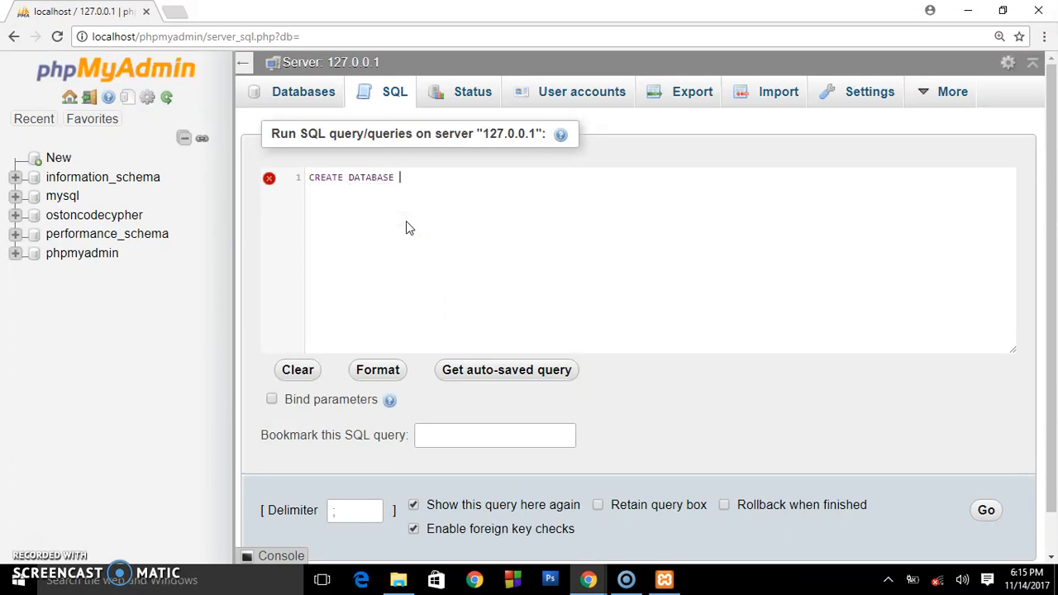
key(Backspace)
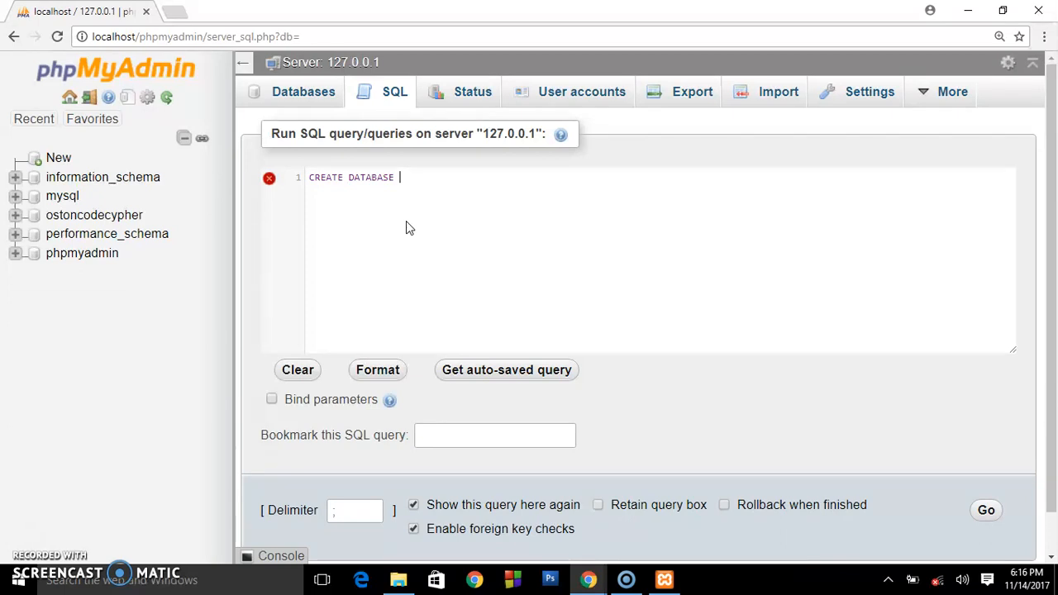
text(u)
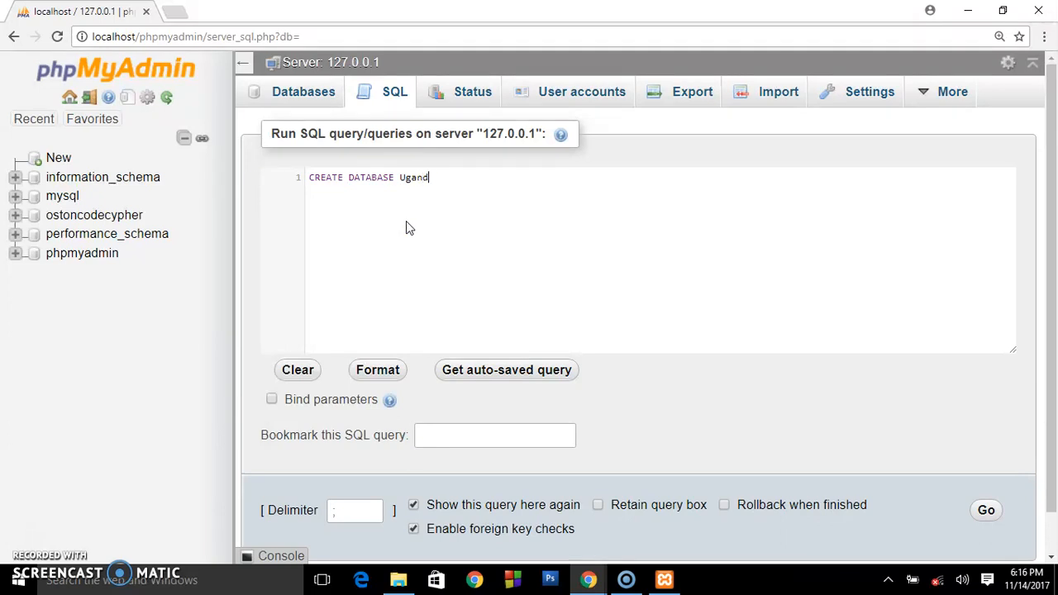
text(a)
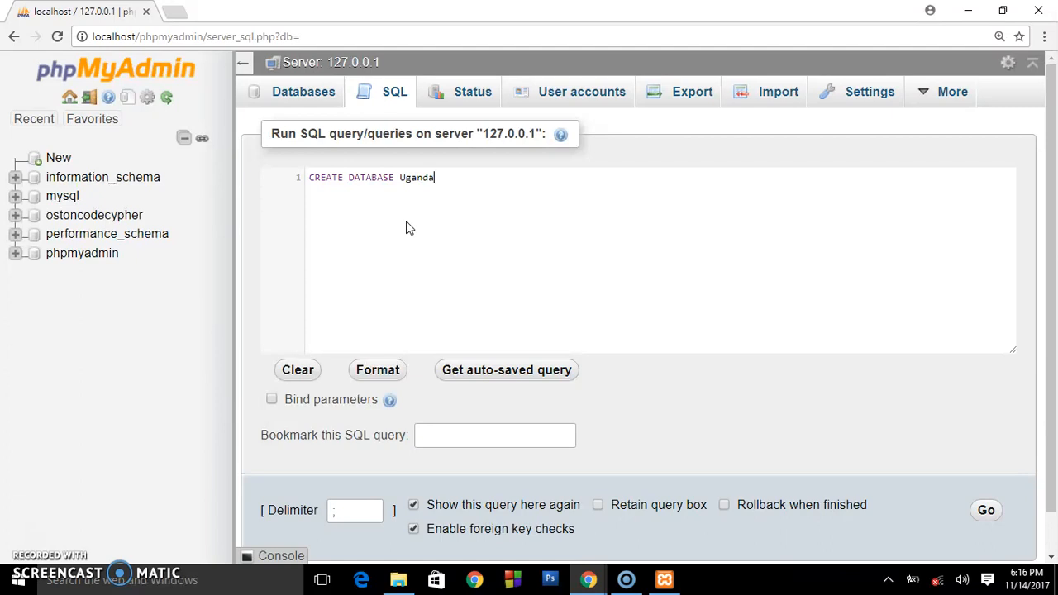
text(;)
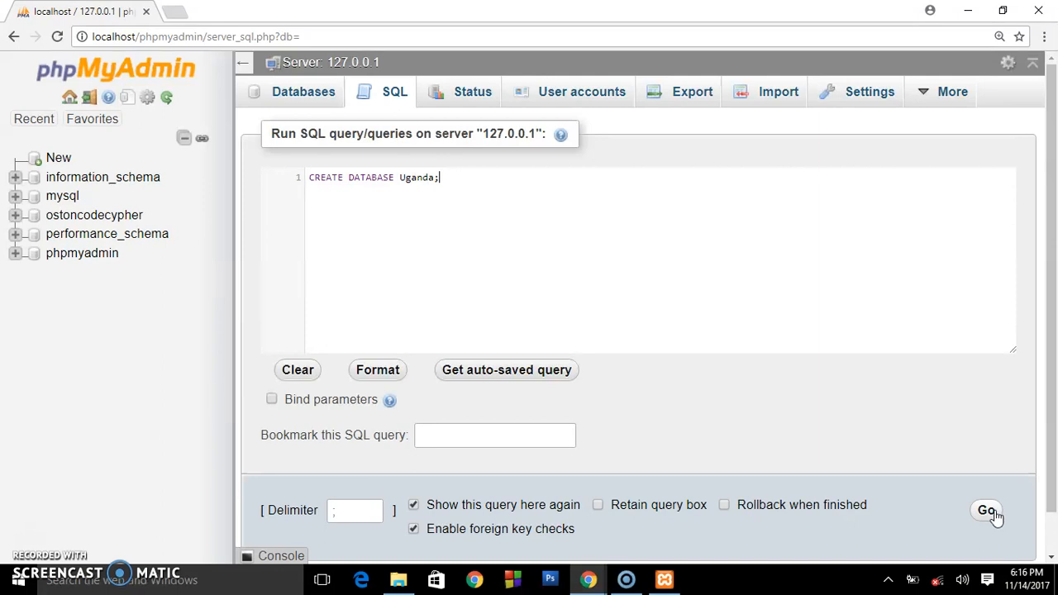
Step: Run CREATE DATABASE Uganda; and confirm uganda appears in the database list
click(986, 511)
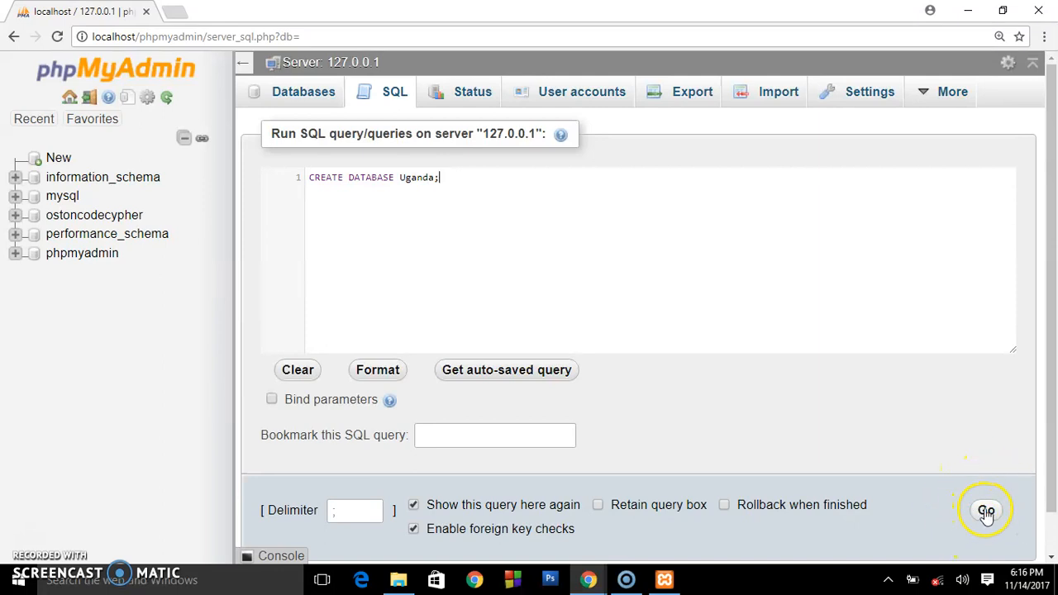
click(984, 509)
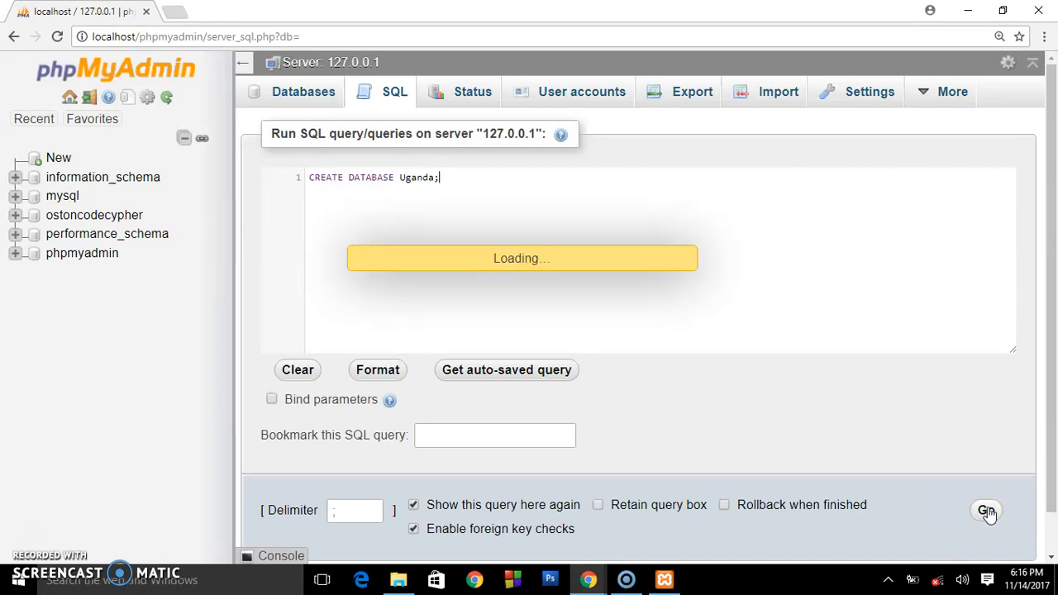
click(985, 511)
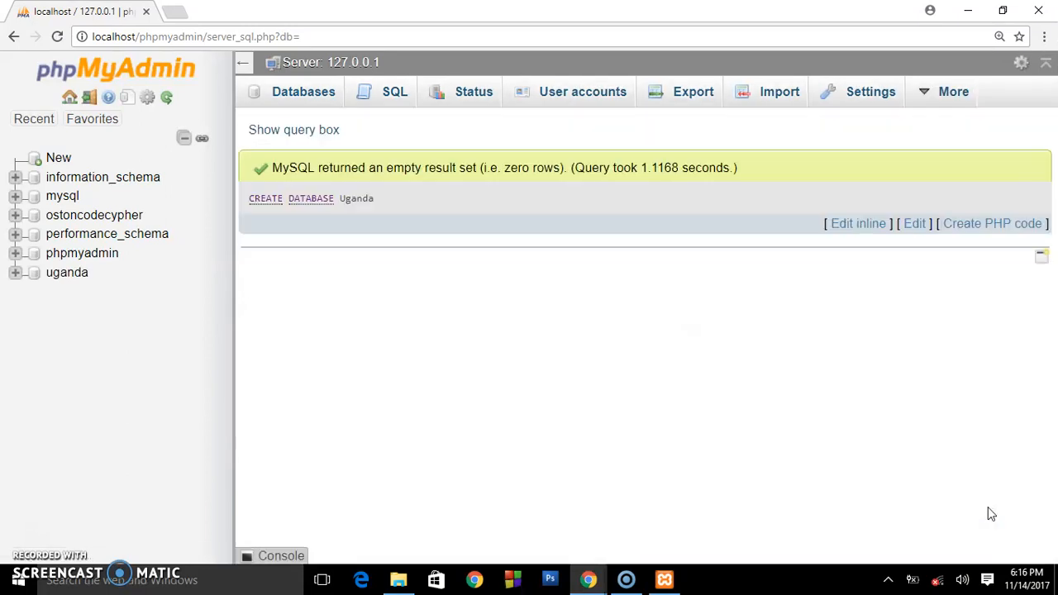
mouse_move(38, 285)
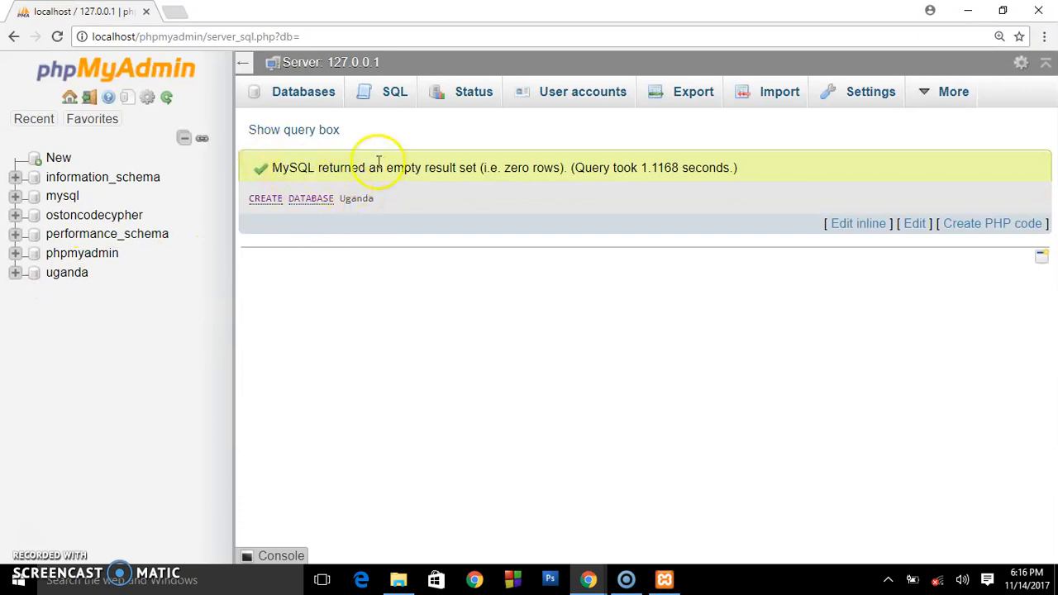
mouse_move(537, 186)
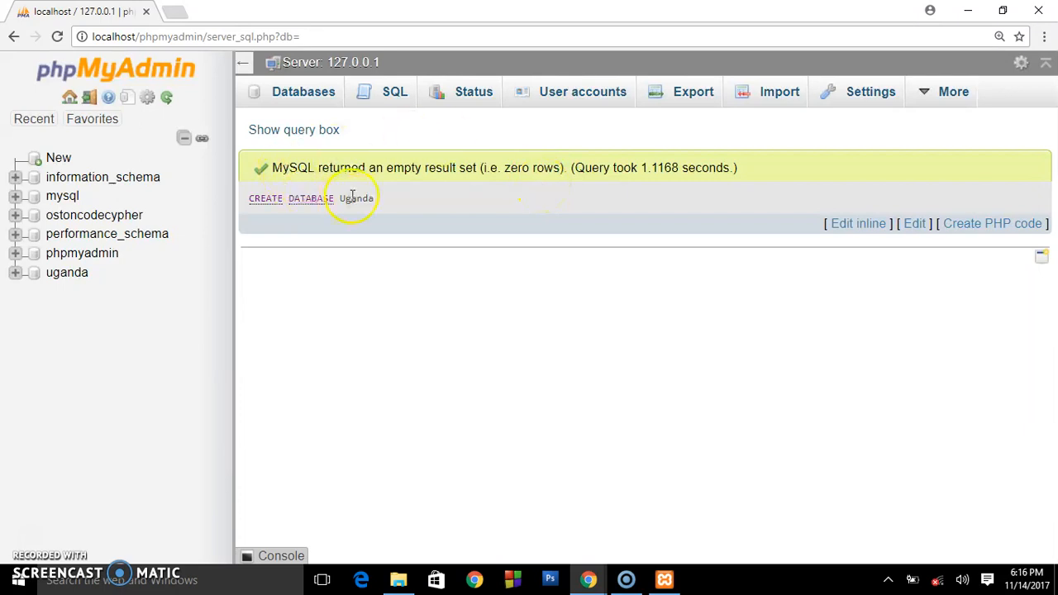
mouse_move(263, 204)
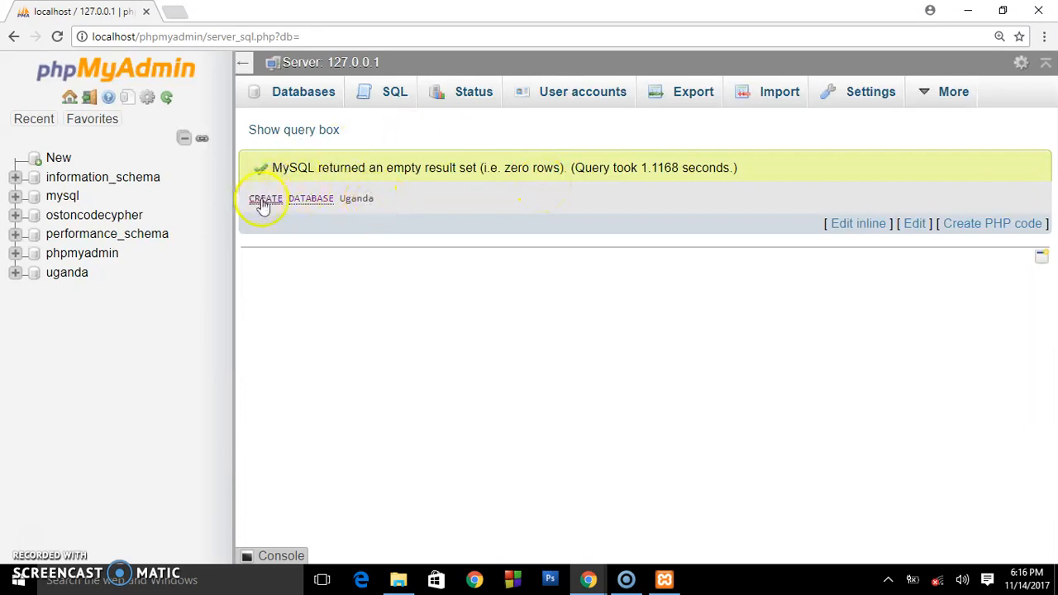
mouse_move(67, 272)
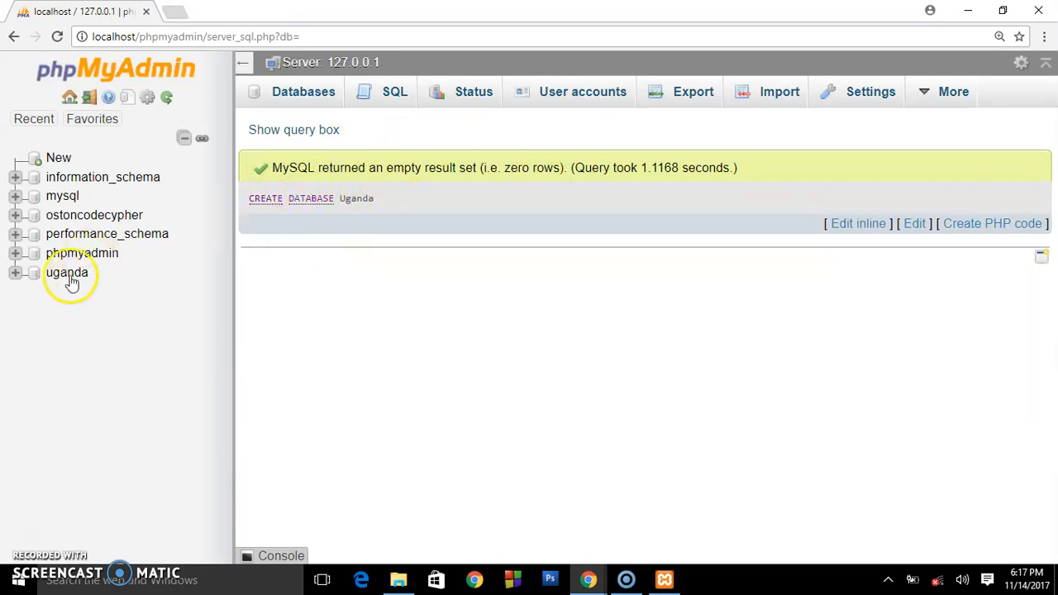
Step: Select uganda in the navigation panel to view its empty Structure page
click(67, 273)
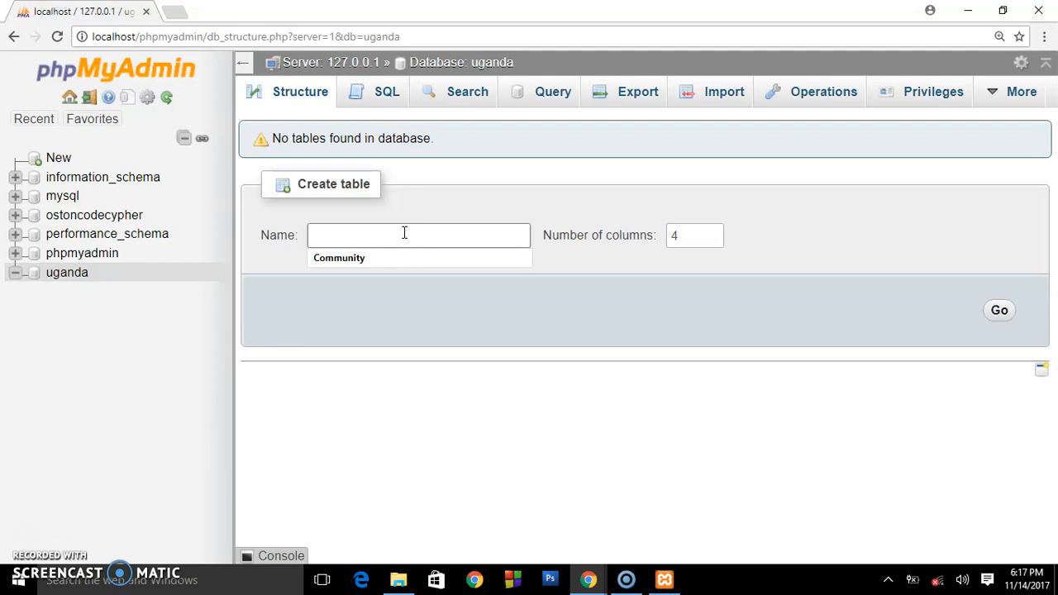
text(r)
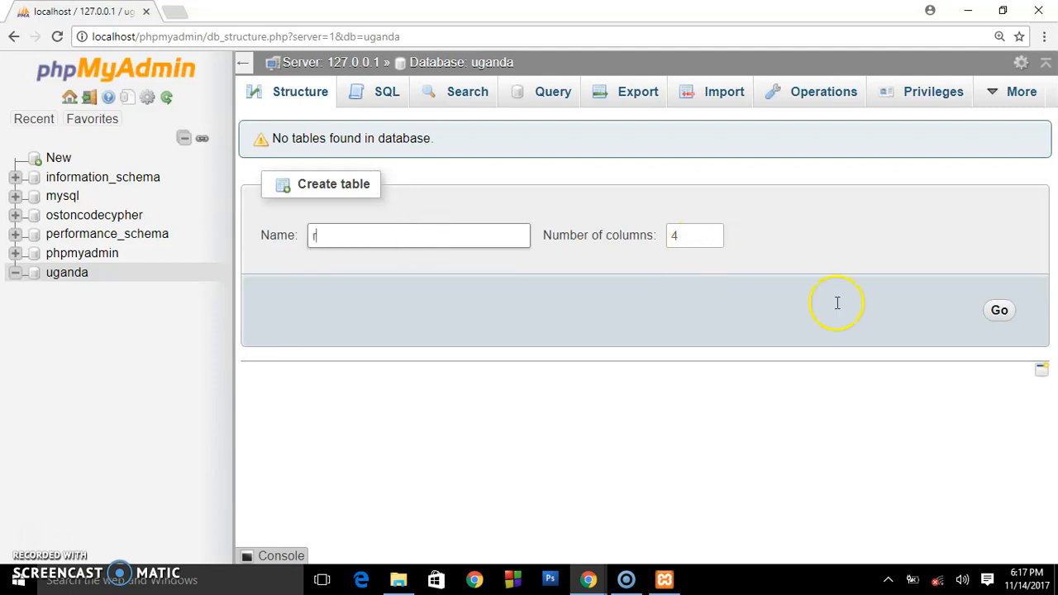
text(rr)
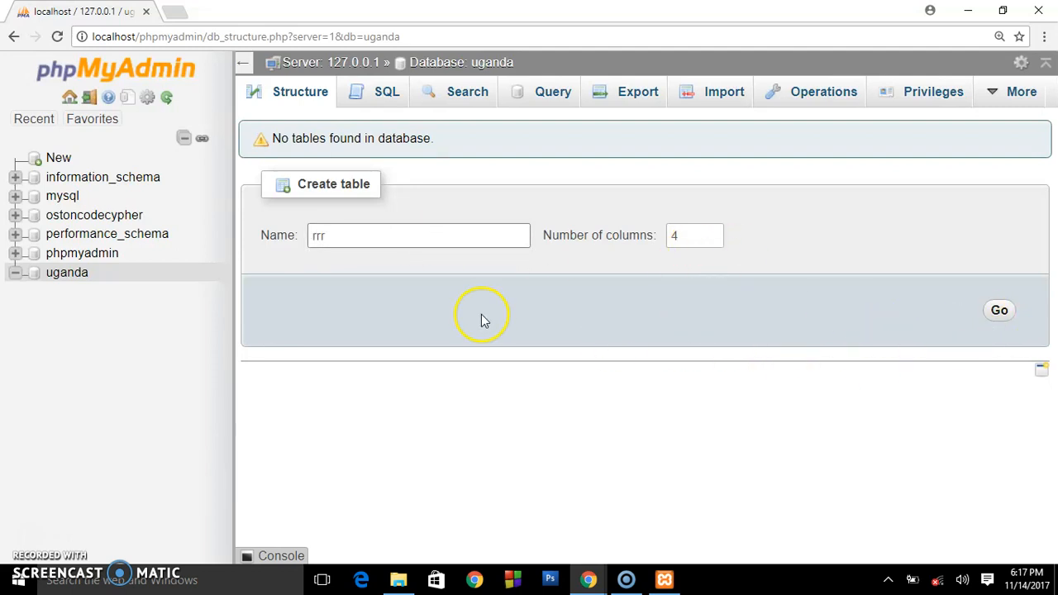
click(418, 235)
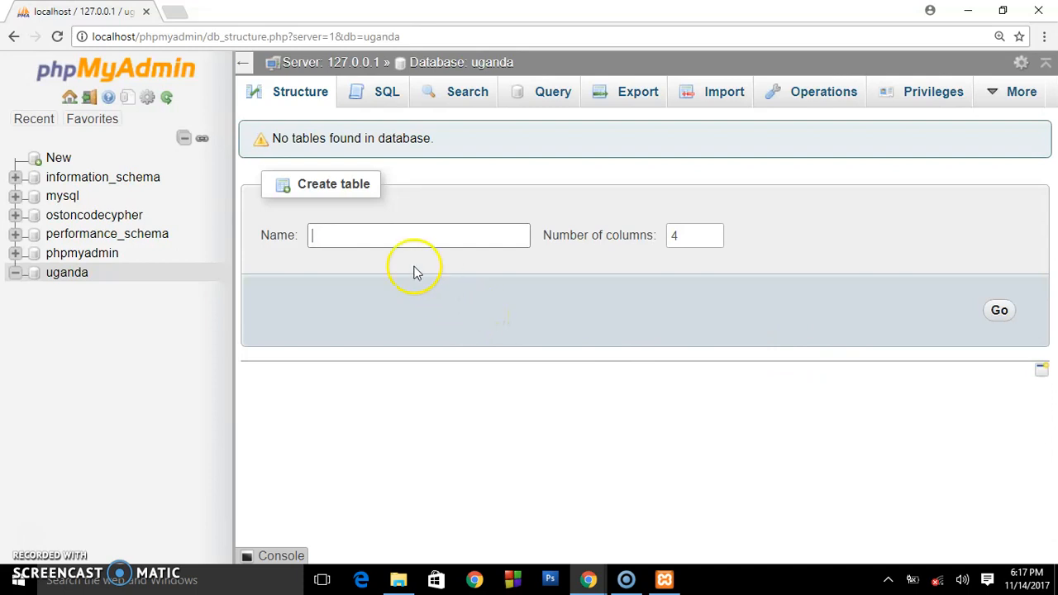
mouse_move(273, 205)
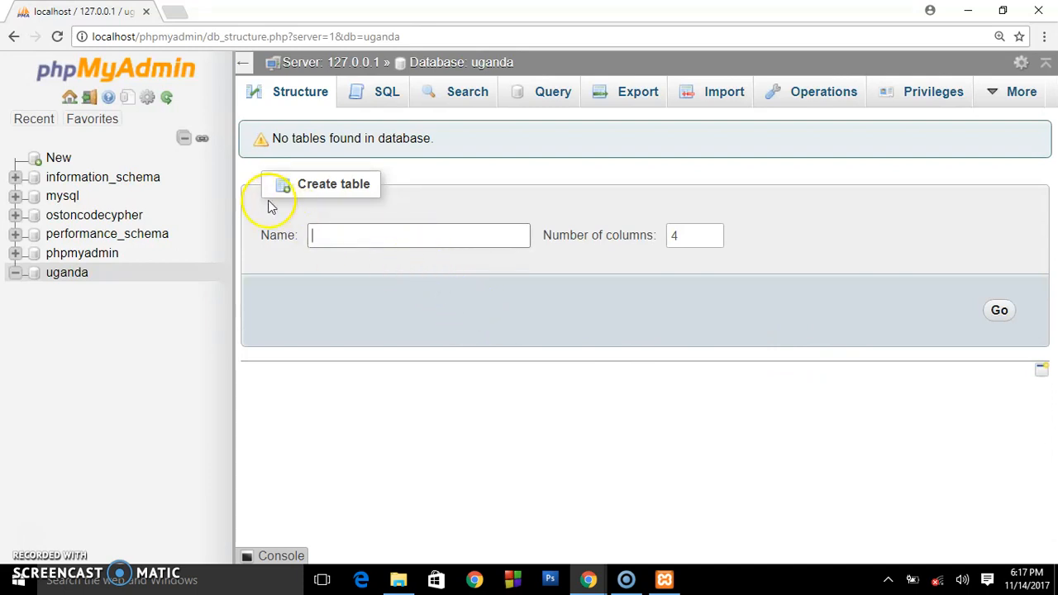
mouse_move(892, 348)
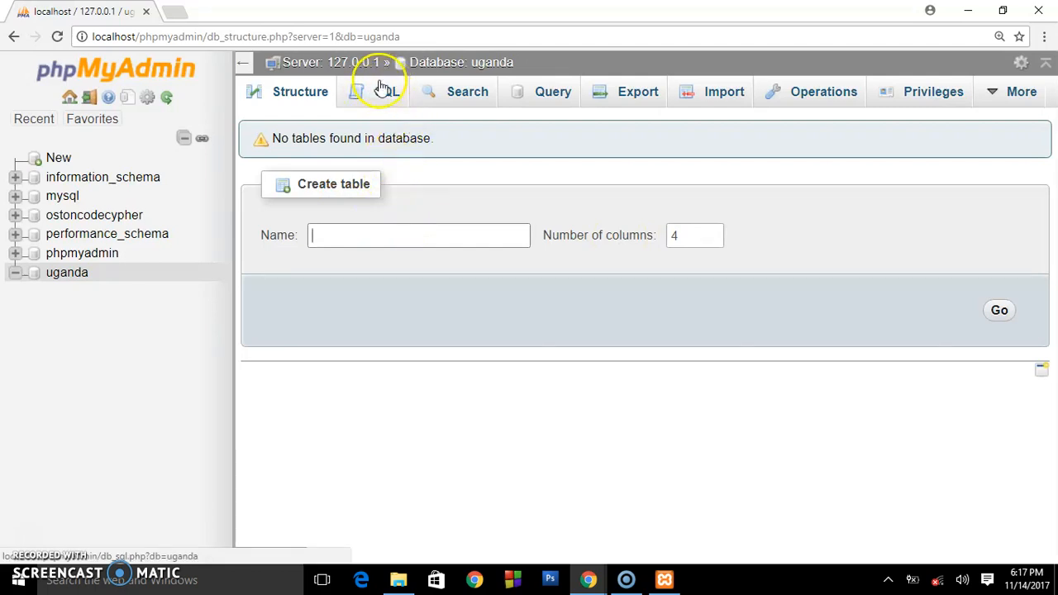
Step: In uganda's SQL query box, begin a CREATE TABLE citizens statement
click(376, 92)
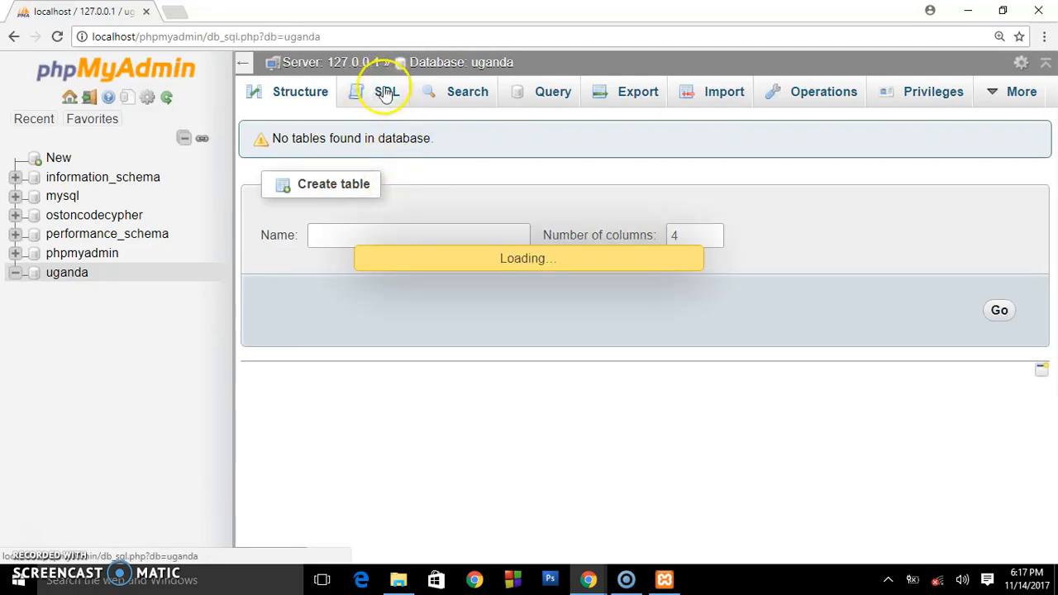
mouse_move(386, 92)
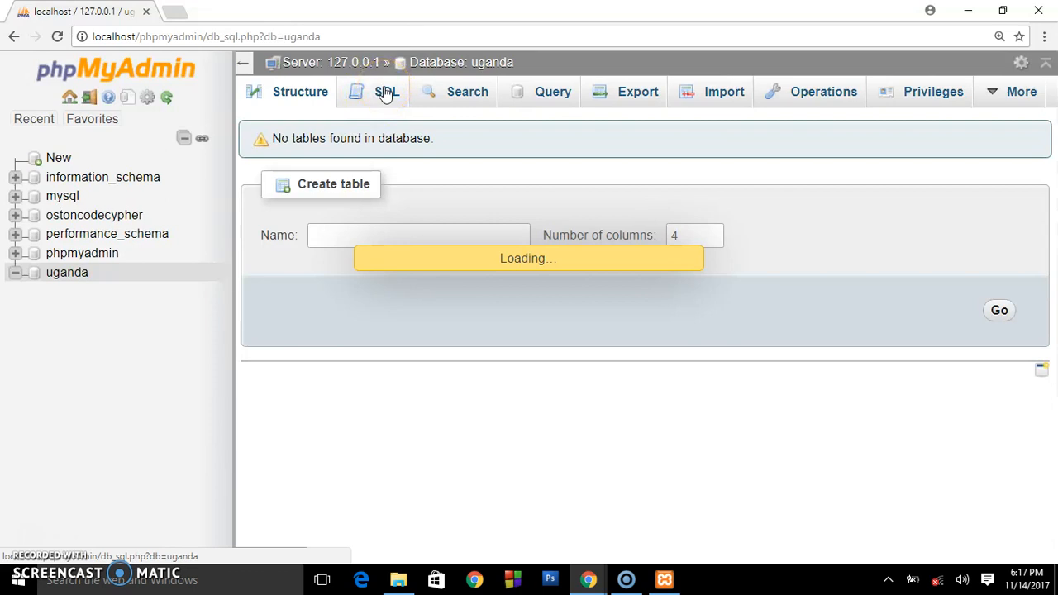
click(382, 92)
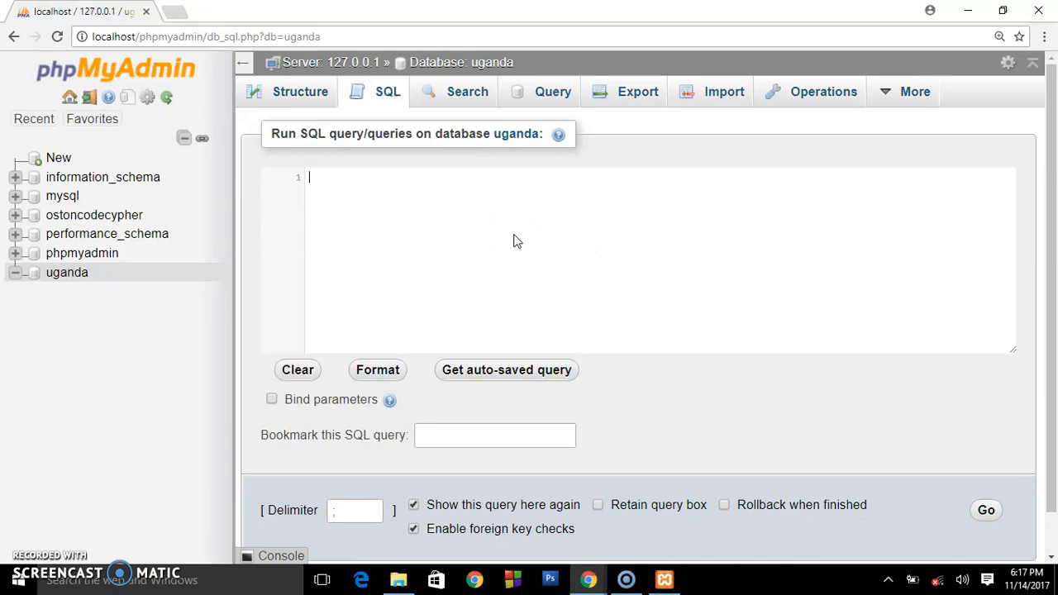
text(creae)
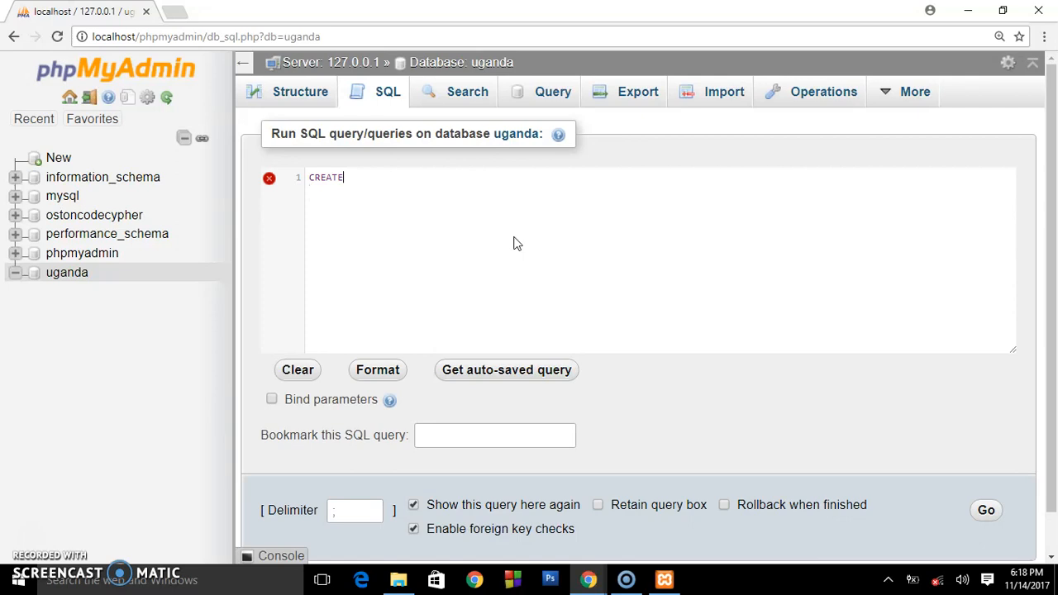
text(TA)
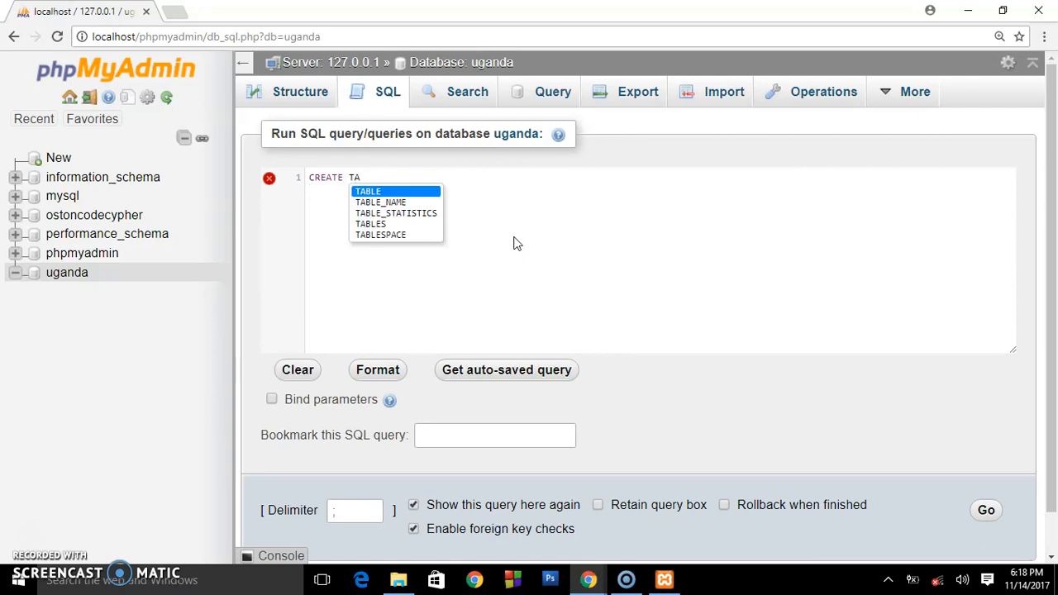
click(367, 191)
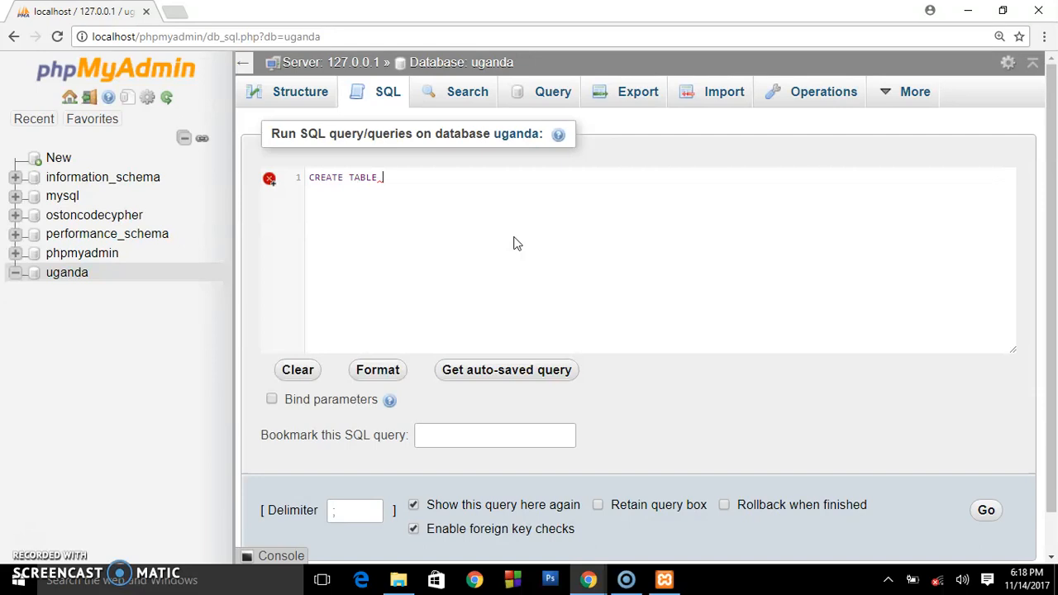
text(c)
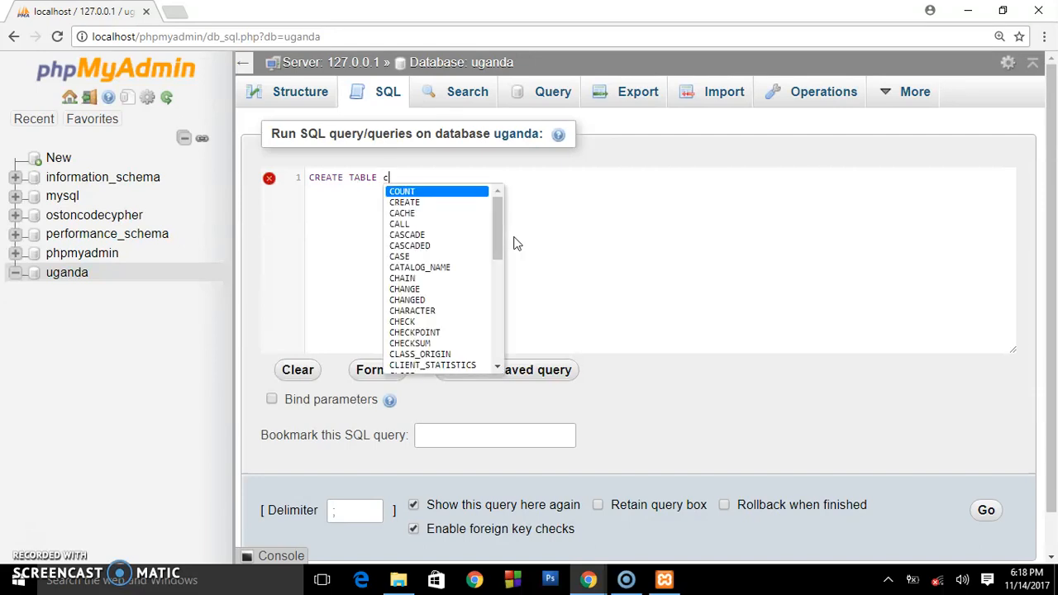
text(iti)
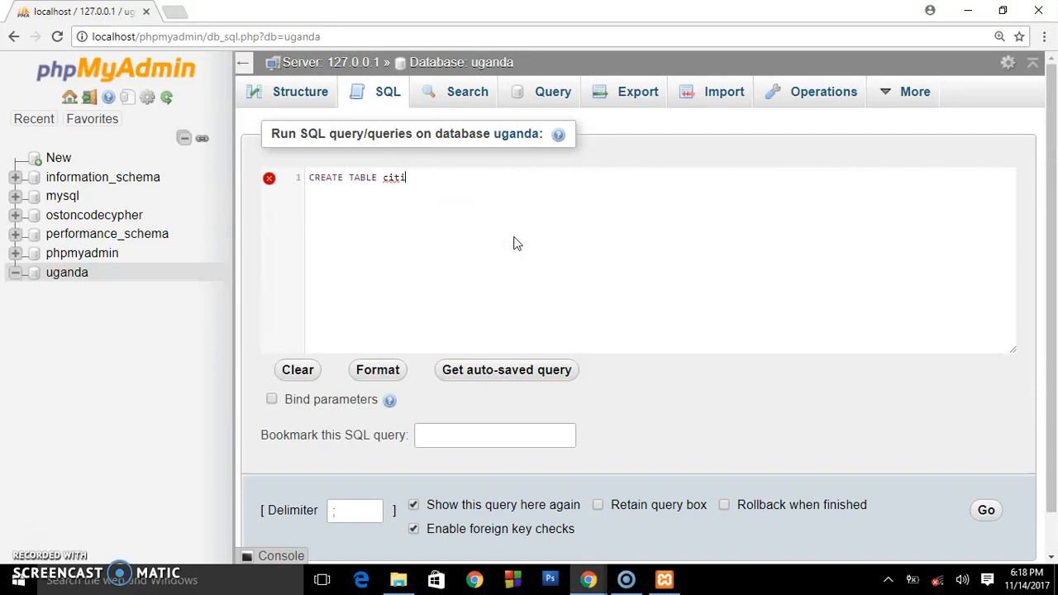
text(zens;)
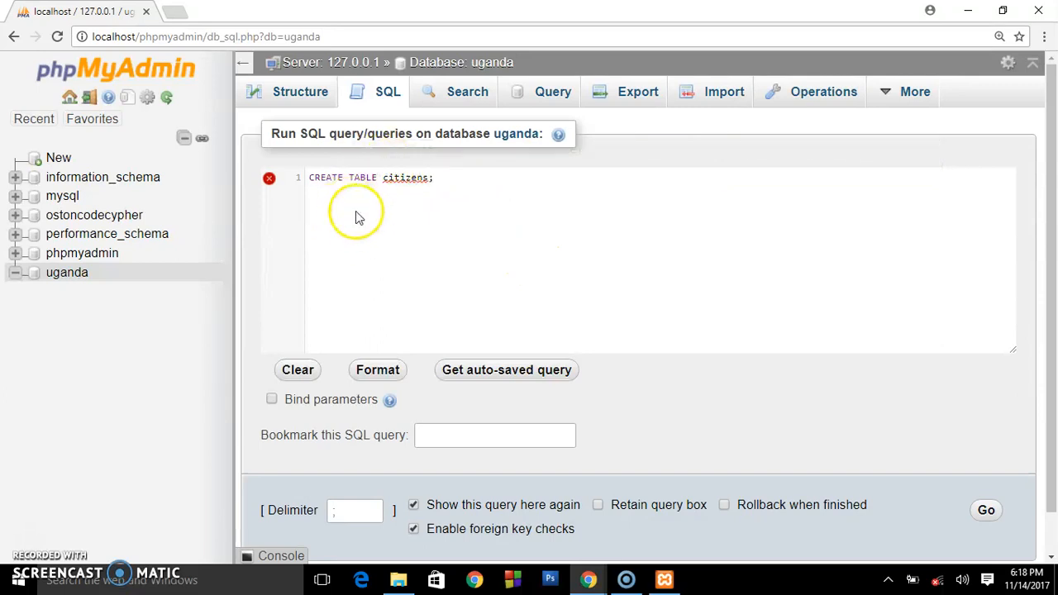
mouse_move(405, 226)
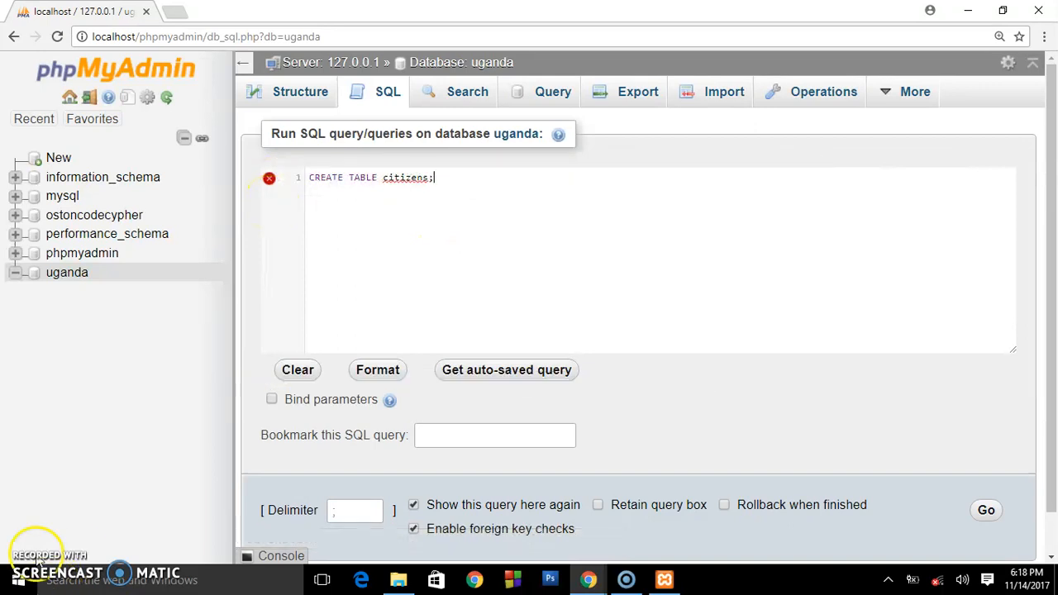
Step: Define the id column as int AUTO_INCREMENT PRIMARY KEY not null
click(449, 179)
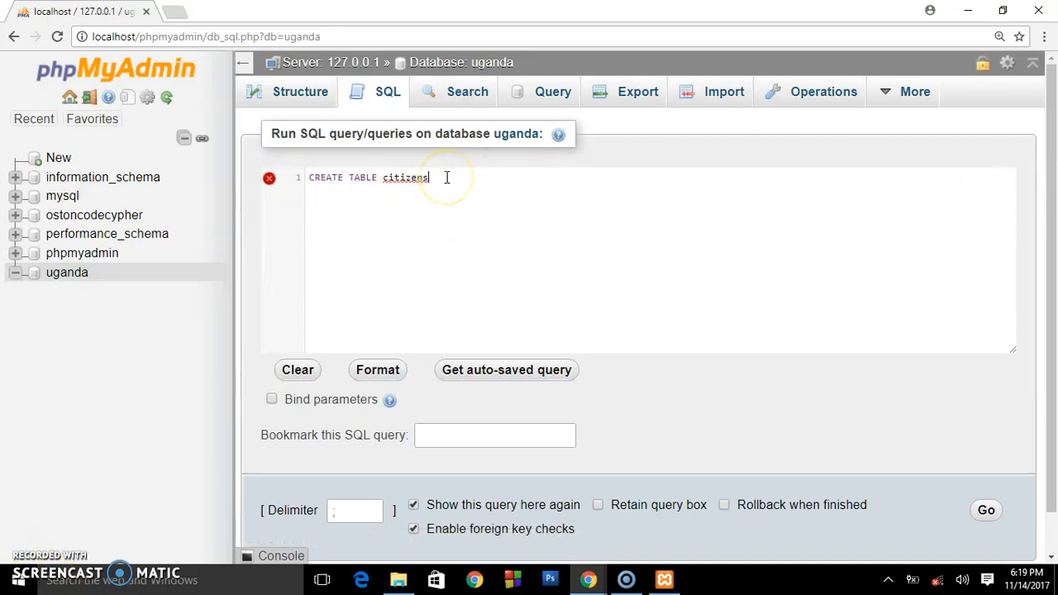
mouse_move(475, 218)
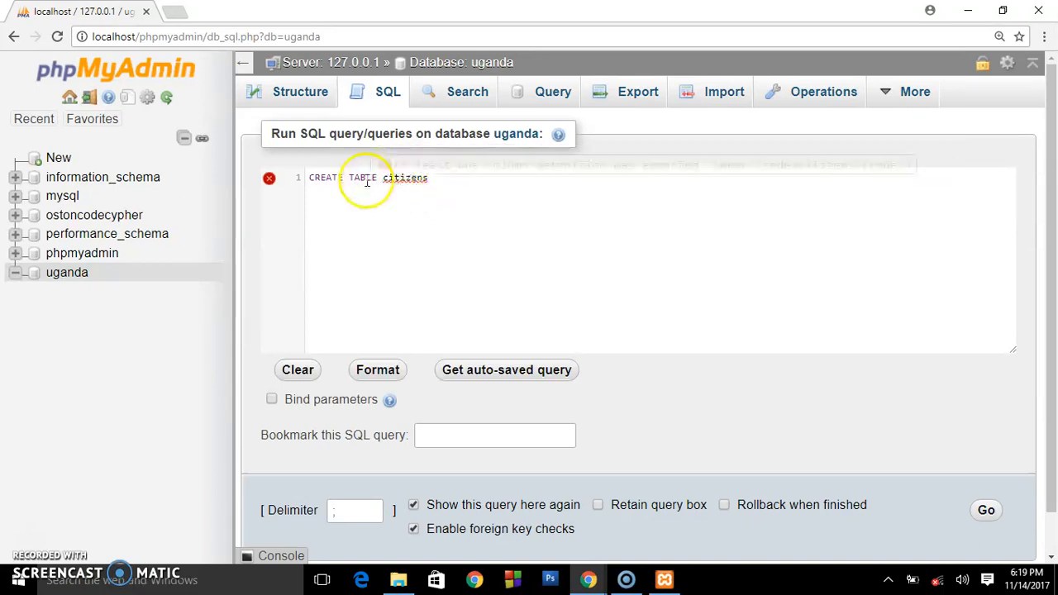
click(439, 178)
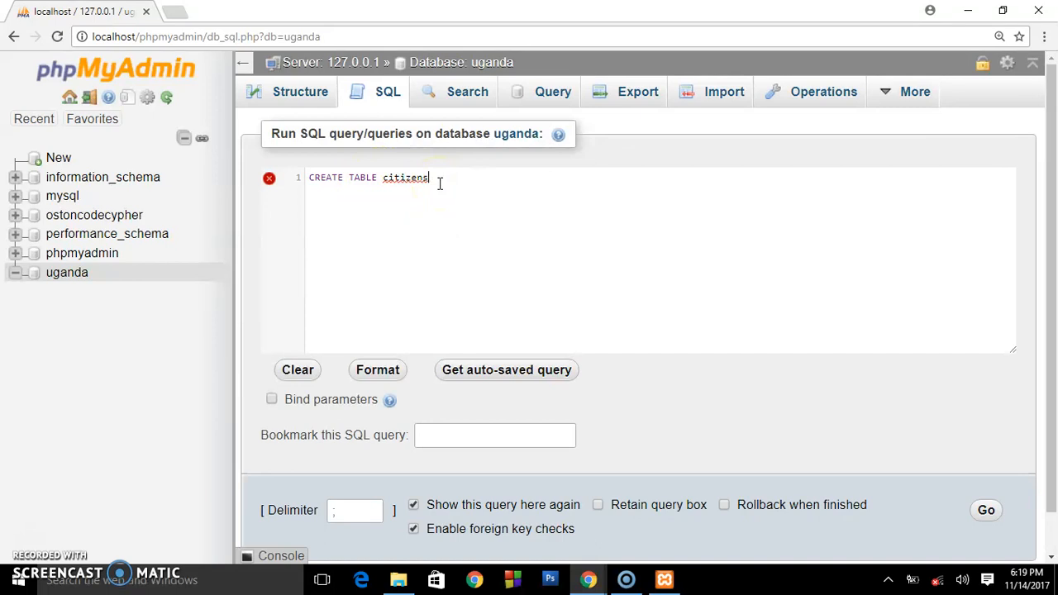
text(()
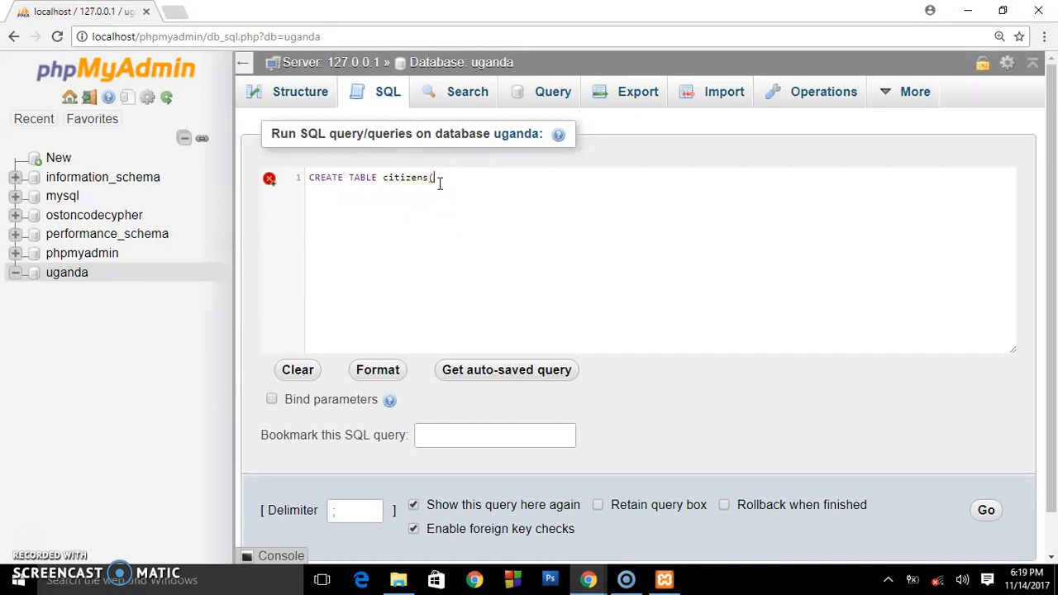
text(id)
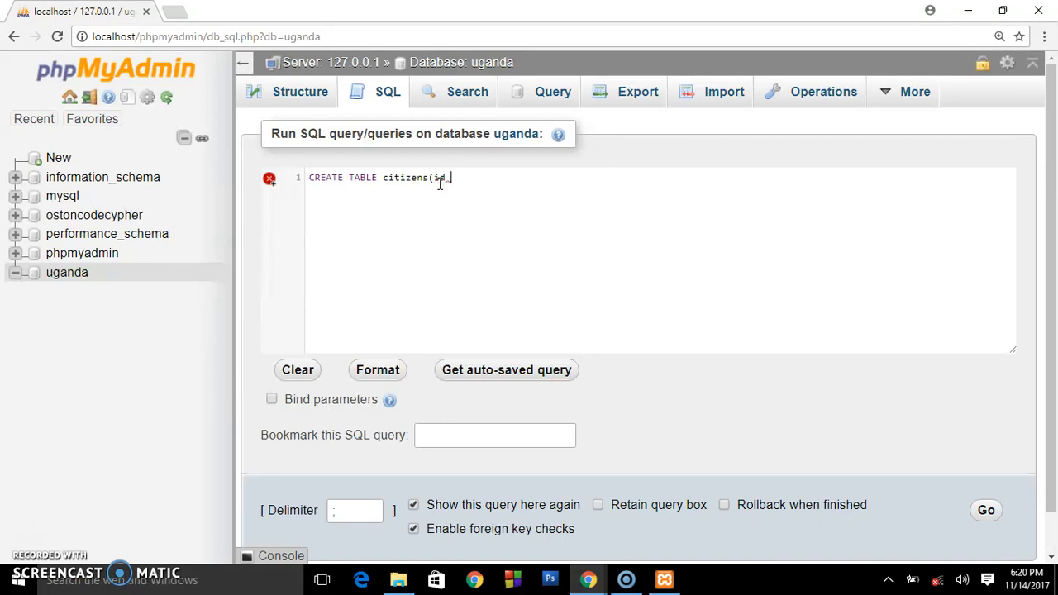
text(int)
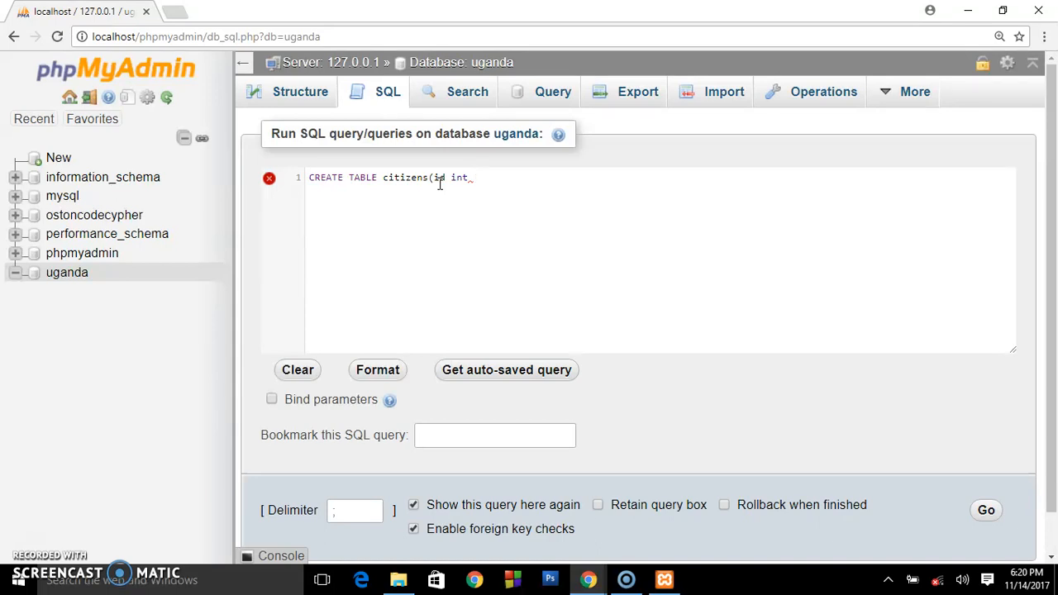
text(aut)
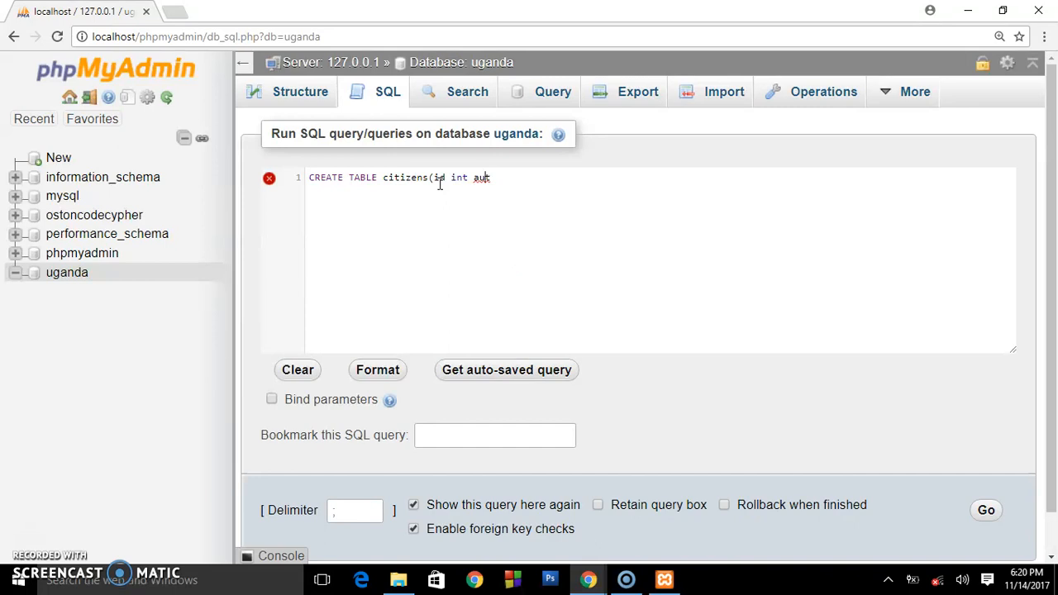
key(Backspace)
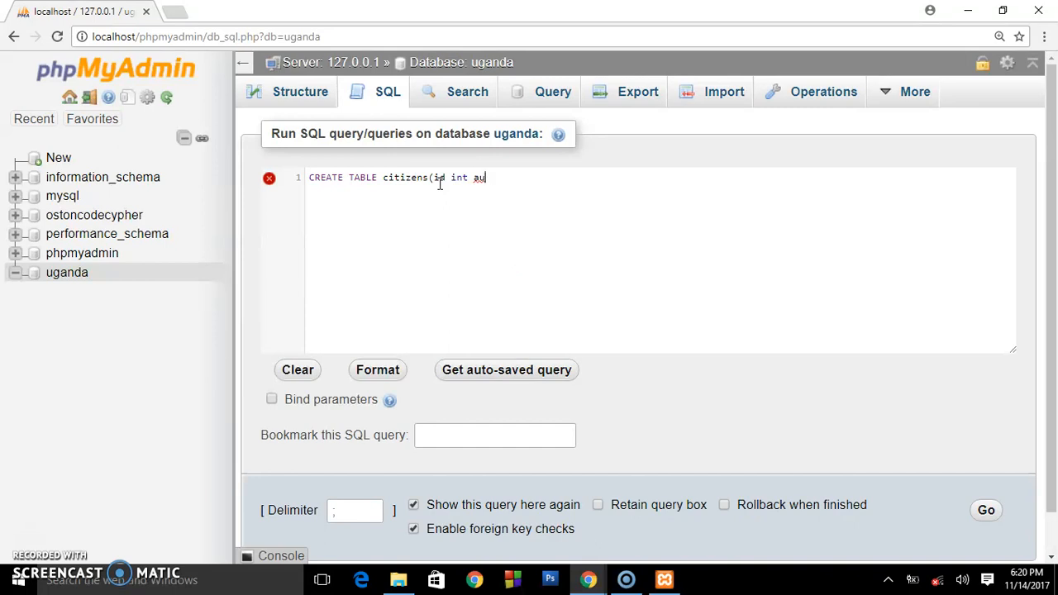
text(to)
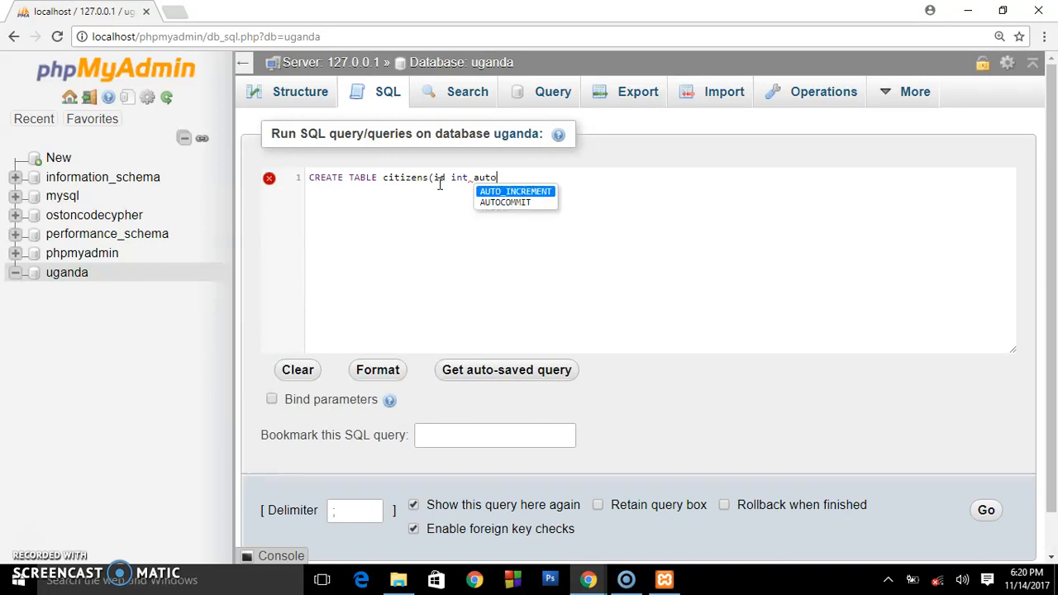
click(515, 191)
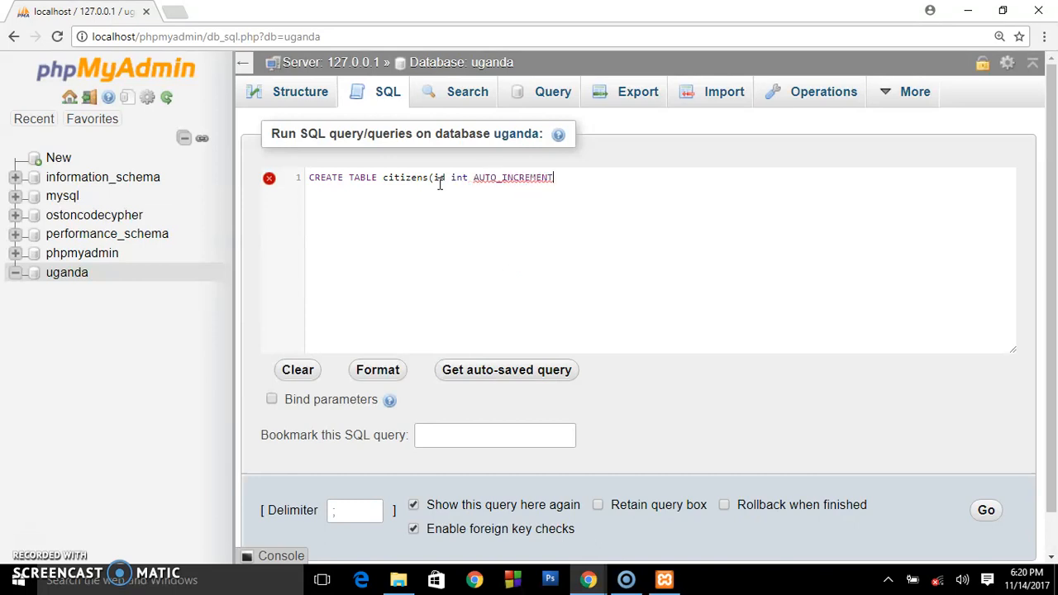
text(_pri)
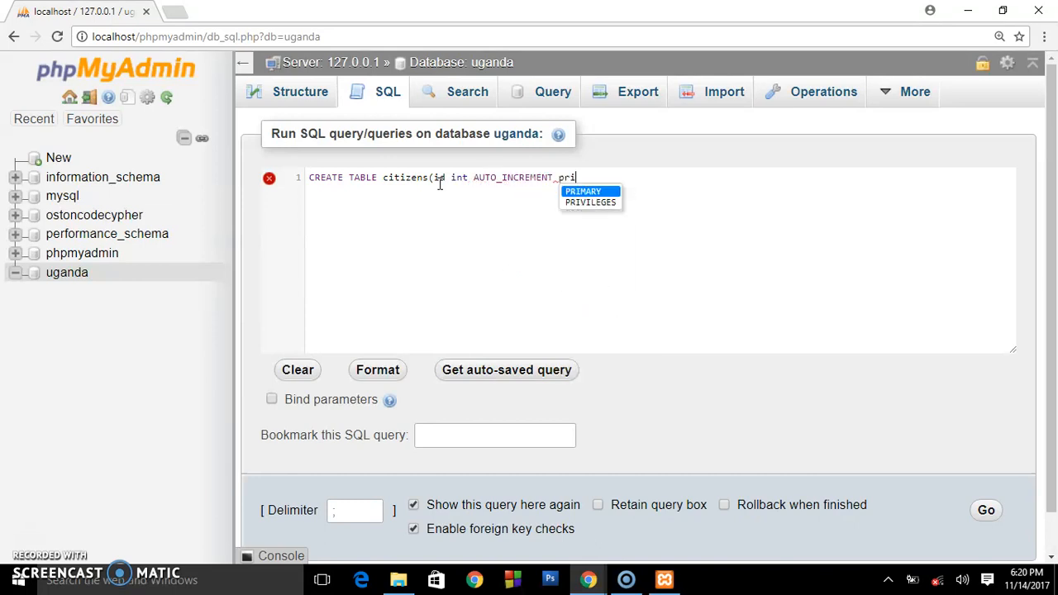
click(583, 191)
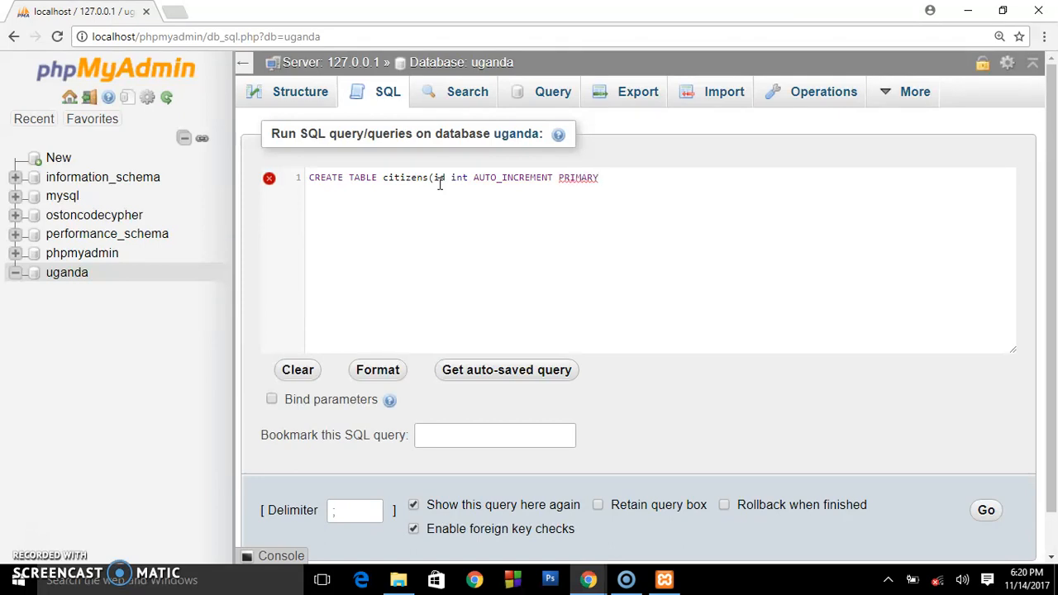
text(k)
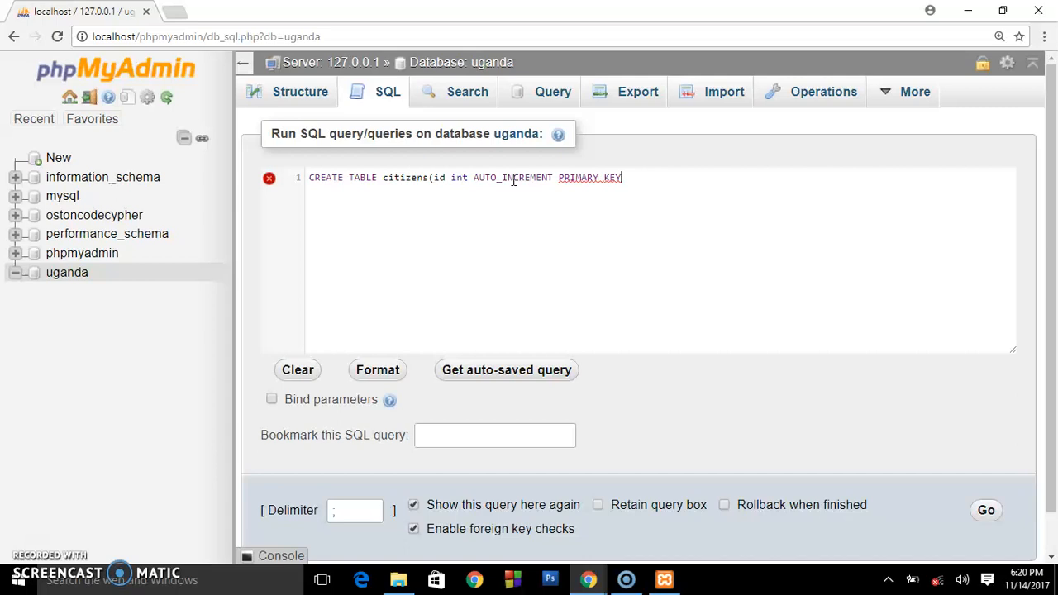
mouse_move(672, 174)
text(,)
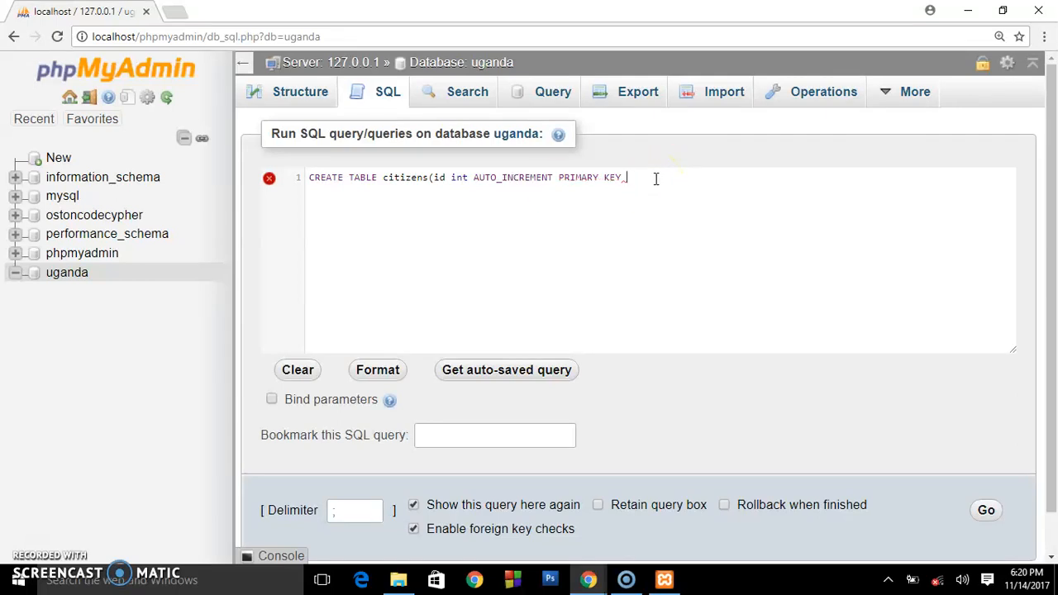
text(_not null)
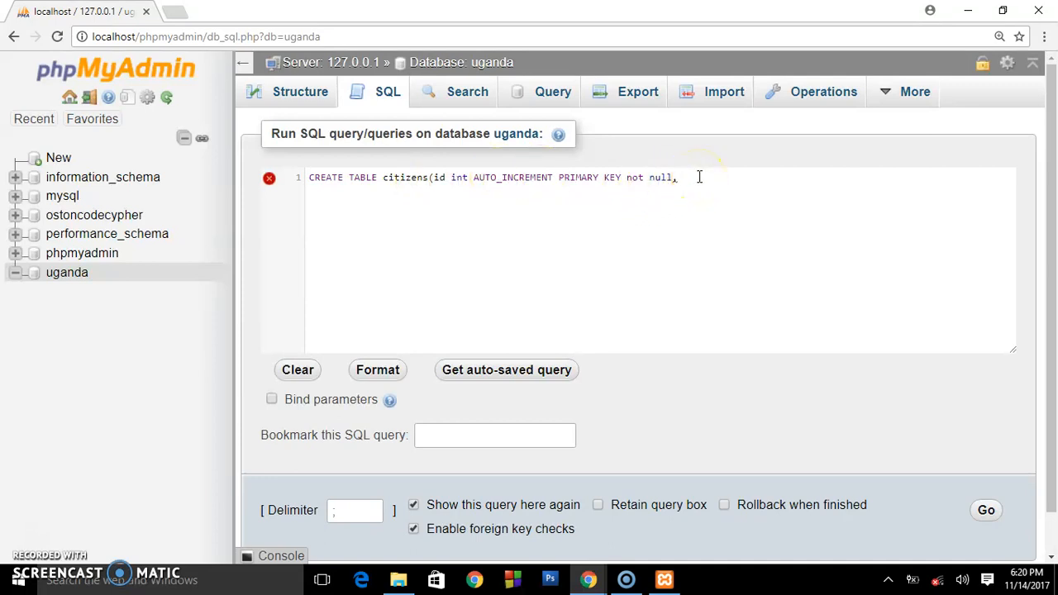
Step: Add a firstname varchar(20) not null column and start the lastname column
text(,first)
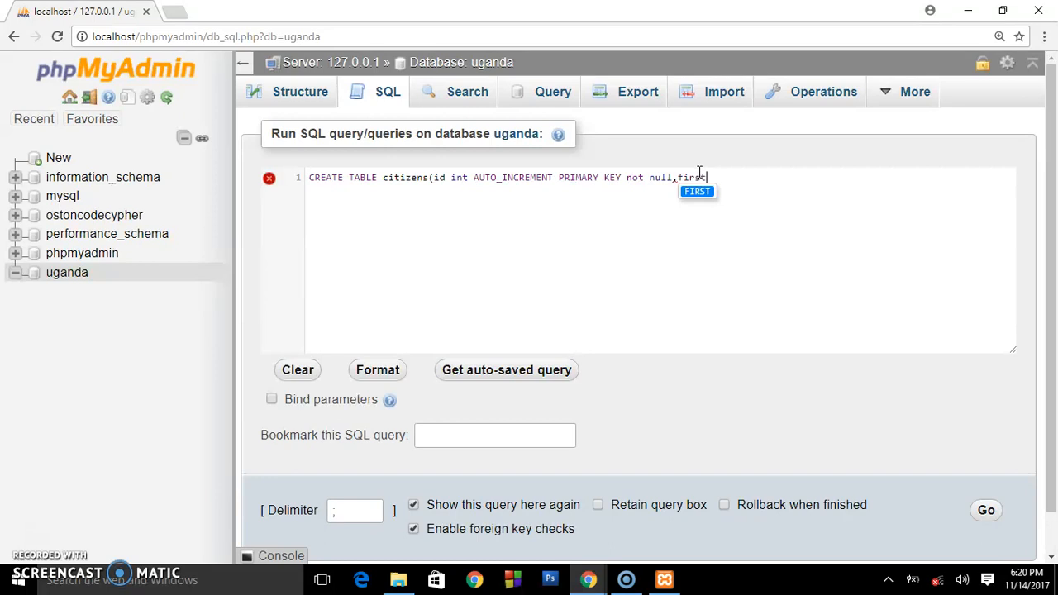
text(name)
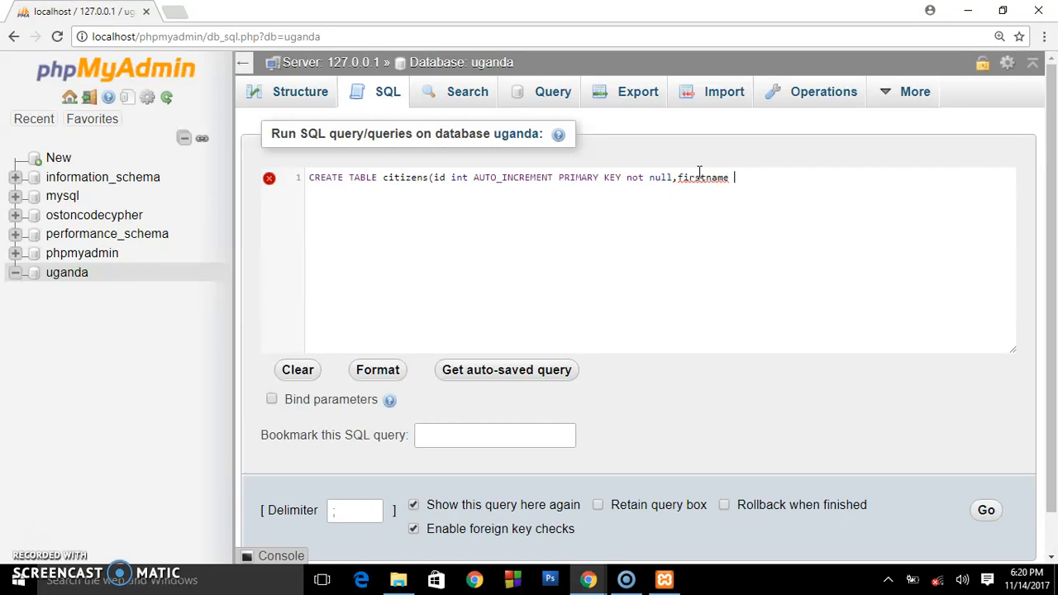
text(_var)
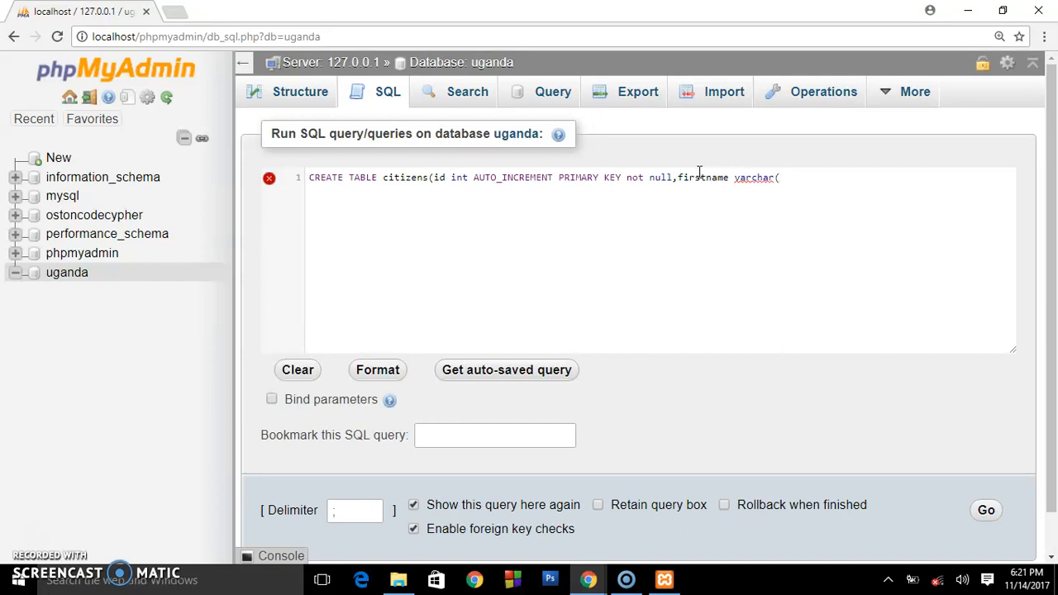
text(20))
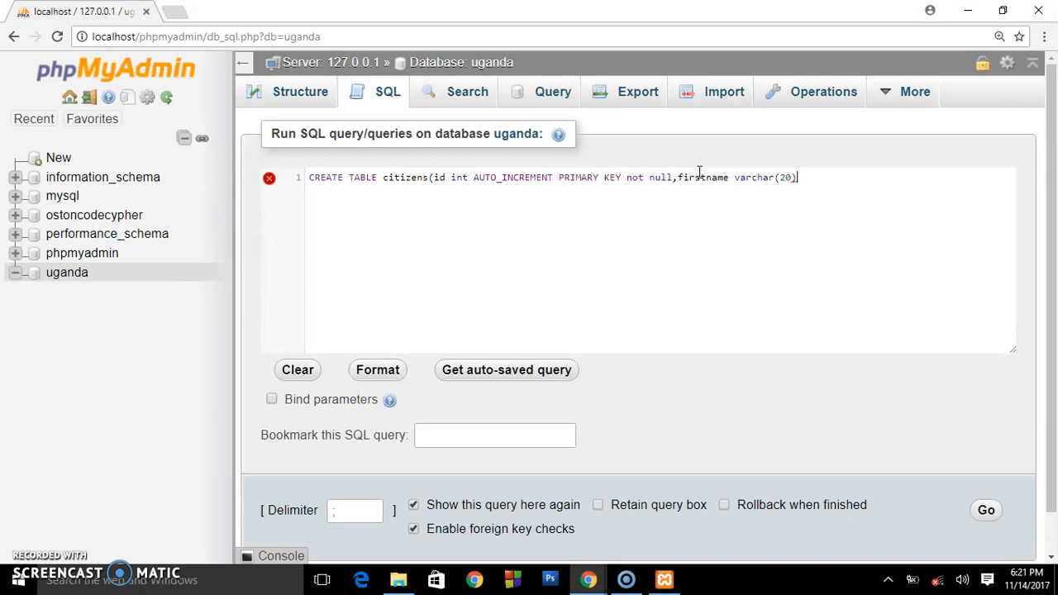
text(not)
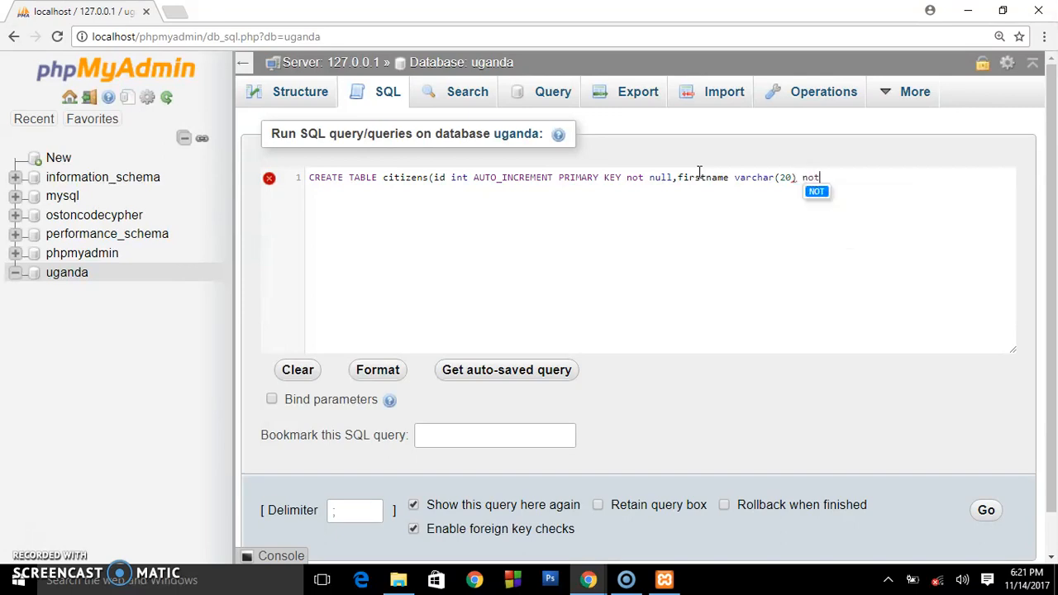
text(null)
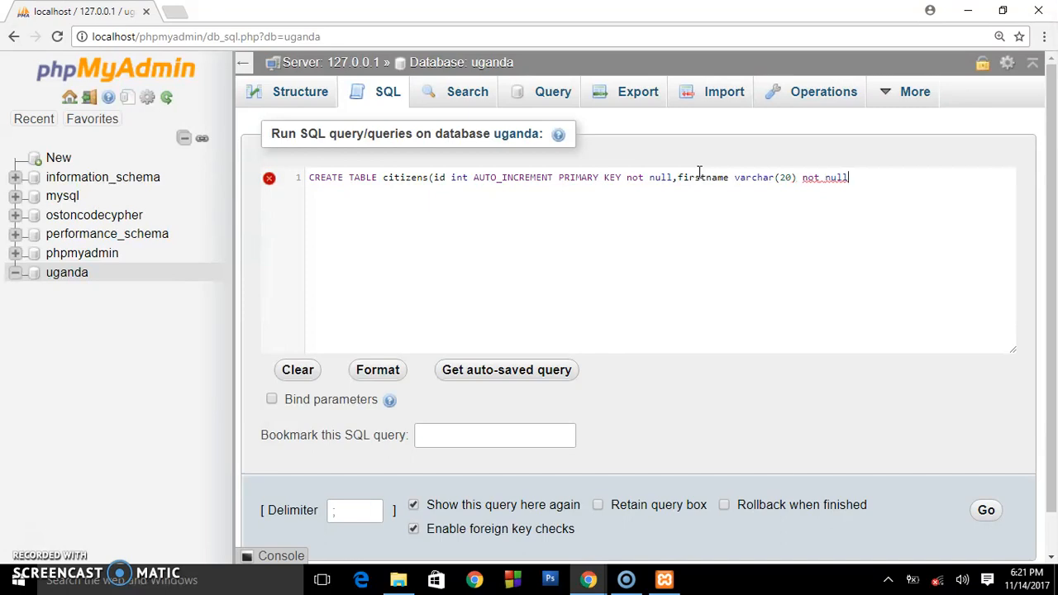
text(,)
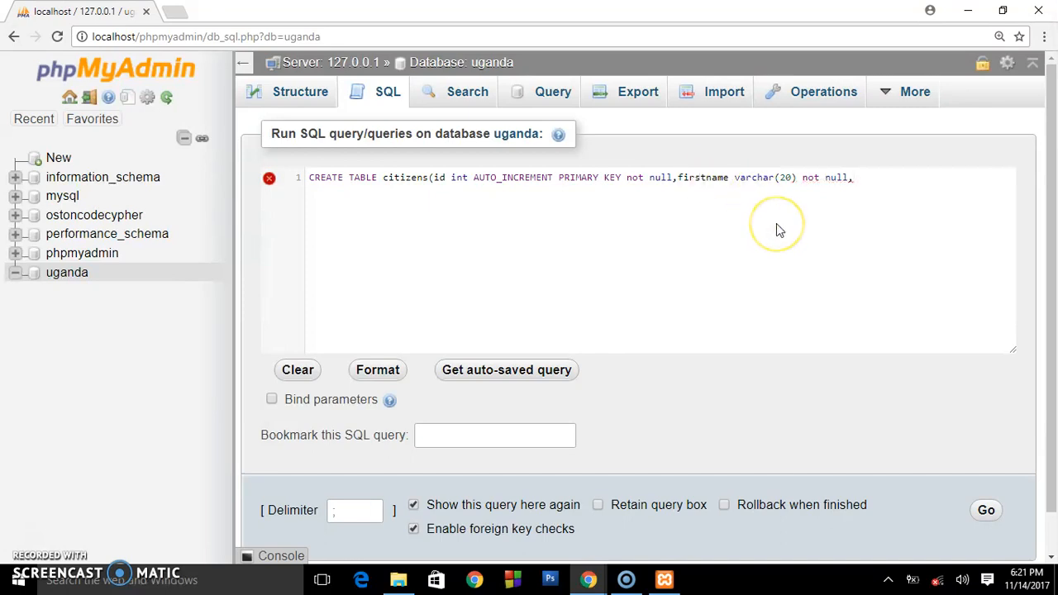
text(lastname)
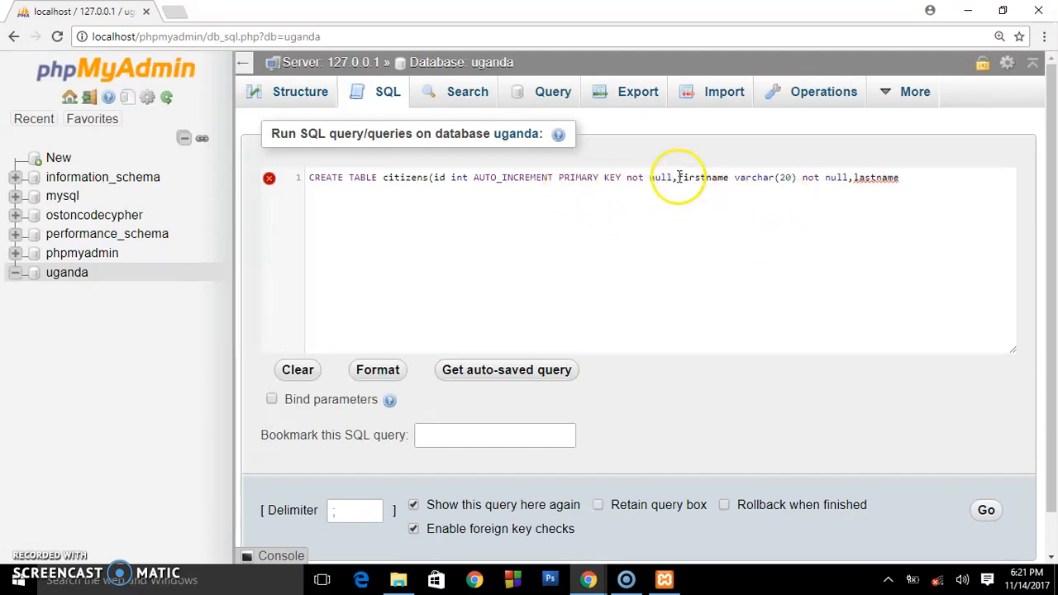
Step: Put the column definitions on separate lines and make lastname varchar(20) not null
key(Enter)
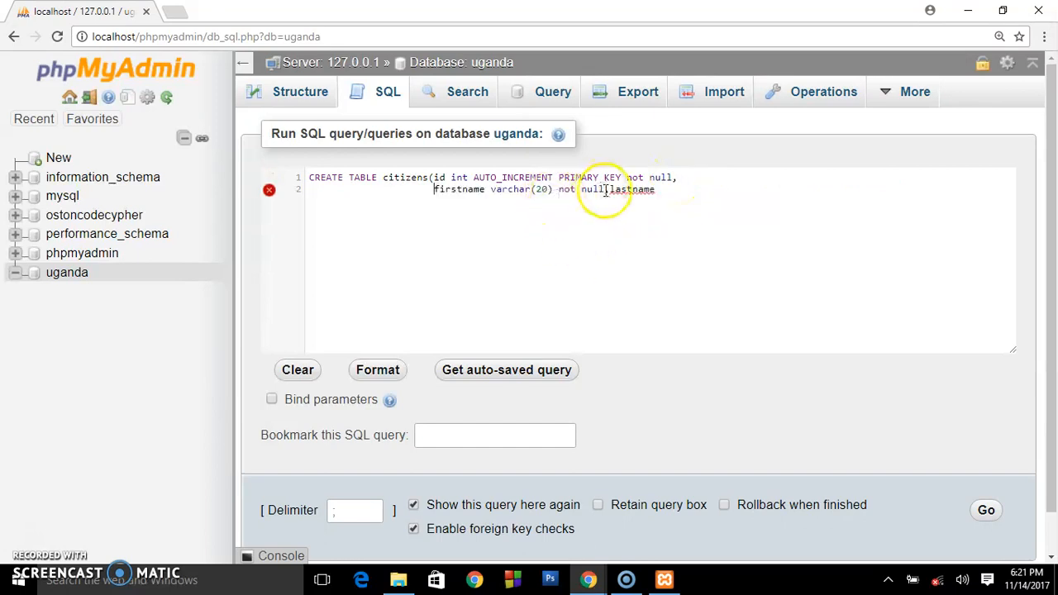
text(,)
key(Enter)
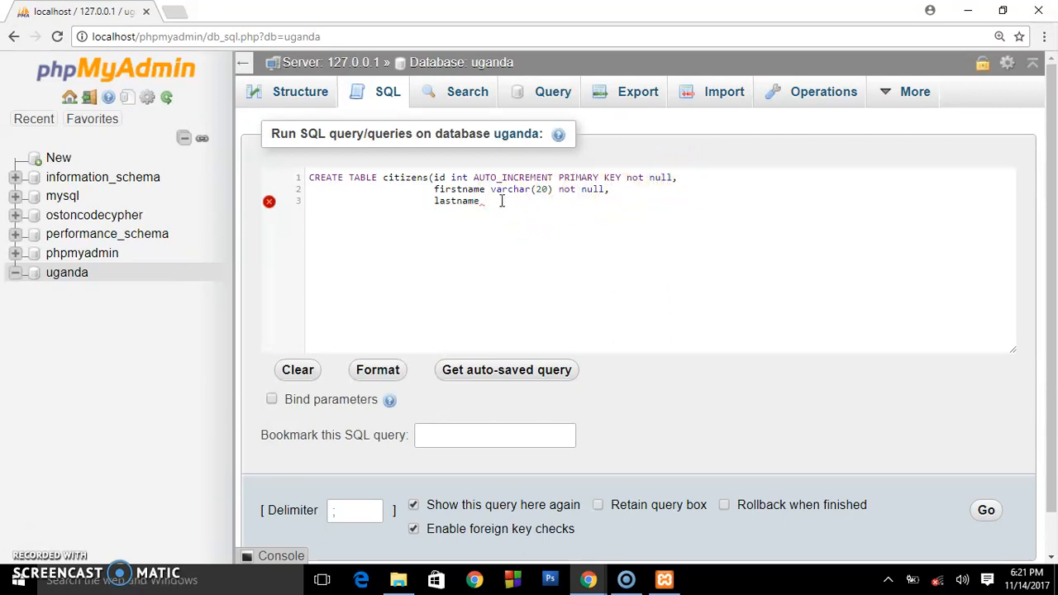
text(varch)
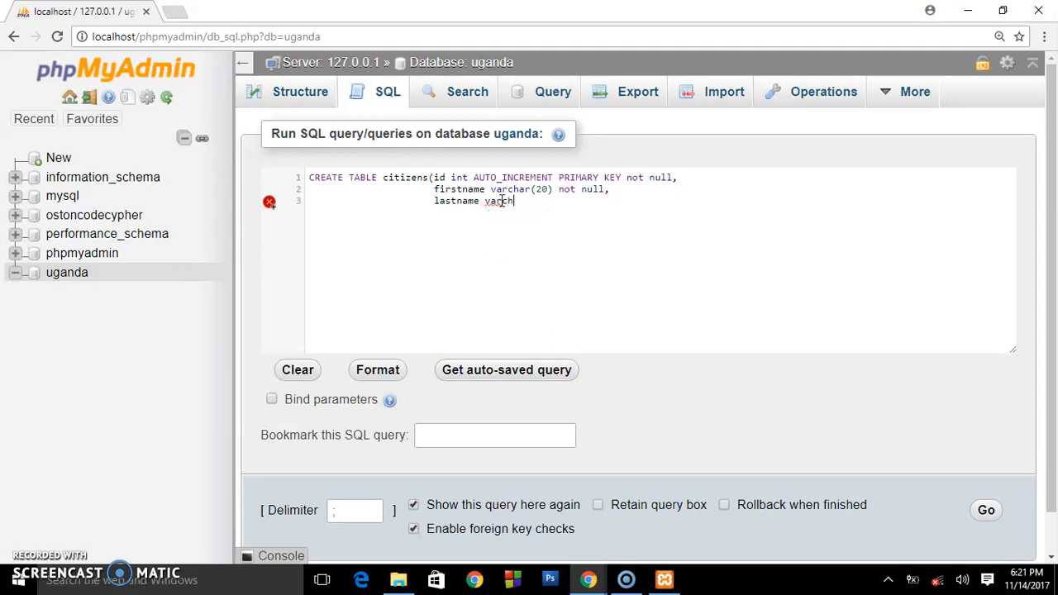
text(()
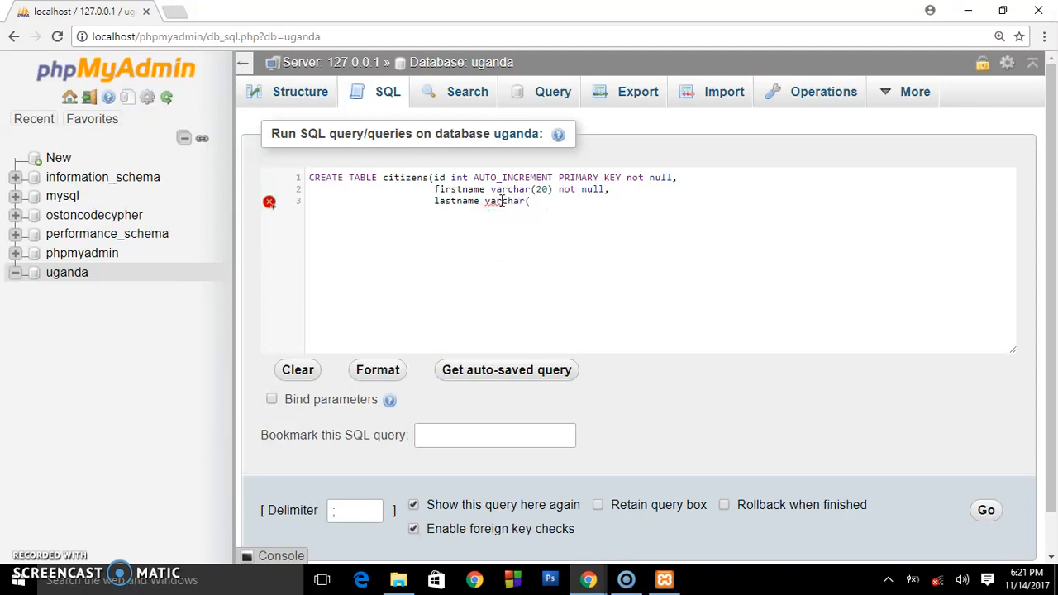
text(20))
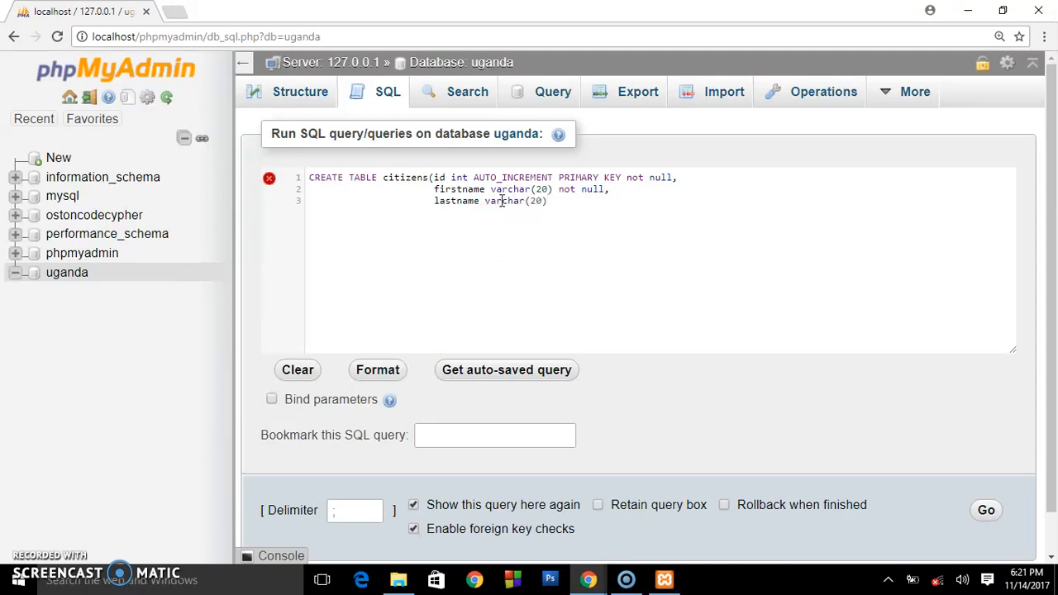
text(not null,)
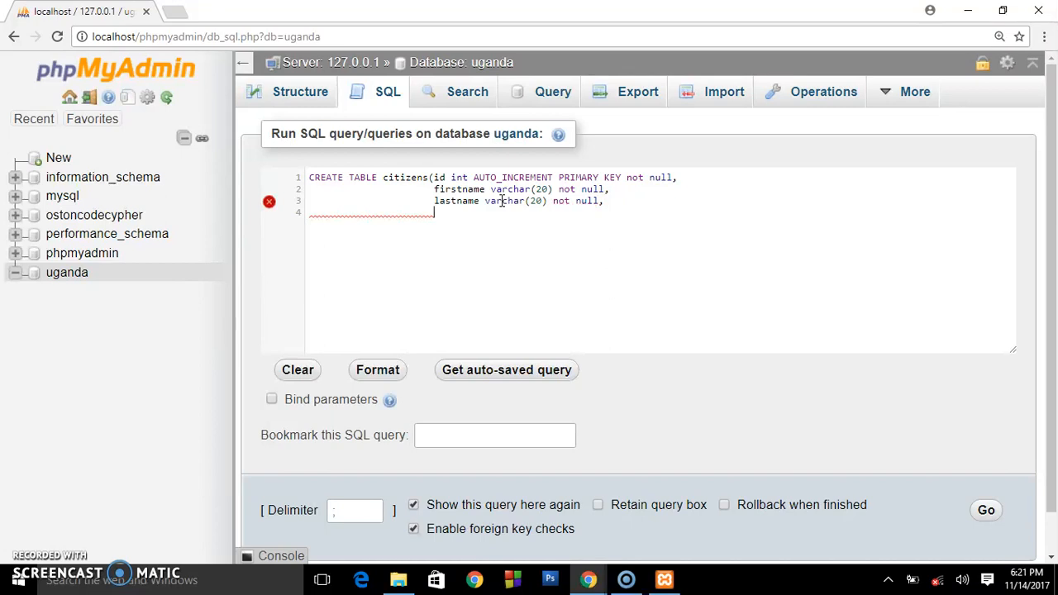
Step: Add an Age int not null column, then close the statement with ');'
text(Age)
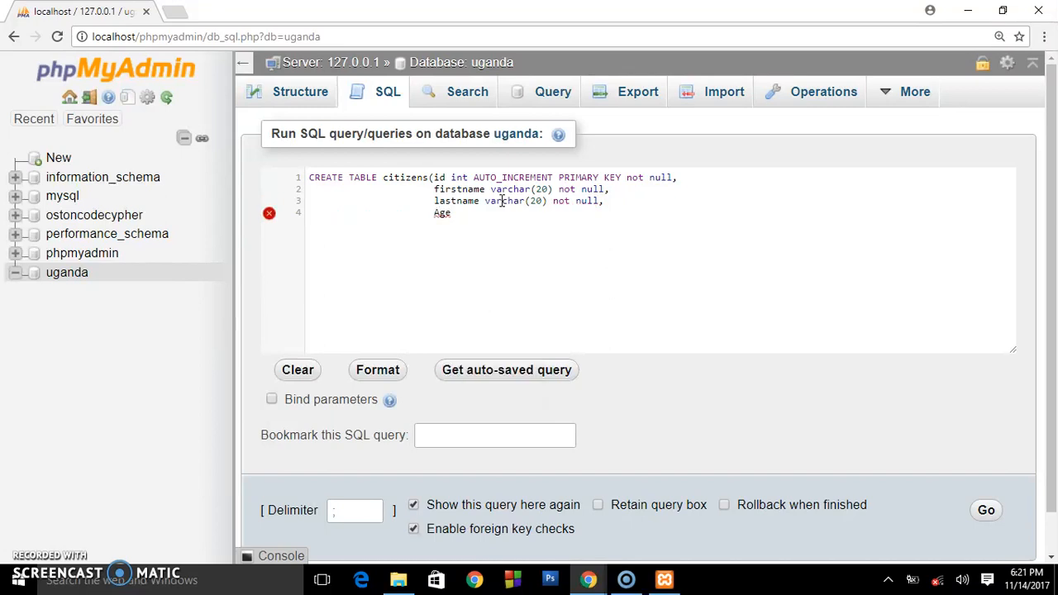
text(int)
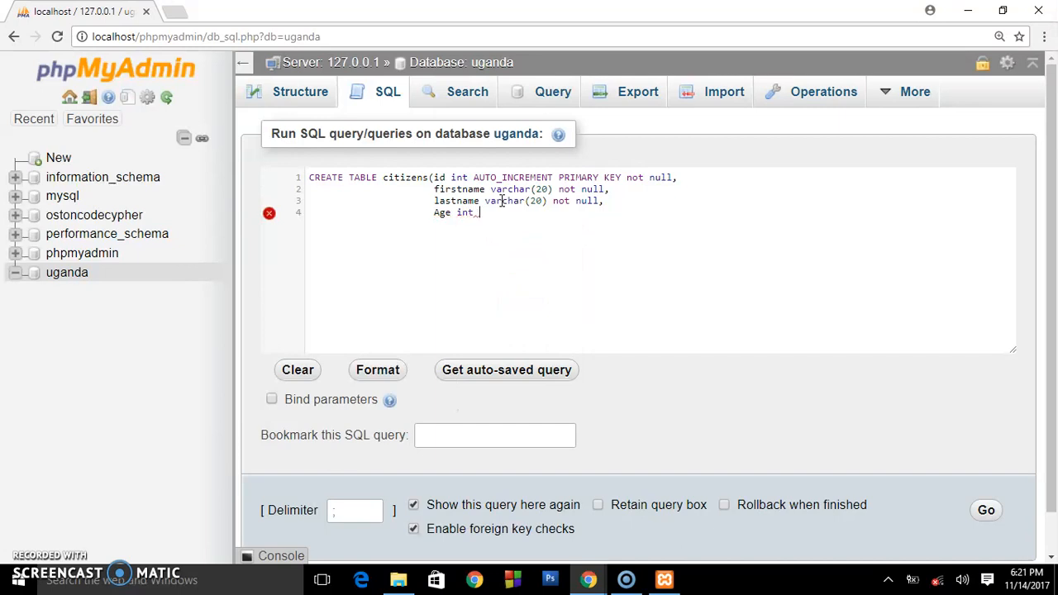
text(not)
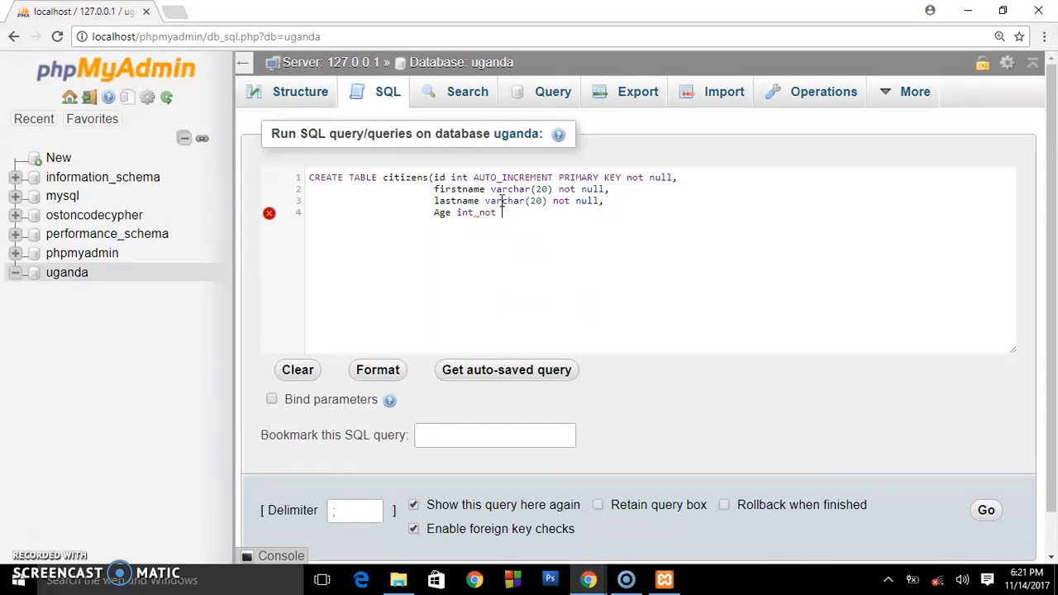
text(null)
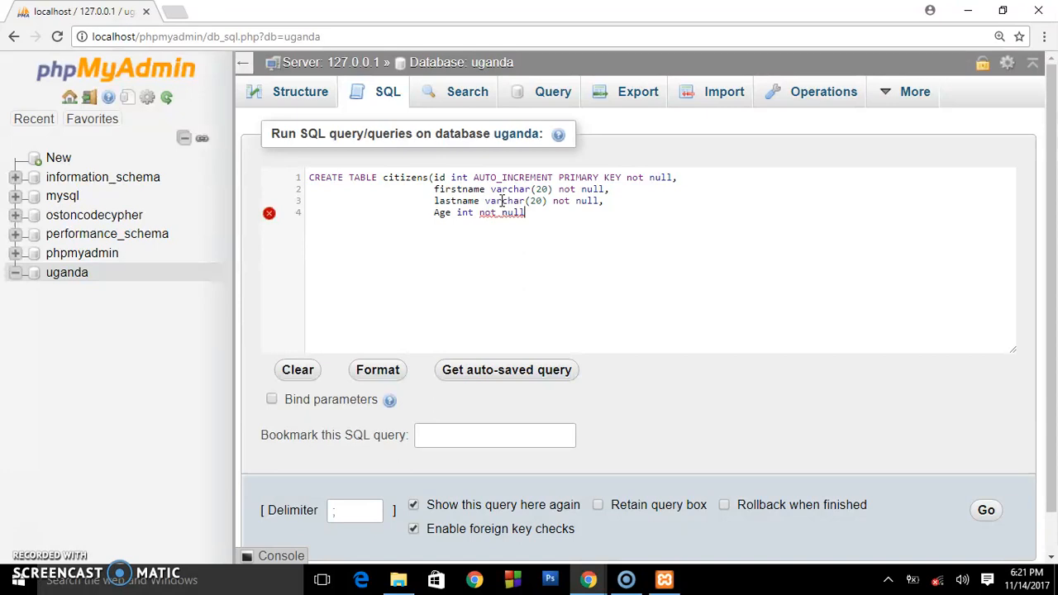
text())
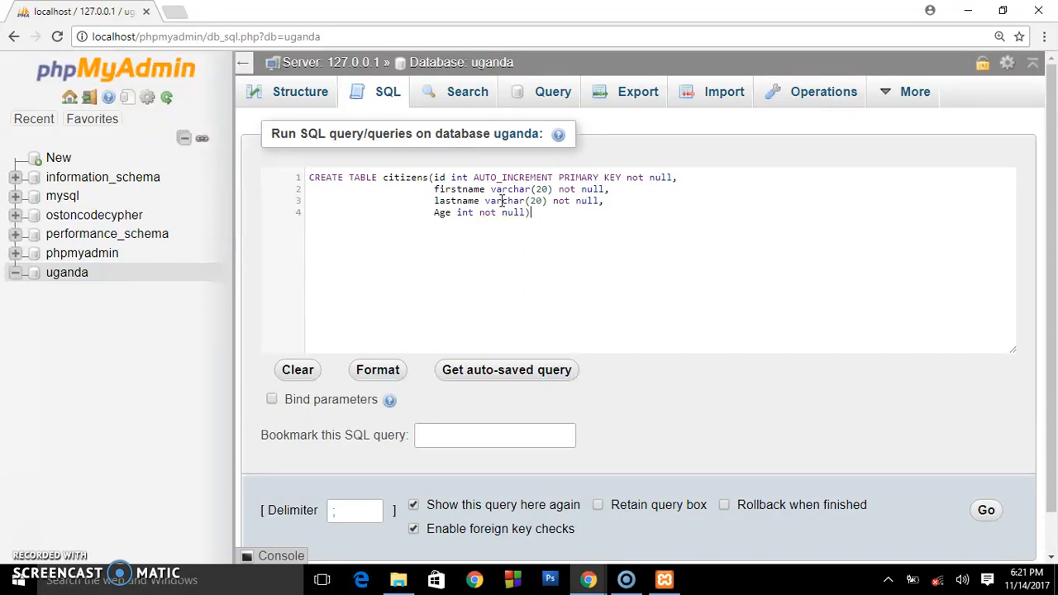
text(;)
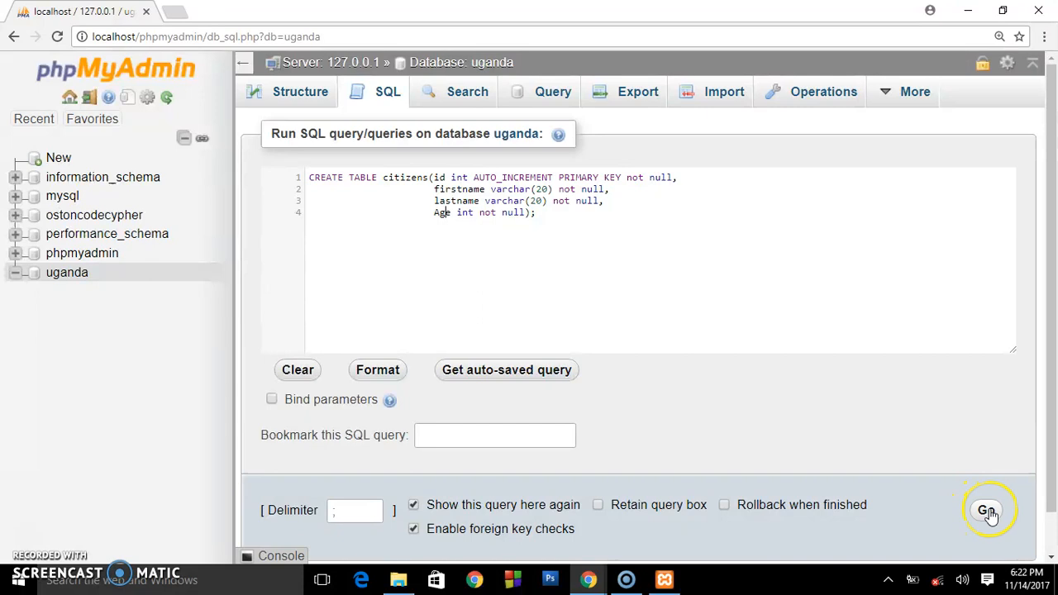
Step: Run the CREATE TABLE citizens query with Go
click(985, 511)
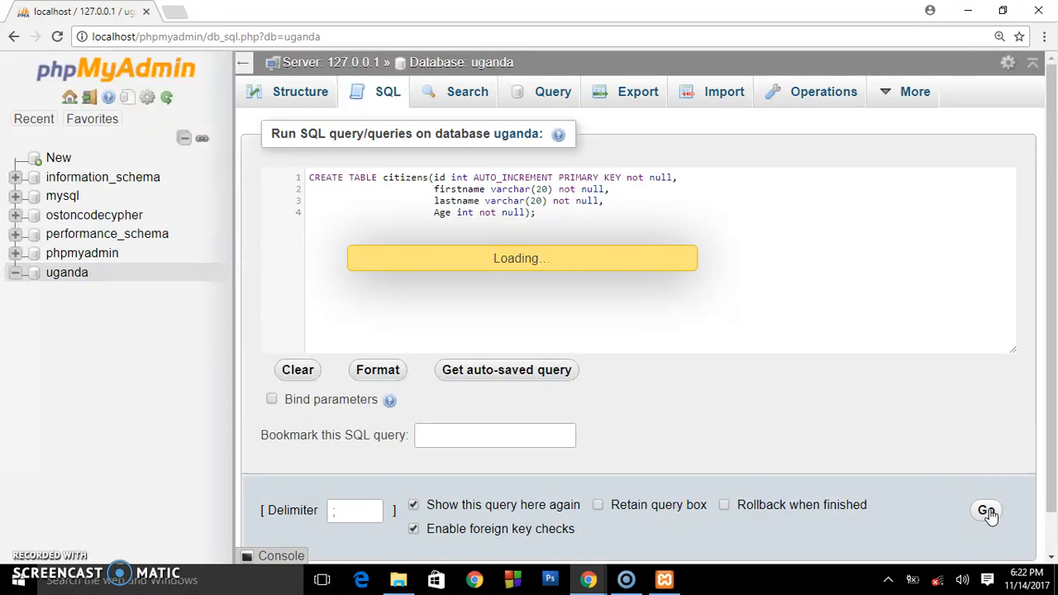
click(985, 510)
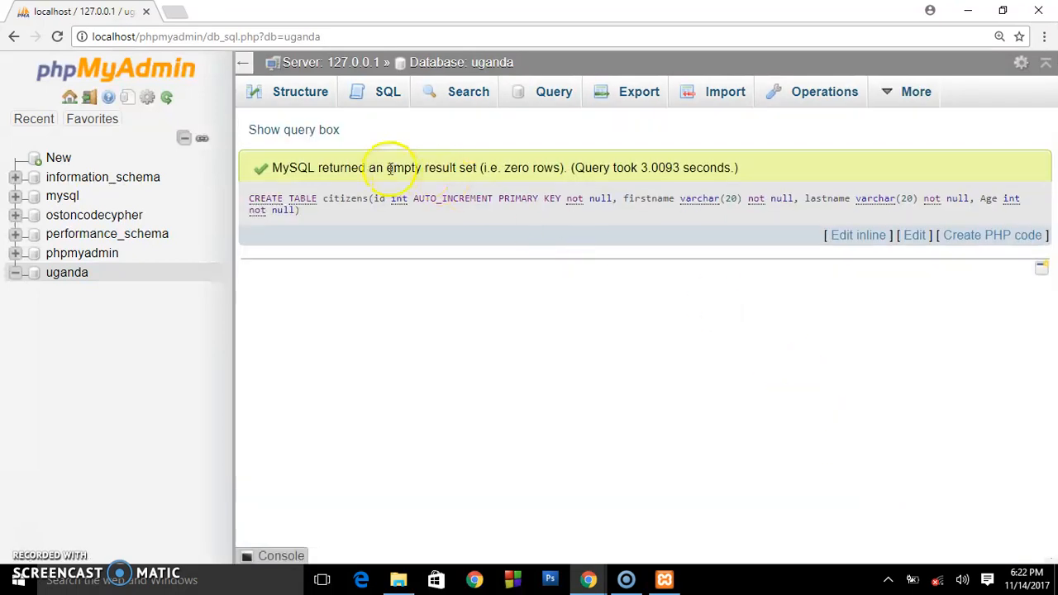
mouse_move(498, 187)
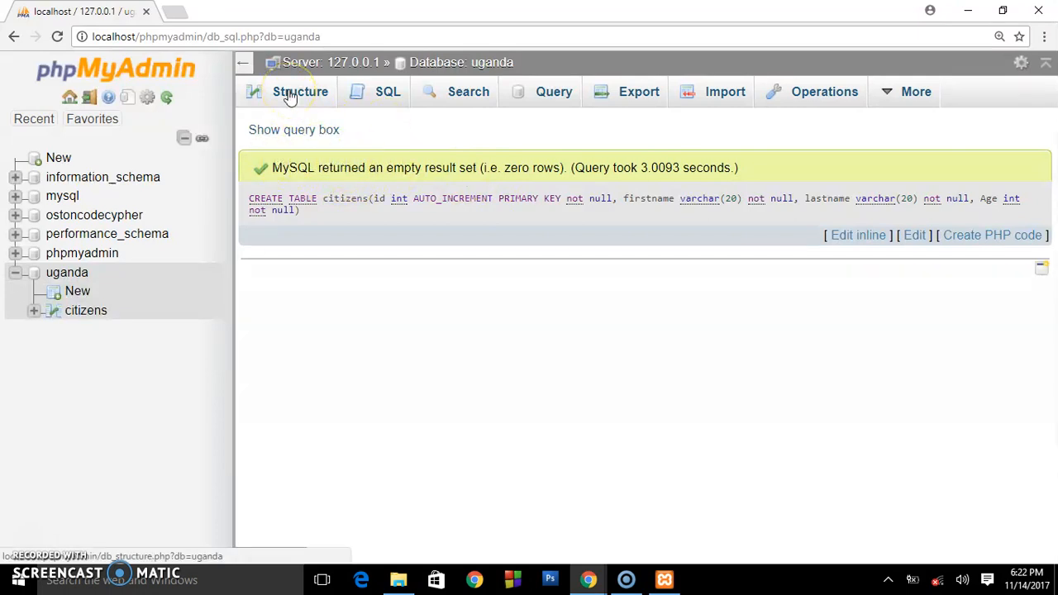
Step: From uganda's Structure tab, browse the empty citizens table
click(300, 90)
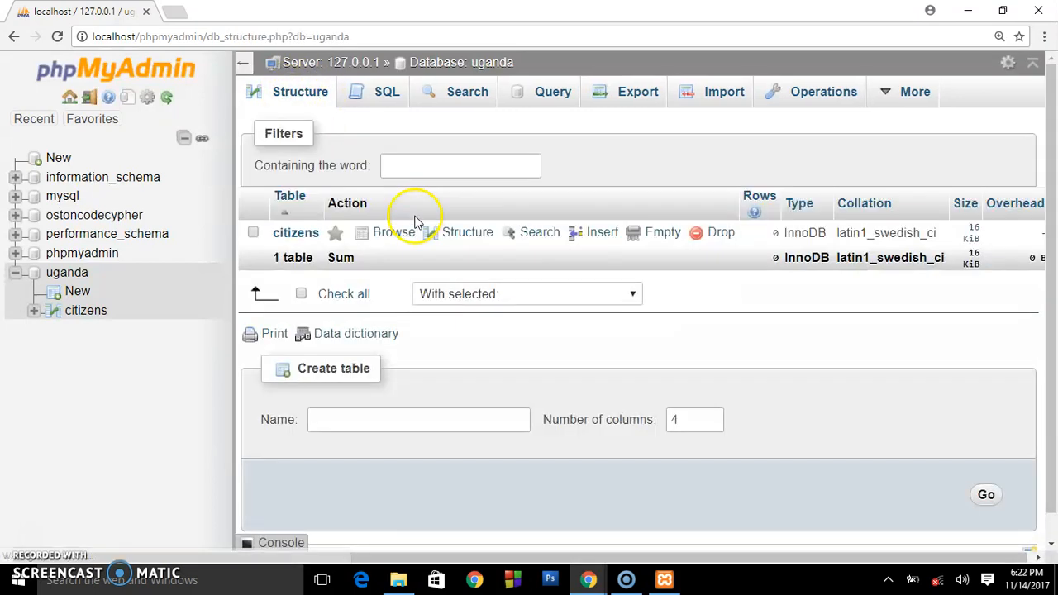
mouse_move(293, 220)
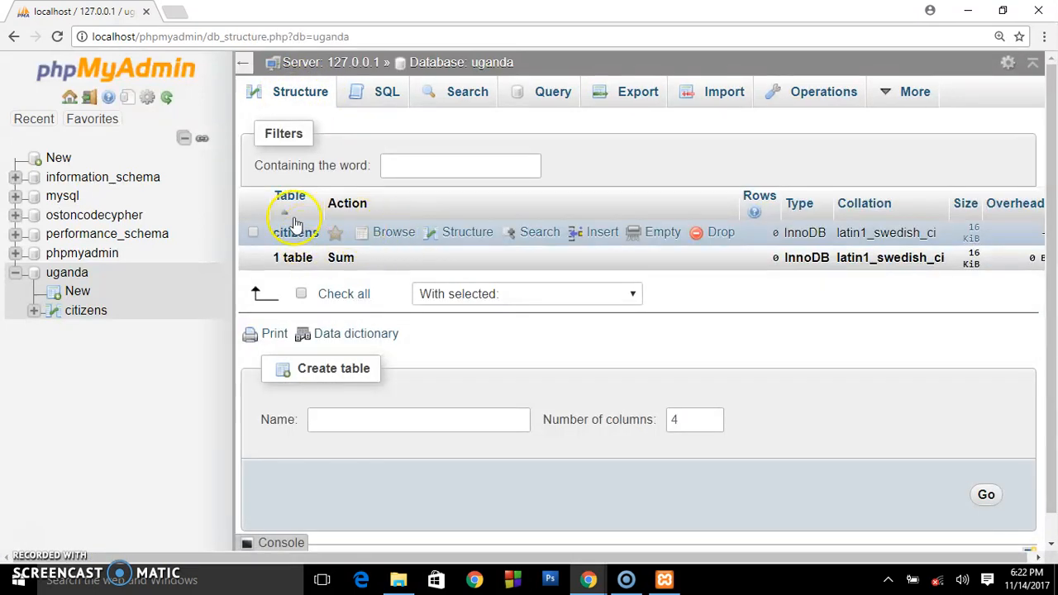
mouse_move(394, 231)
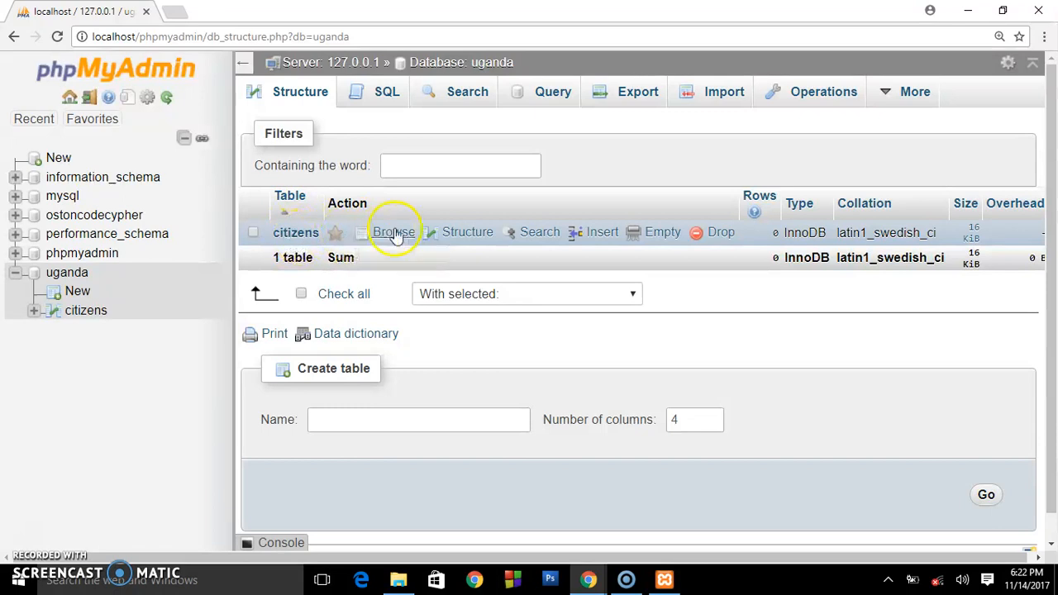
click(393, 232)
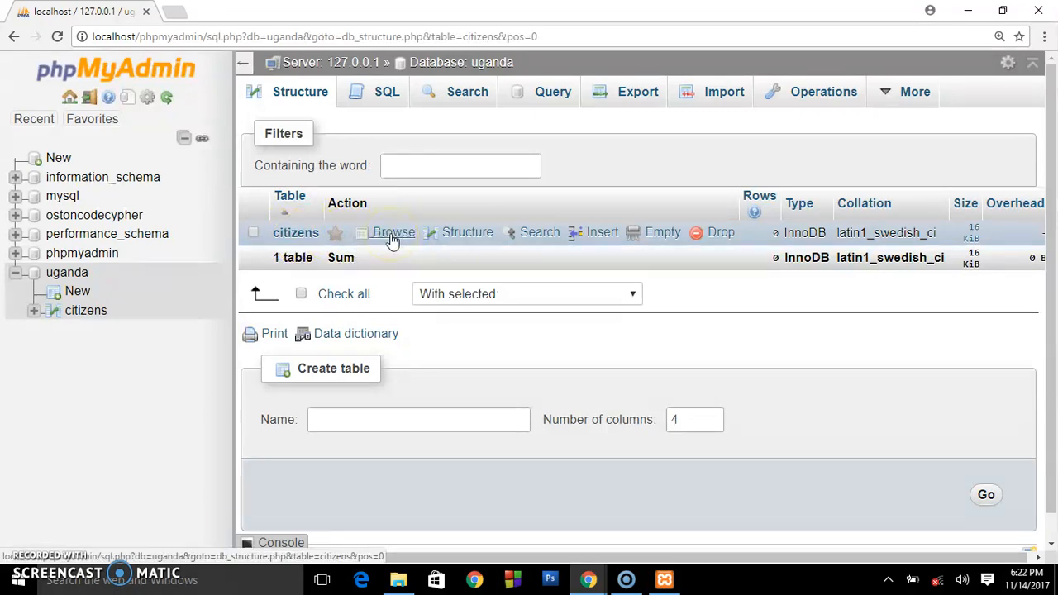
click(392, 232)
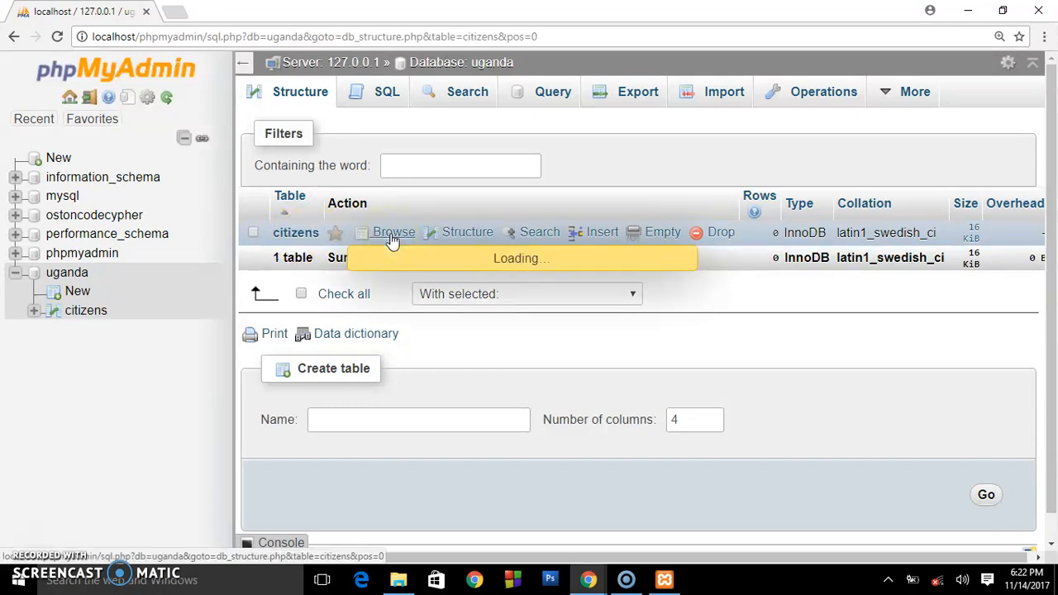
click(392, 232)
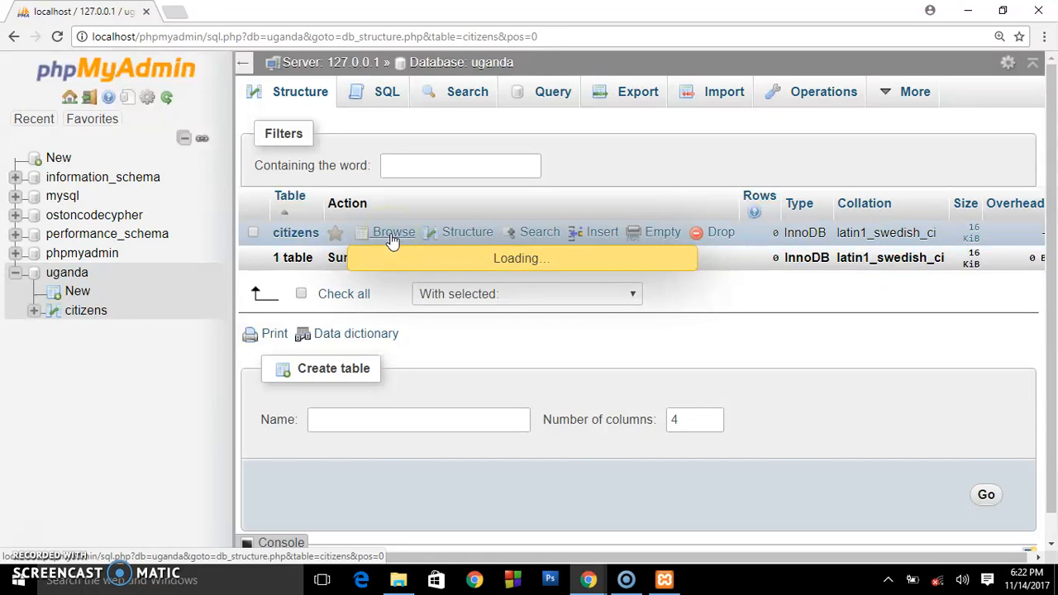
click(395, 232)
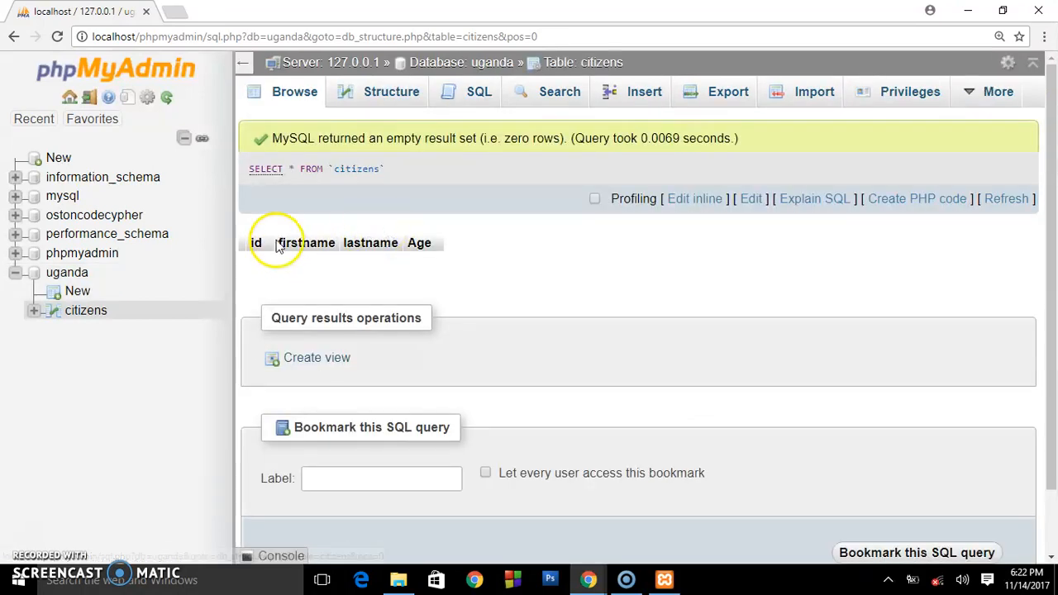
mouse_move(343, 256)
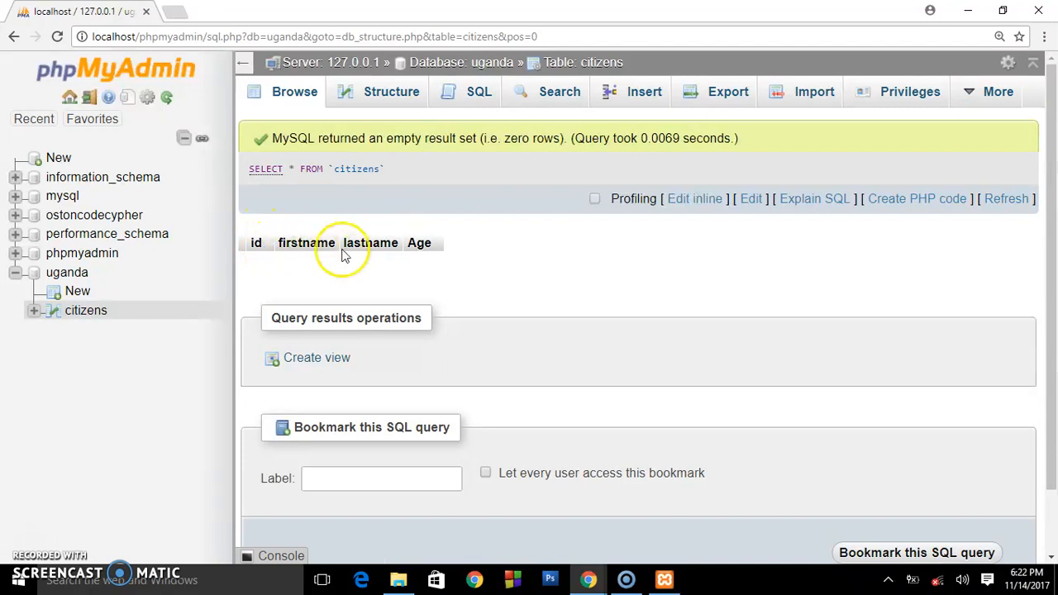
mouse_move(320, 250)
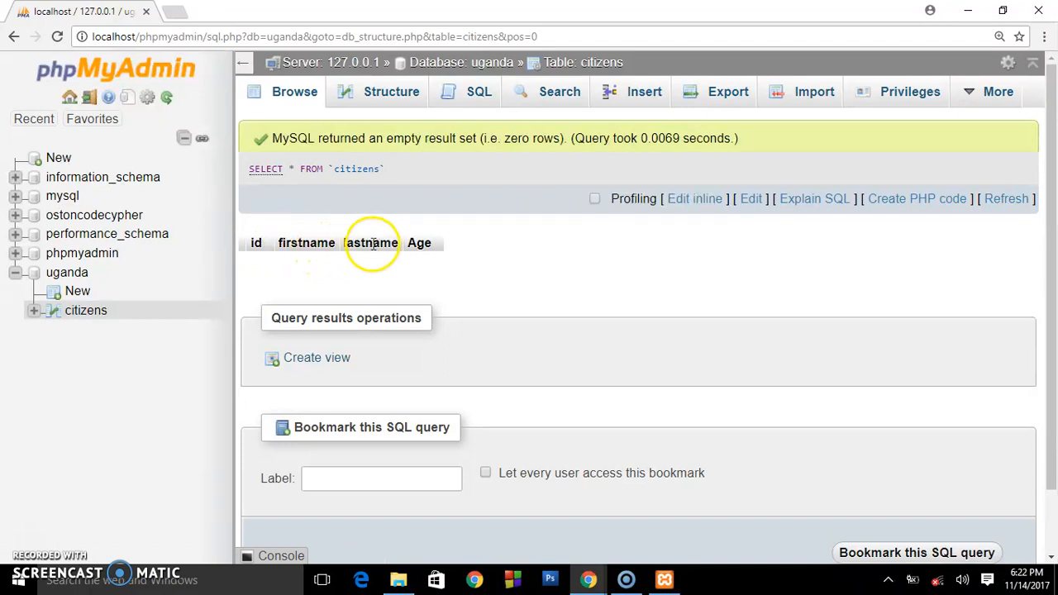
mouse_move(422, 242)
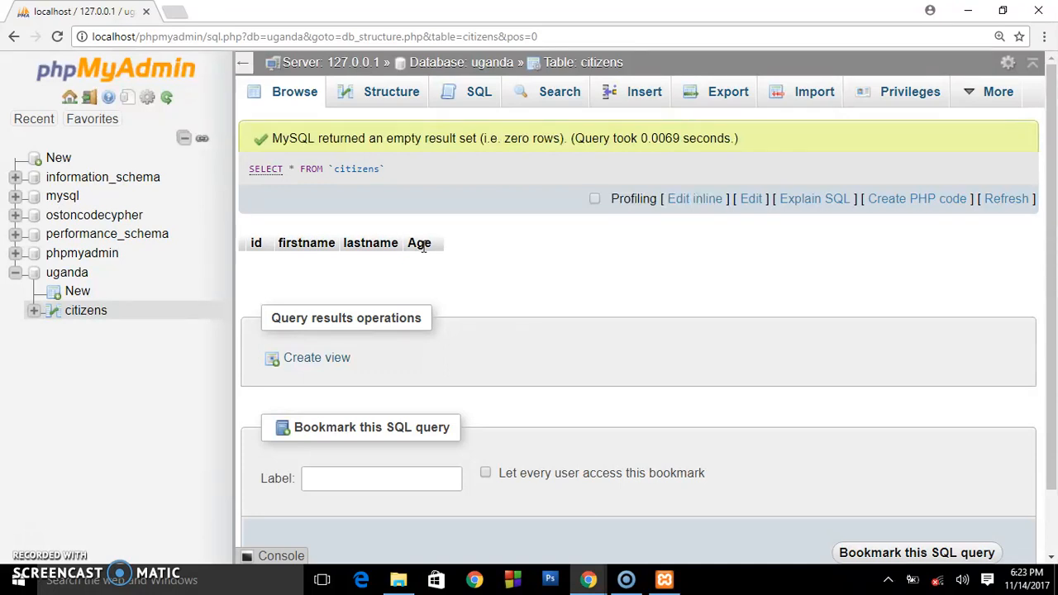
mouse_move(301, 261)
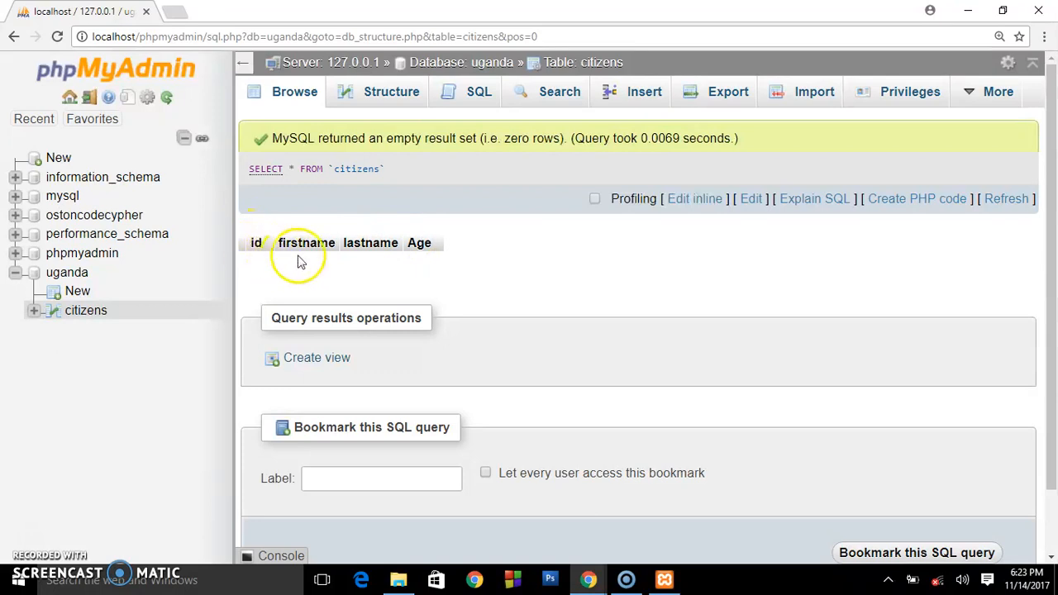
mouse_move(426, 253)
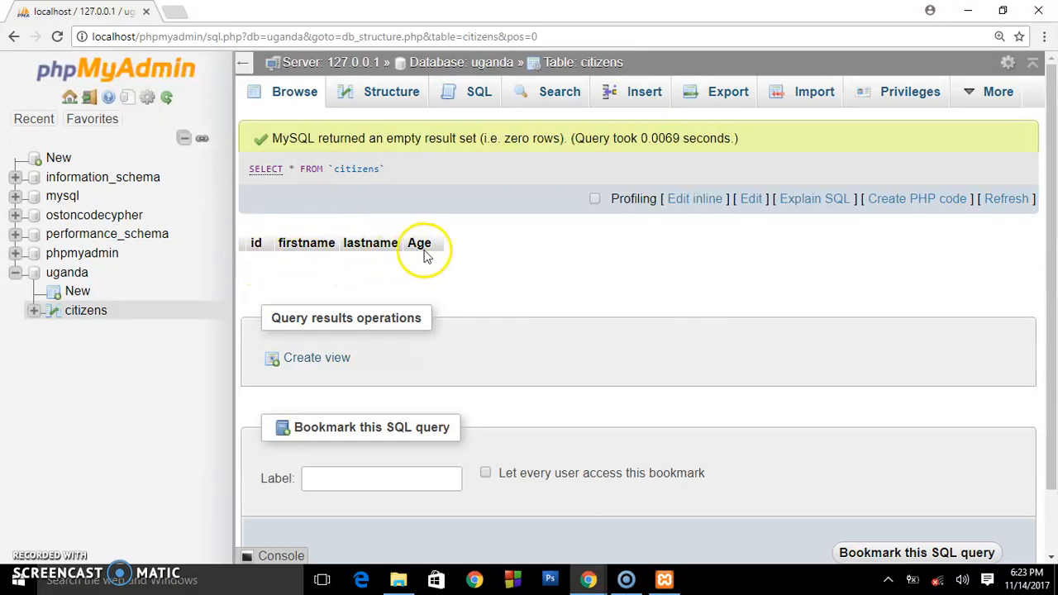
mouse_move(366, 285)
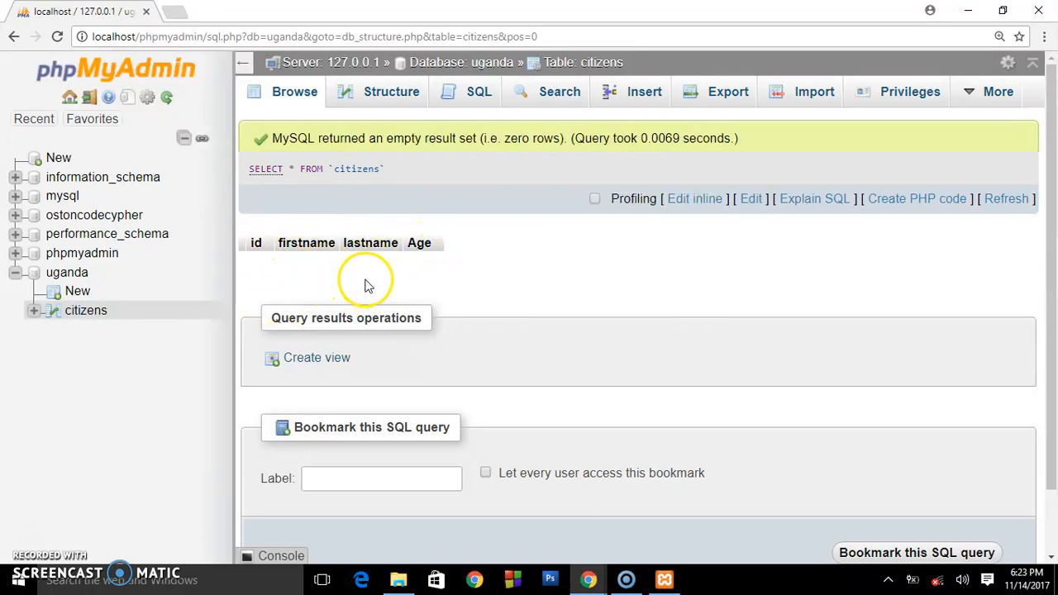
mouse_move(371, 287)
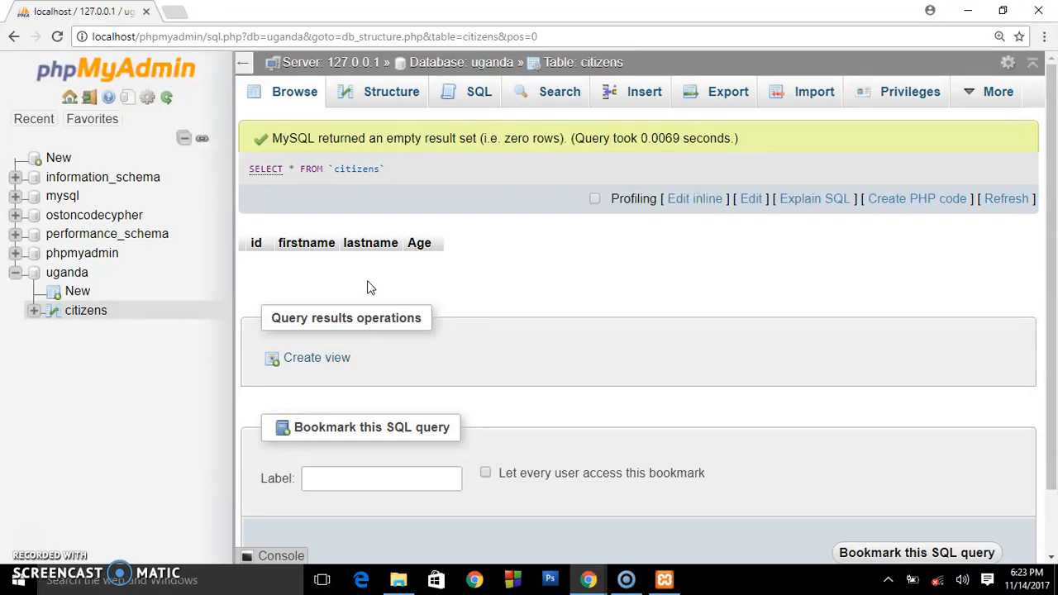
mouse_move(370, 290)
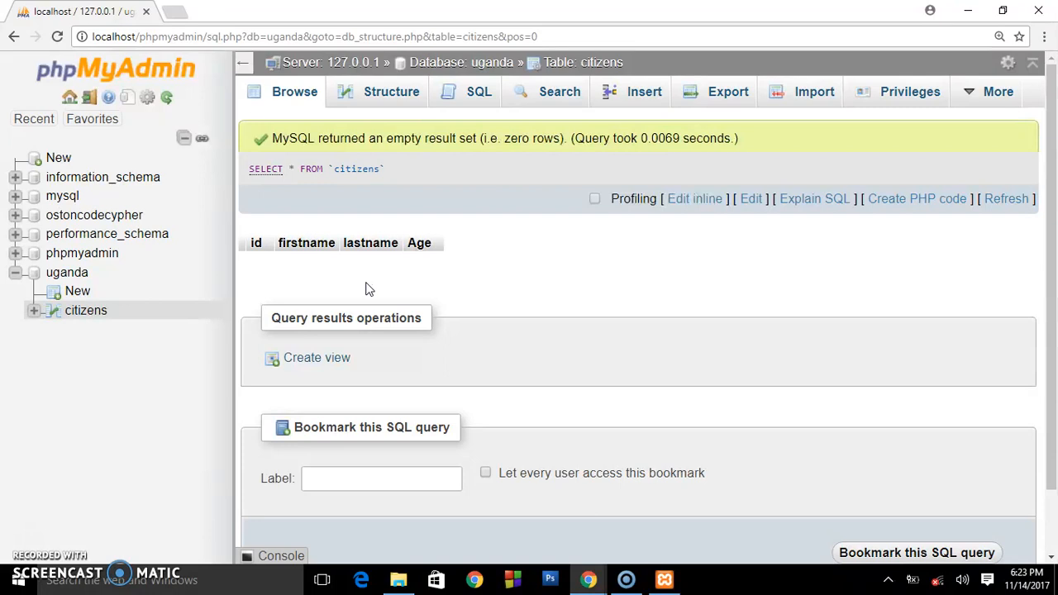
mouse_move(283, 274)
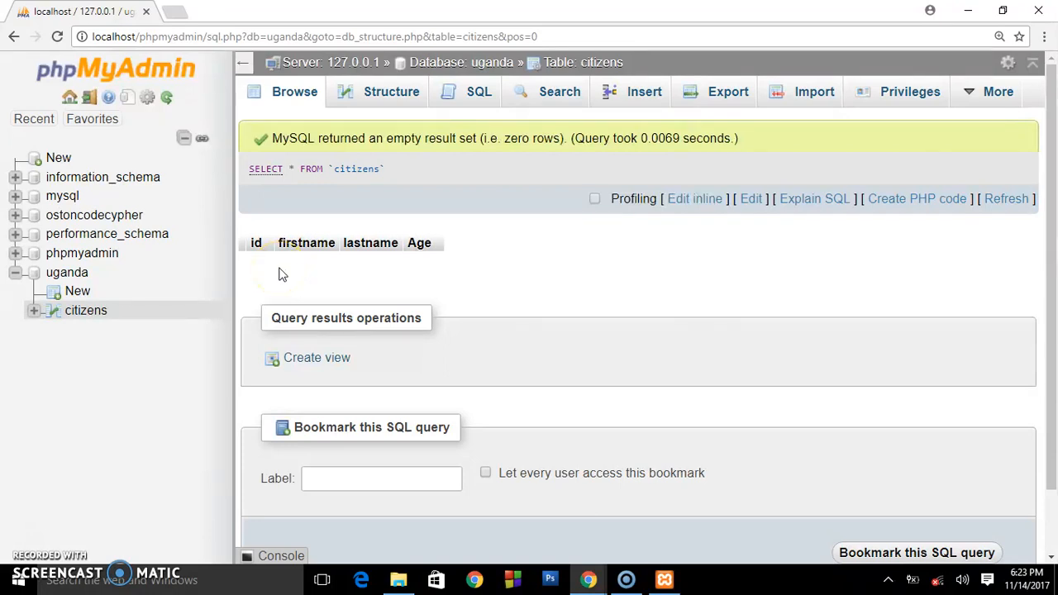